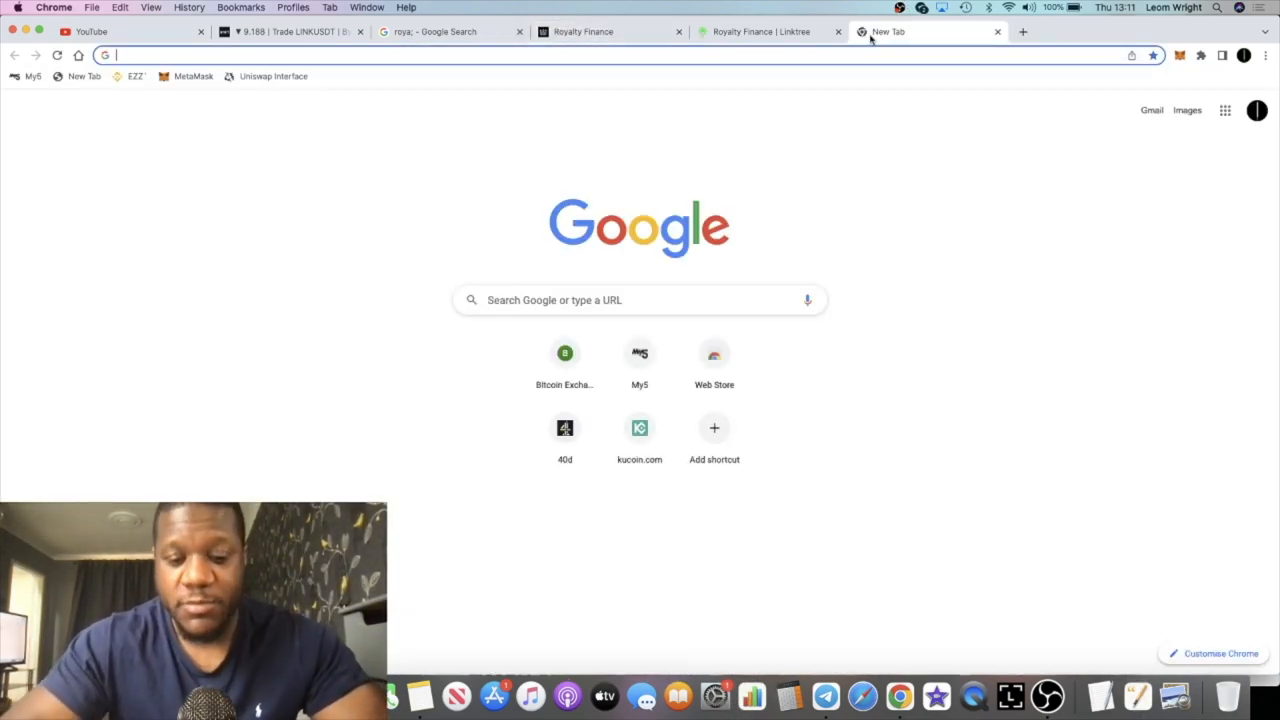
# Step: Load lucky777.finance, open the dApp and view its Account portfolio value, APY and ROI
pyautogui.write('lucky777.finance')
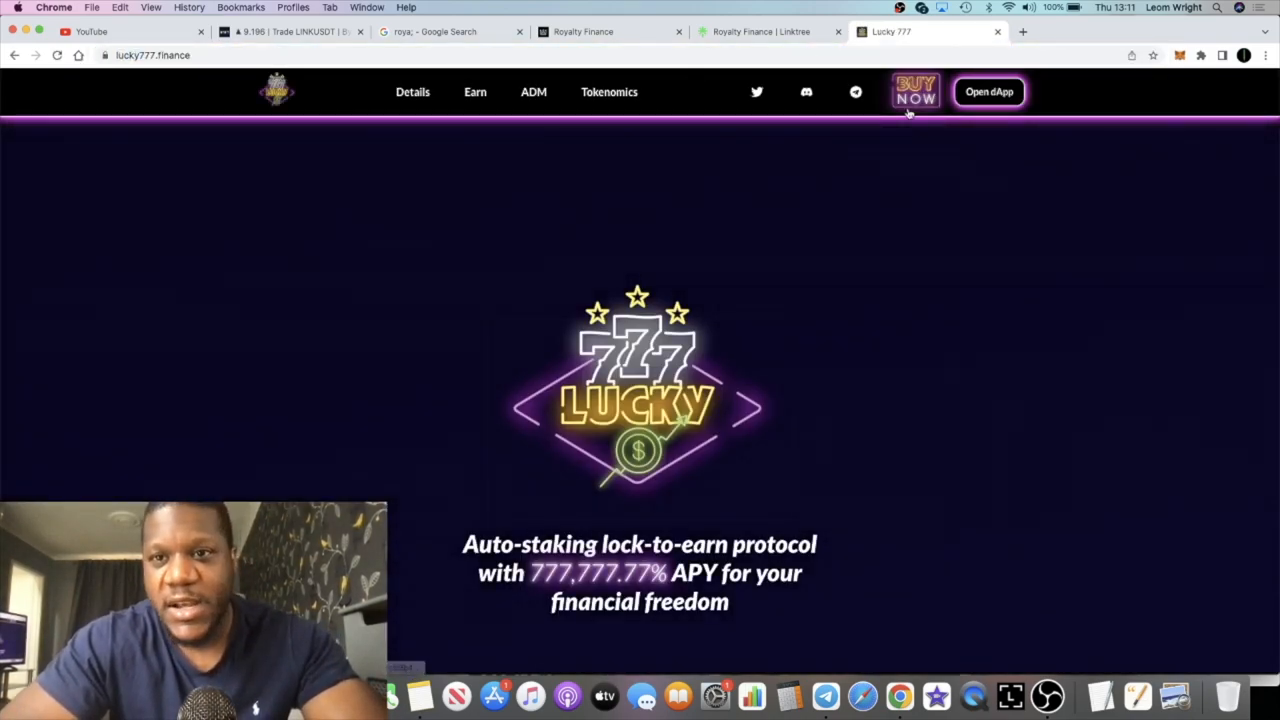
pyautogui.moveTo(940, 128)
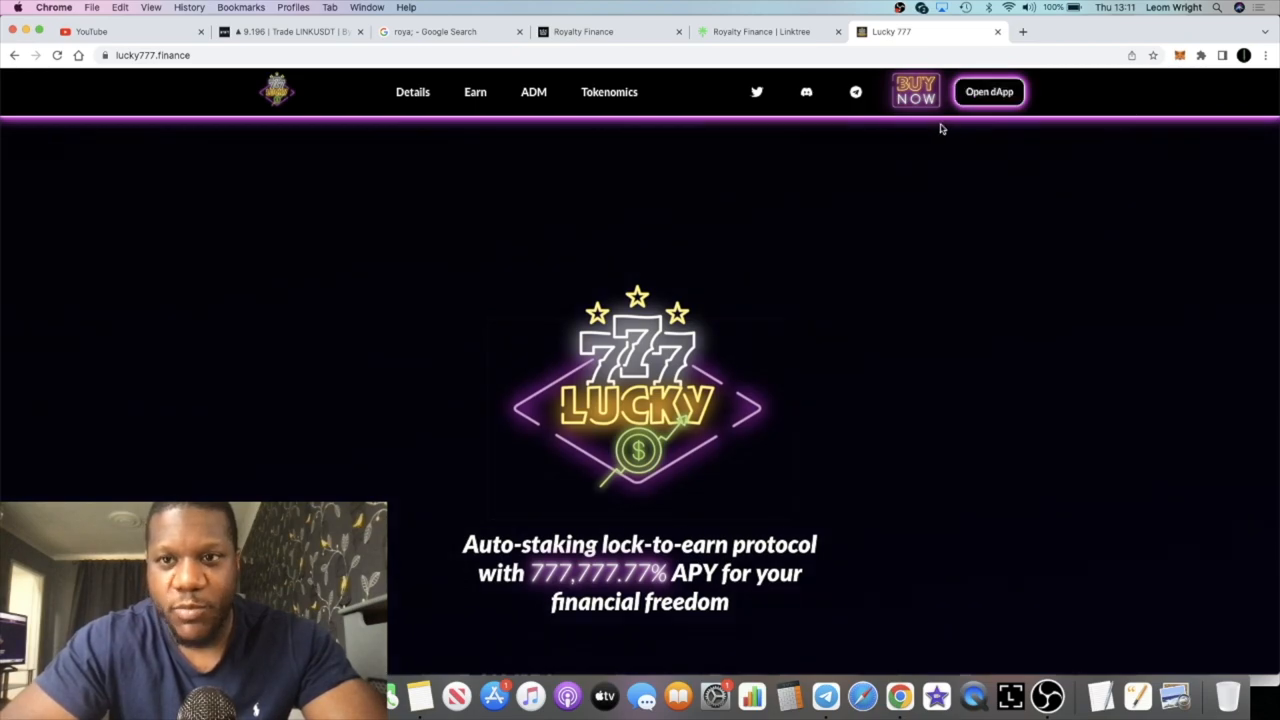
pyautogui.click(988, 91)
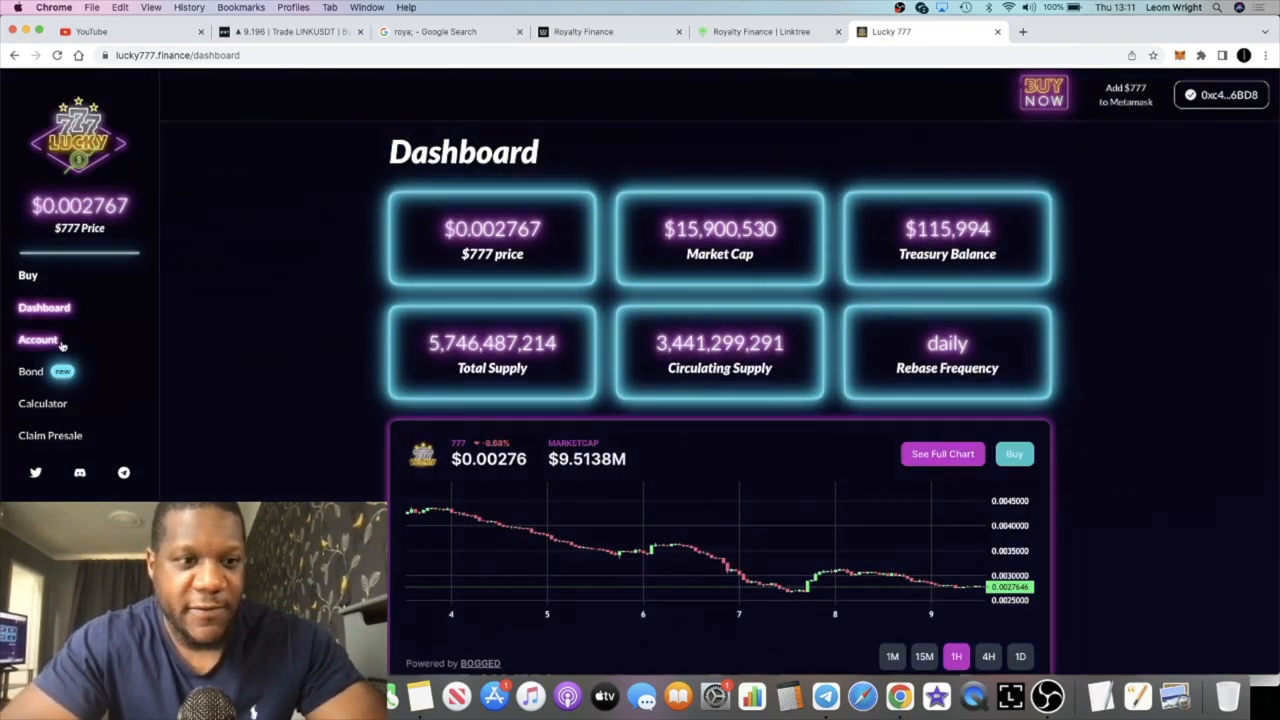
pyautogui.click(37, 339)
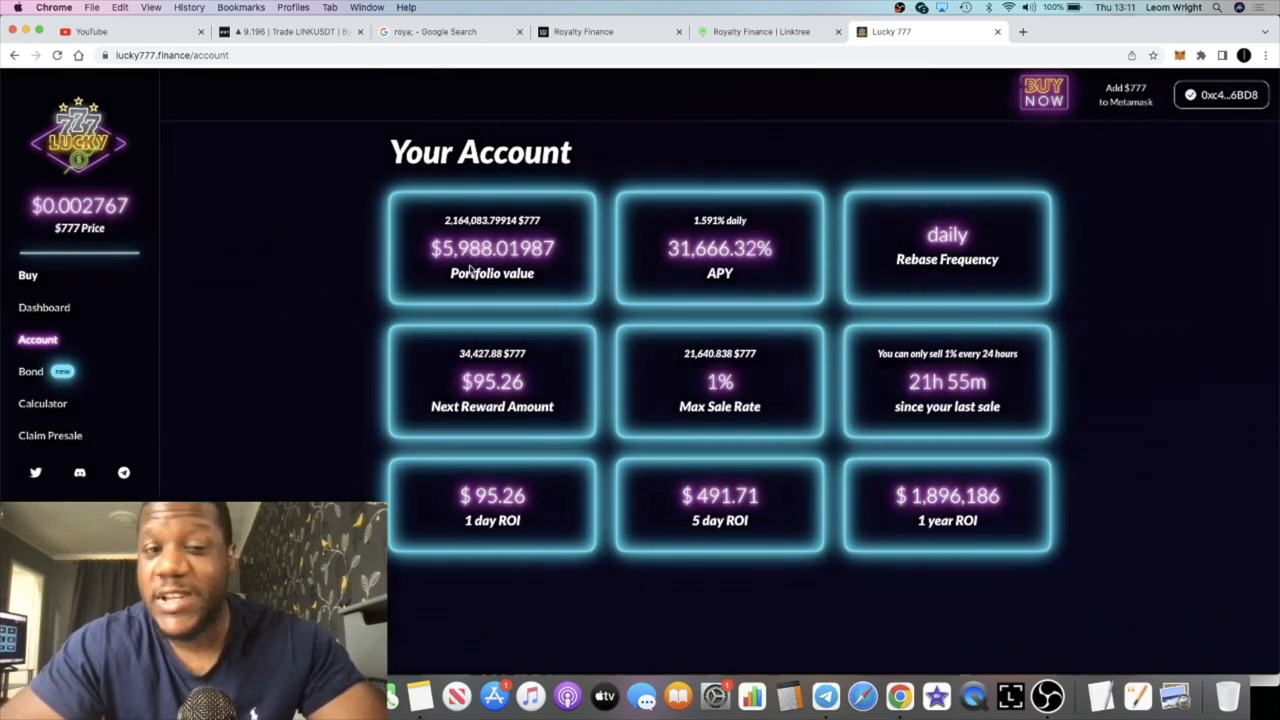
pyautogui.moveTo(681, 490)
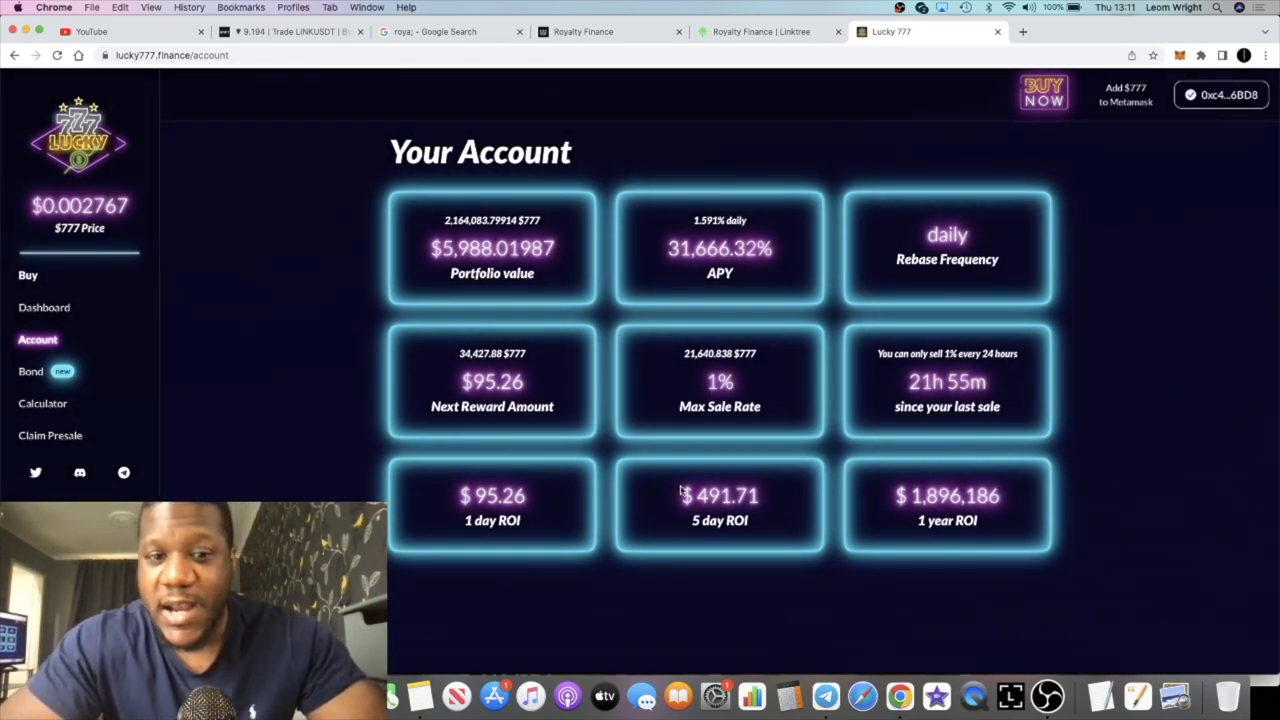
pyautogui.moveTo(382, 367)
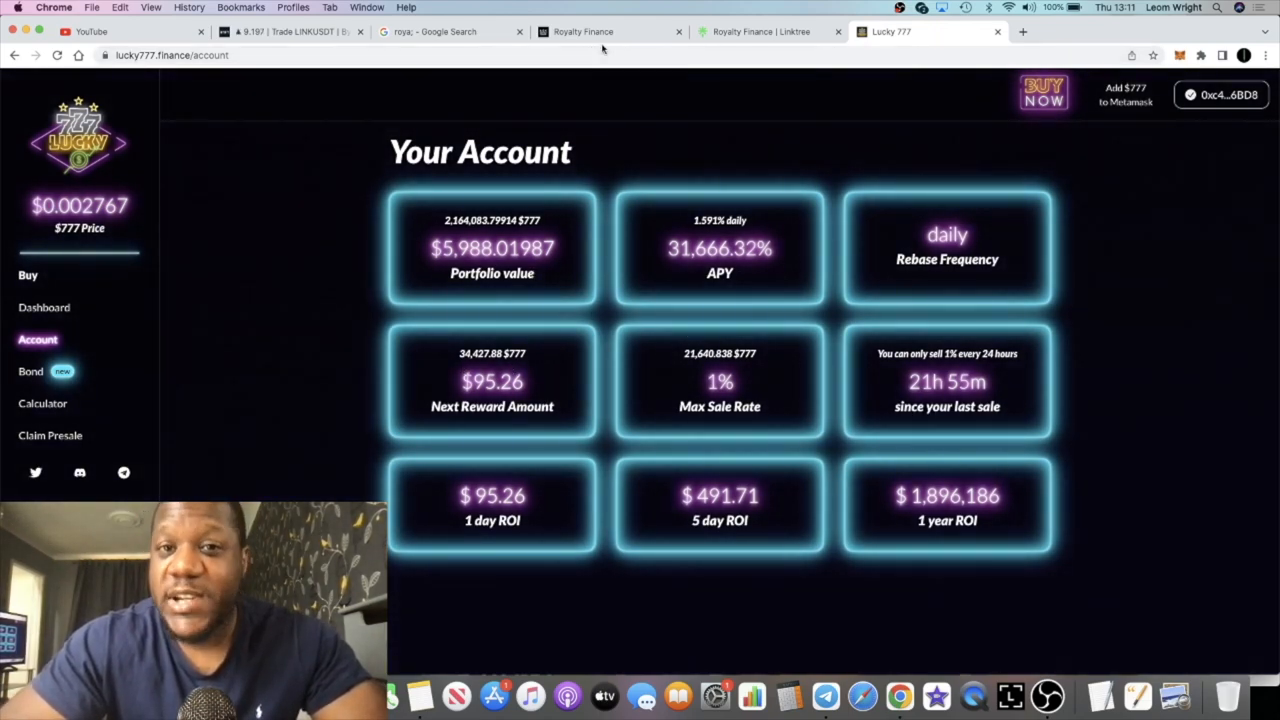
# Step: Switch to the Royalty Finance tab and skim the RoyalPay staking-protocol homepage
pyautogui.click(583, 31)
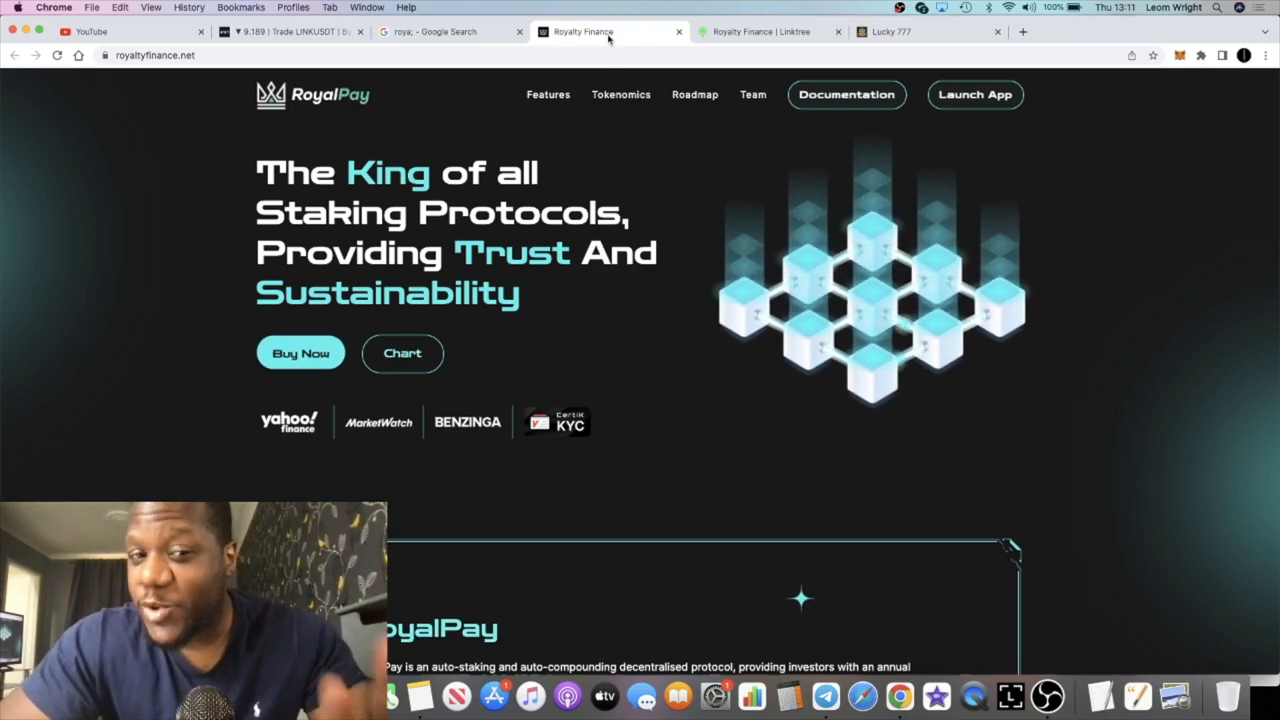
pyautogui.moveTo(760, 31)
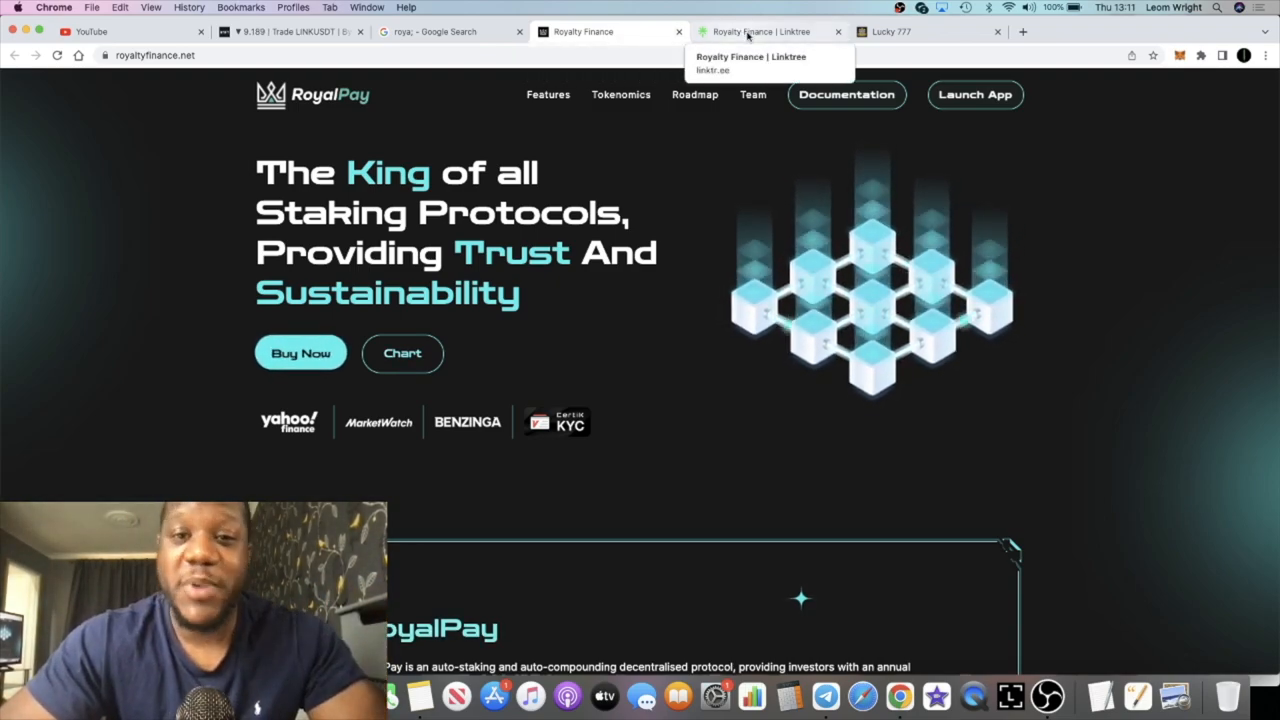
pyautogui.moveTo(617, 50)
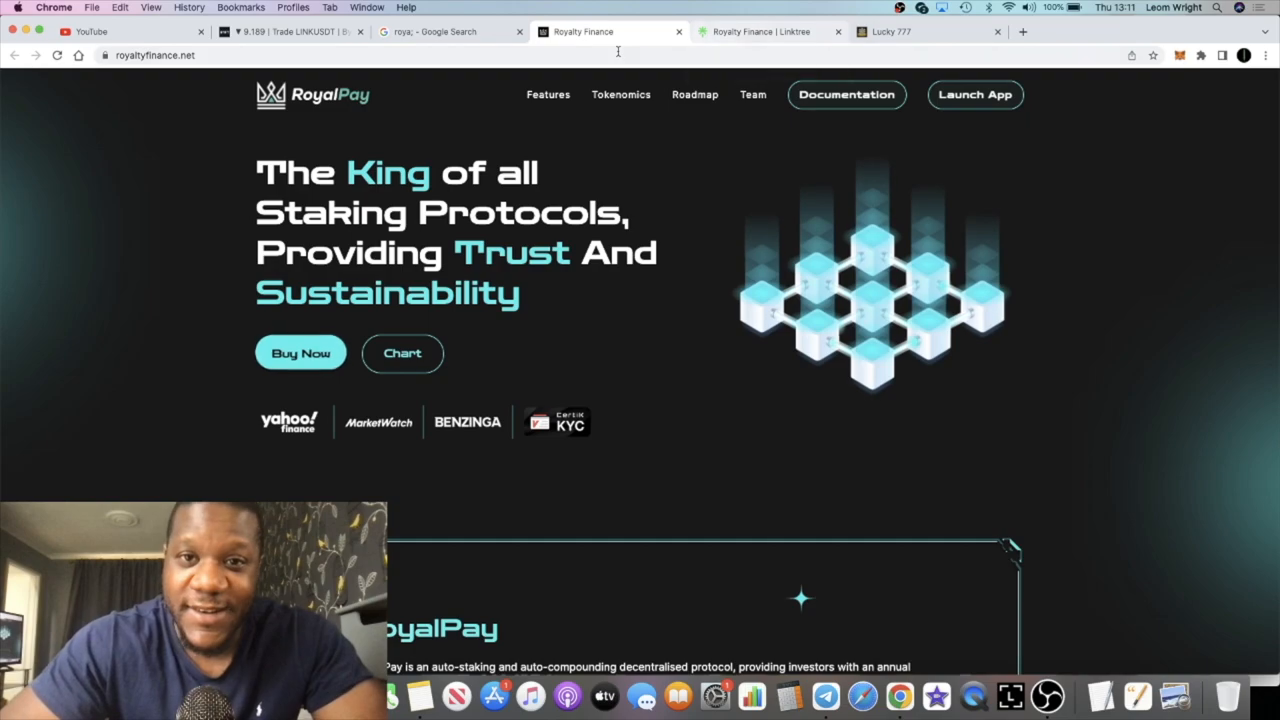
pyautogui.scroll(-3)
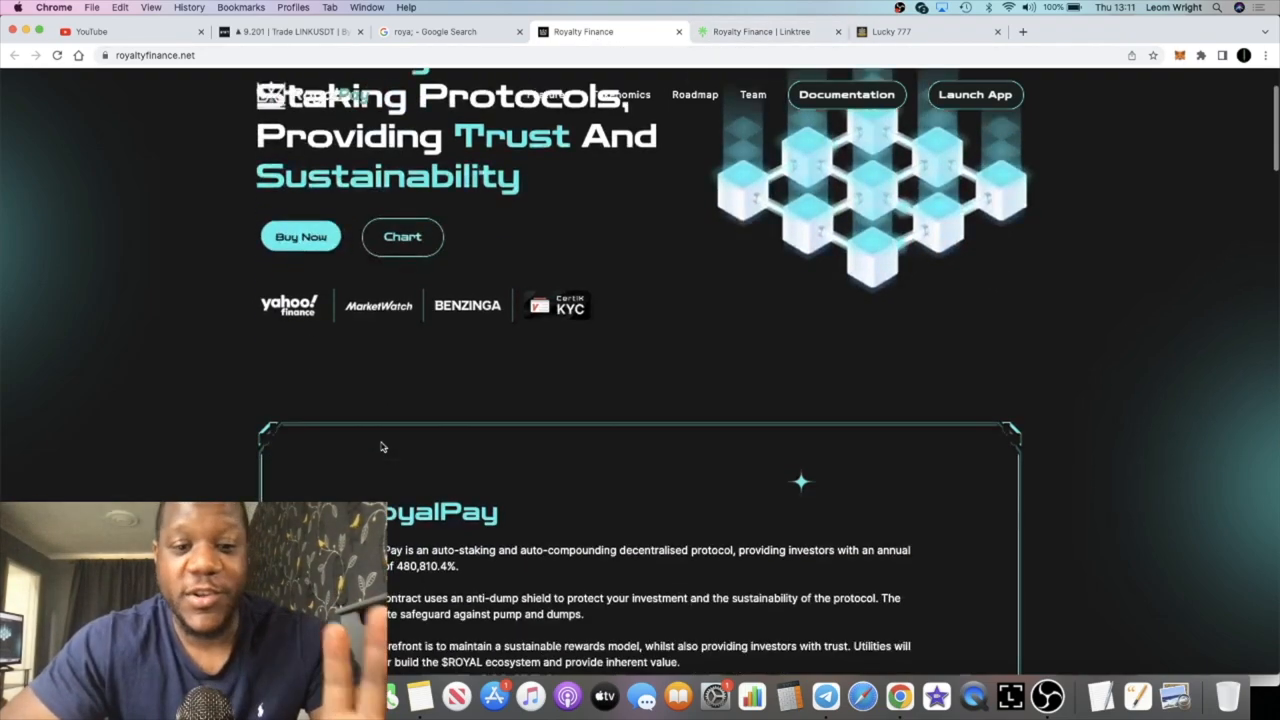
pyautogui.scroll(3)
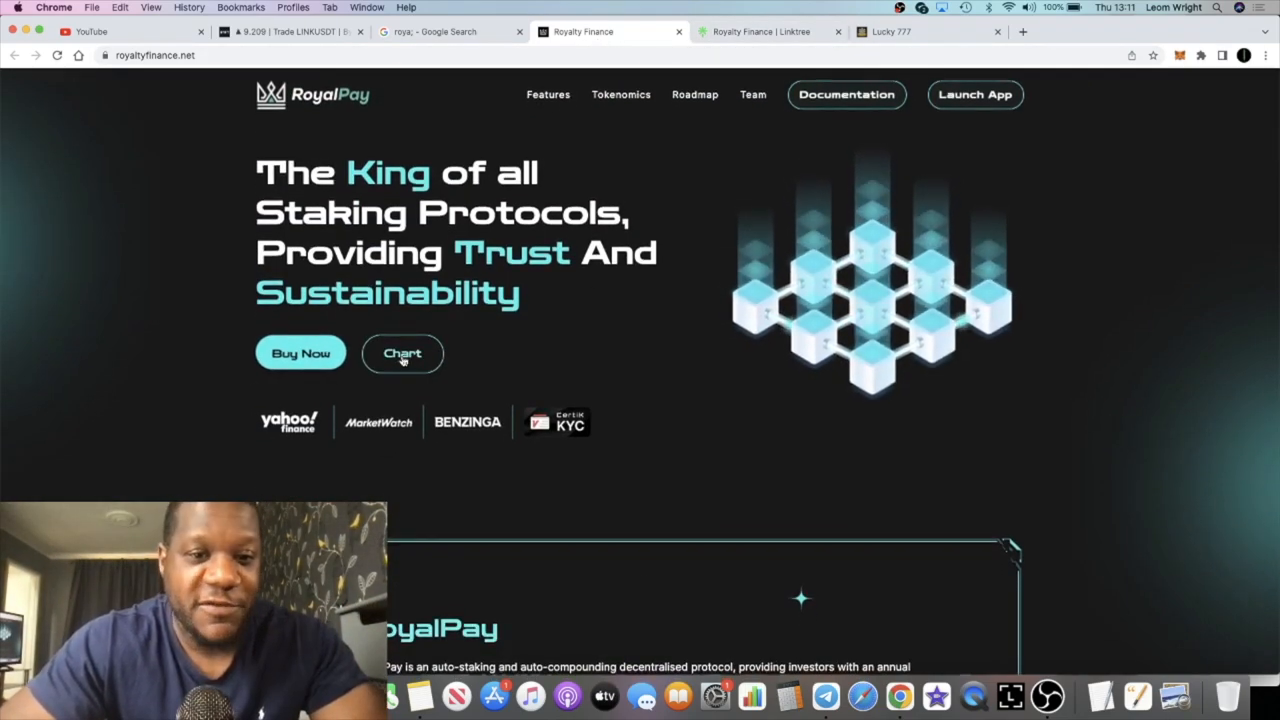
# Step: Open the WBNB/ROYAL DEXTools chart from the site and switch it to 1-hour candles
pyautogui.click(402, 353)
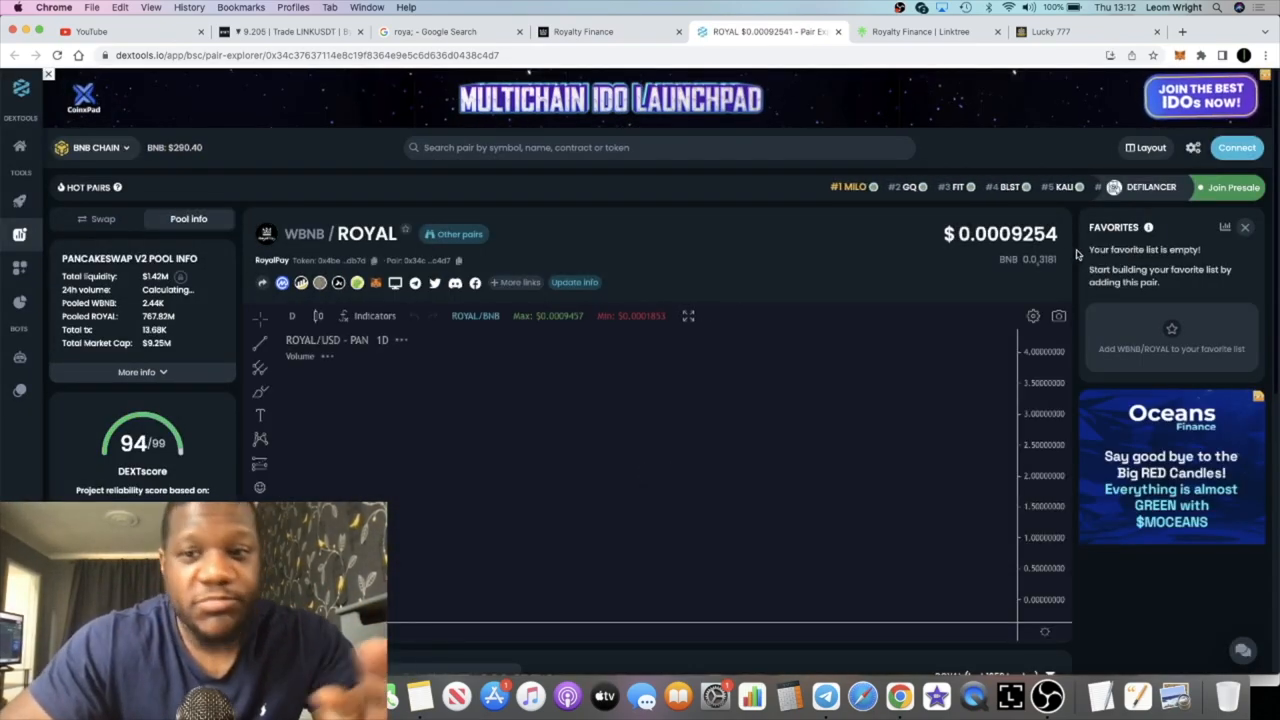
pyautogui.scroll(-3)
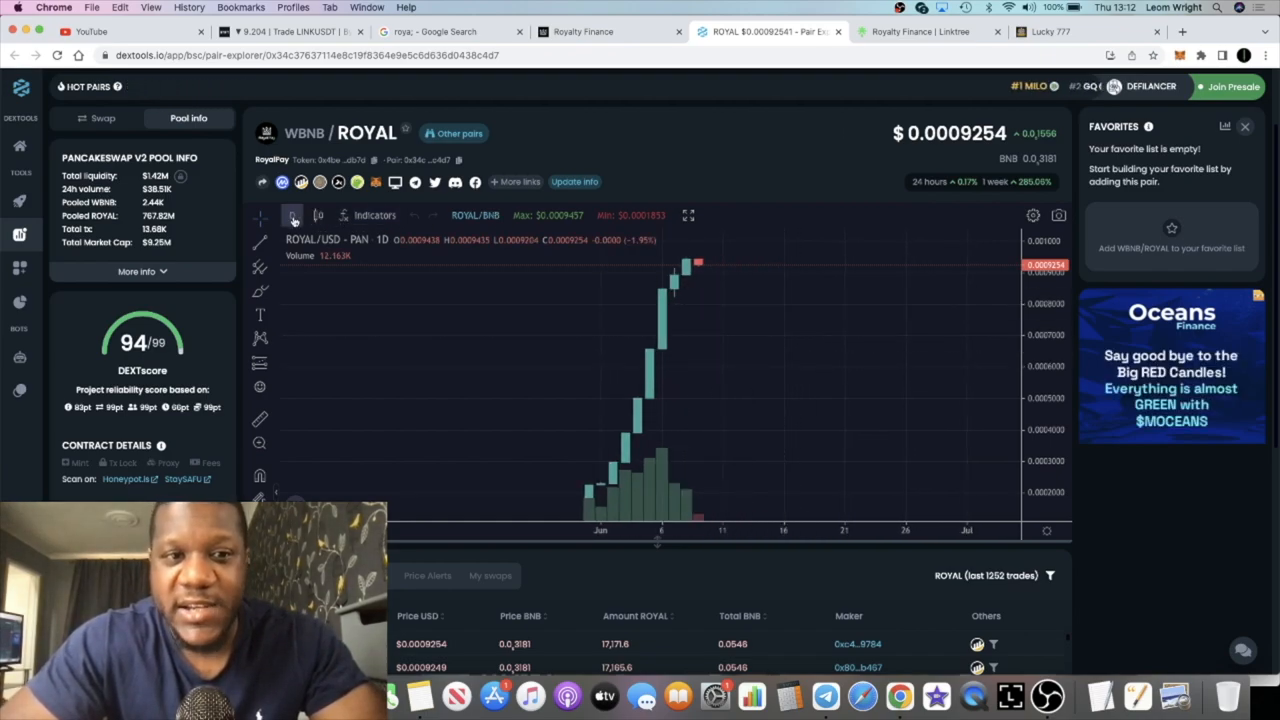
pyautogui.click(293, 215)
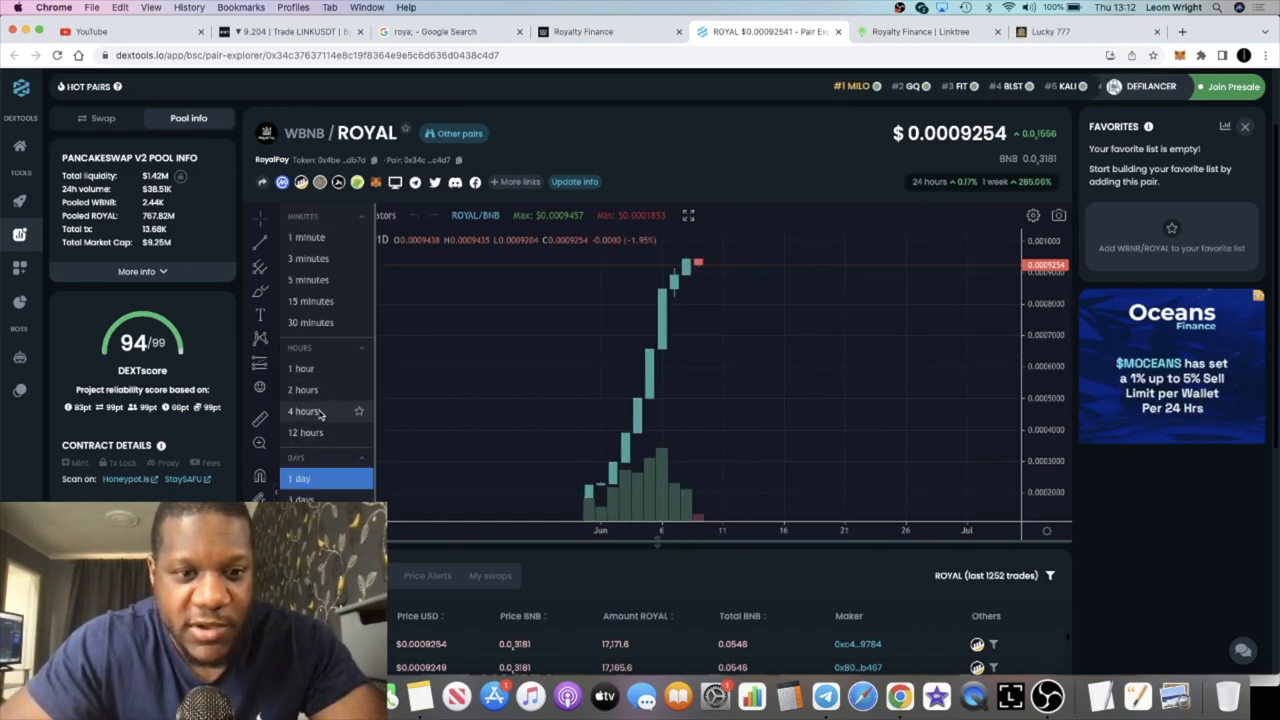
pyautogui.click(302, 368)
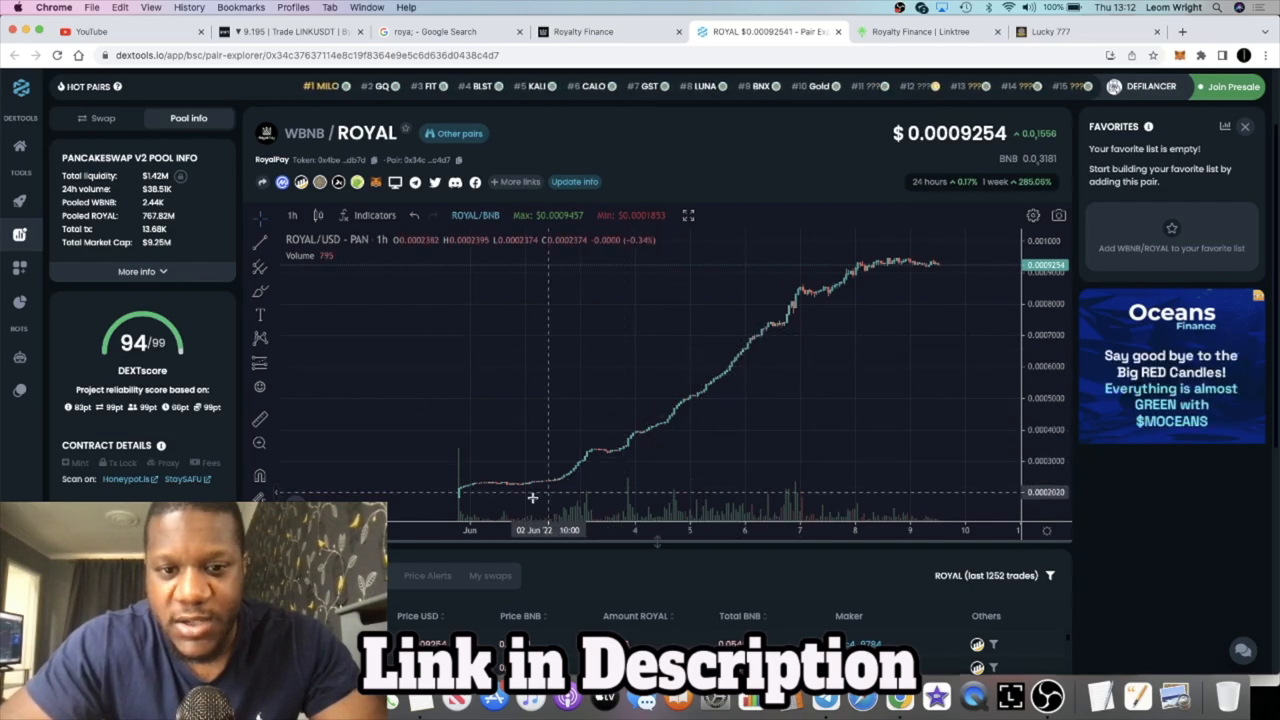
pyautogui.moveTo(716, 256)
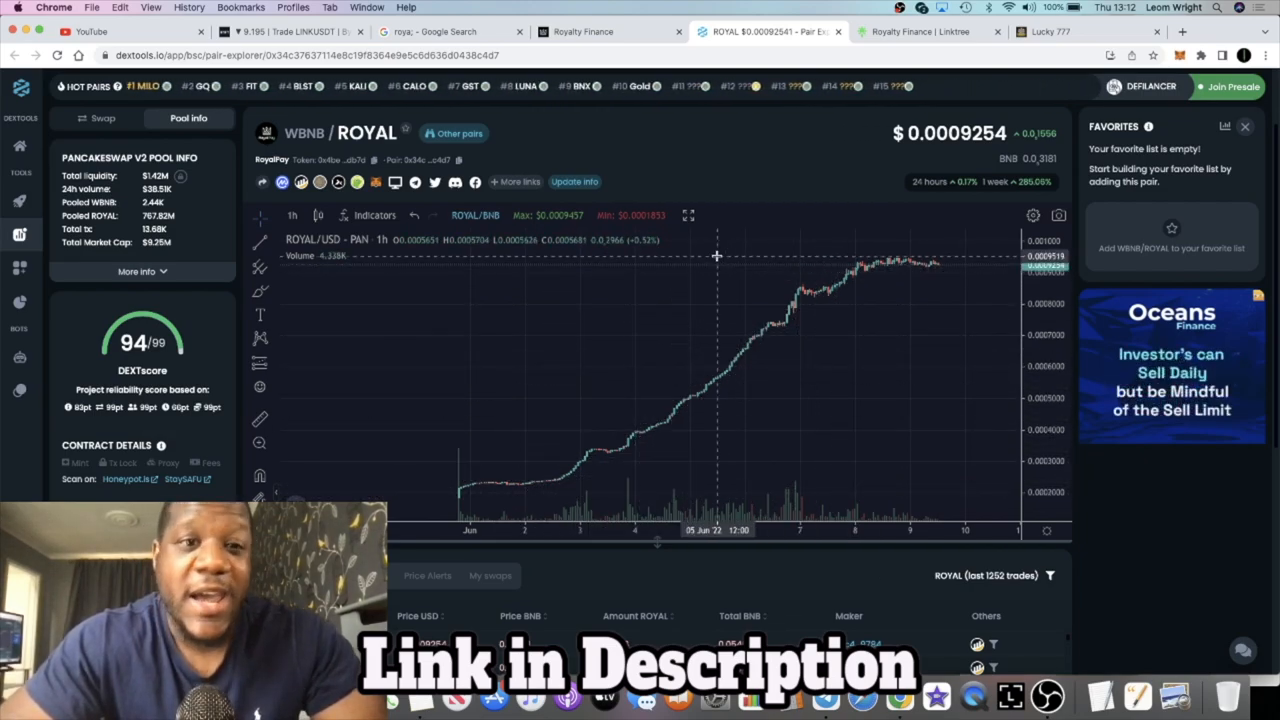
# Step: Scroll the RoyalPay site through What We Offer, Tokenomics taxes and Roadmap, then back up
pyautogui.click(583, 31)
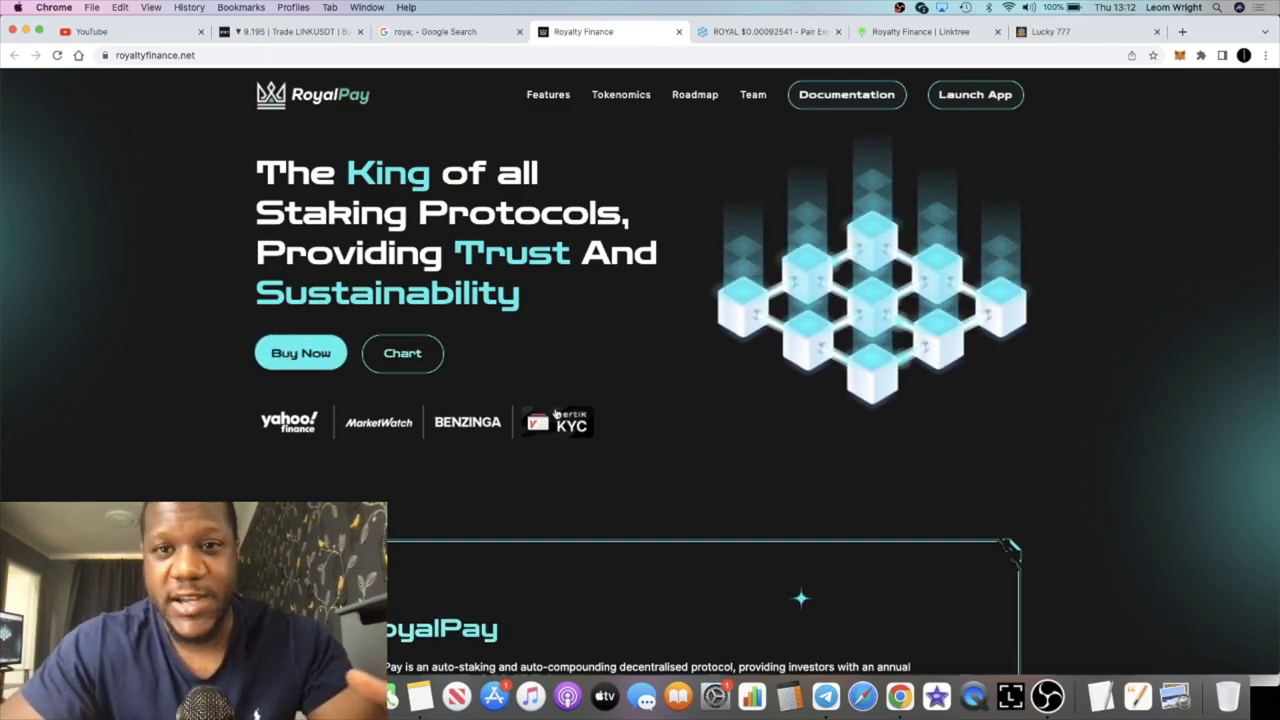
pyautogui.moveTo(617, 325)
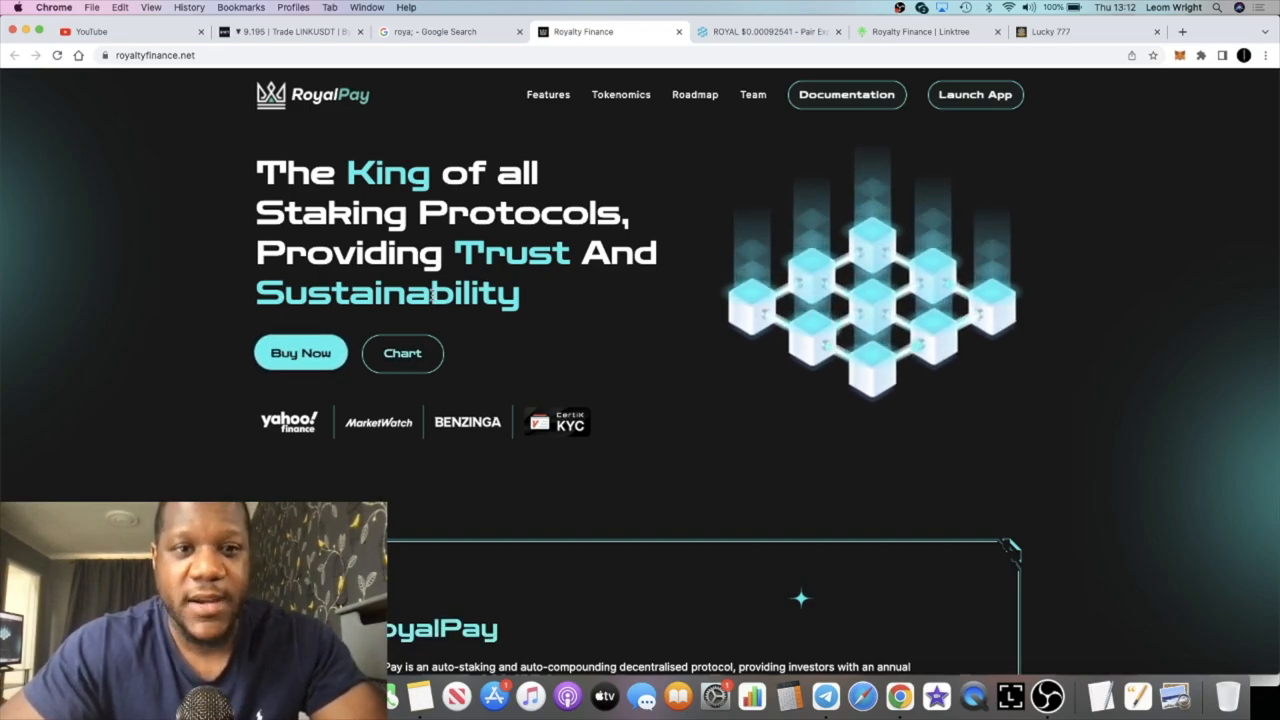
pyautogui.scroll(-3)
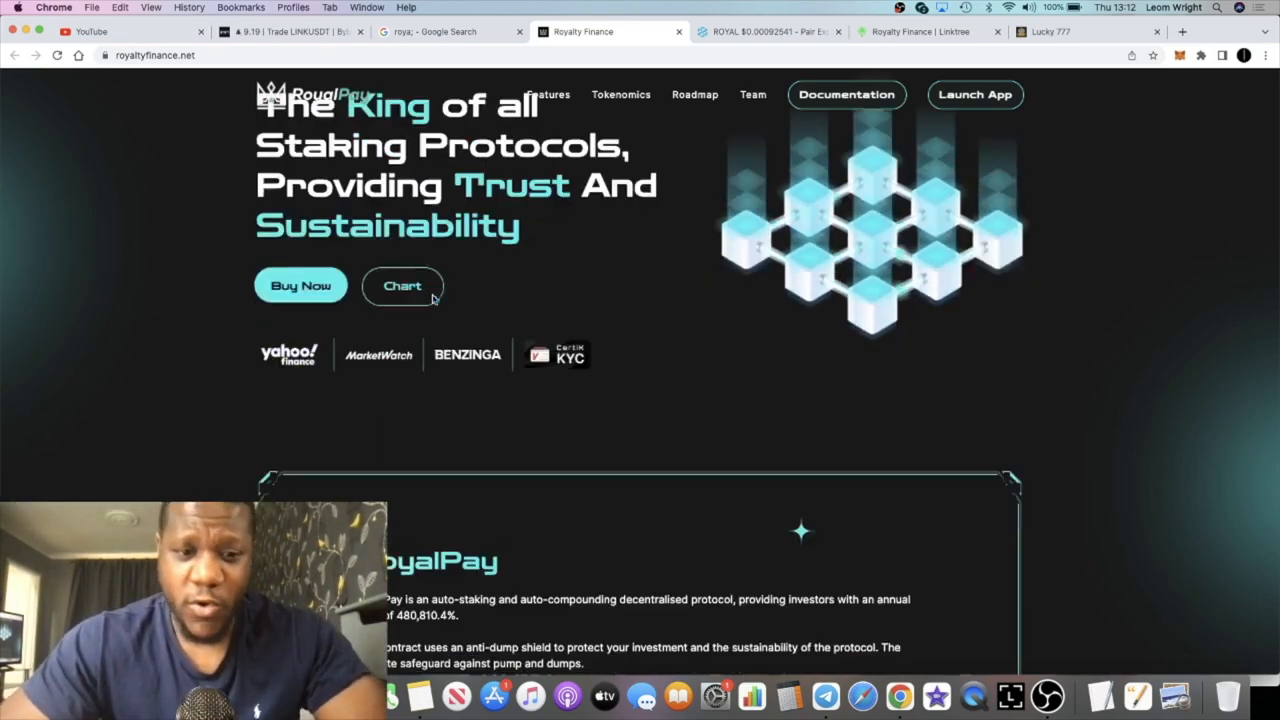
pyautogui.scroll(-3)
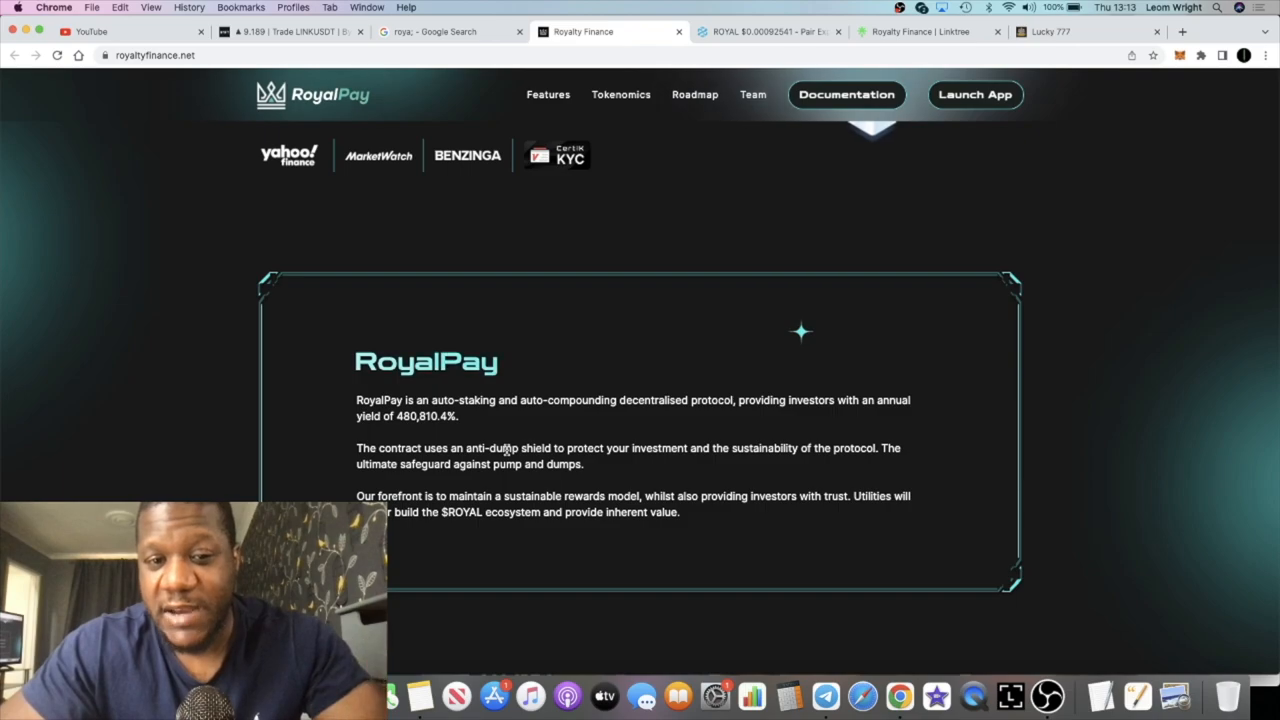
pyautogui.scroll(3)
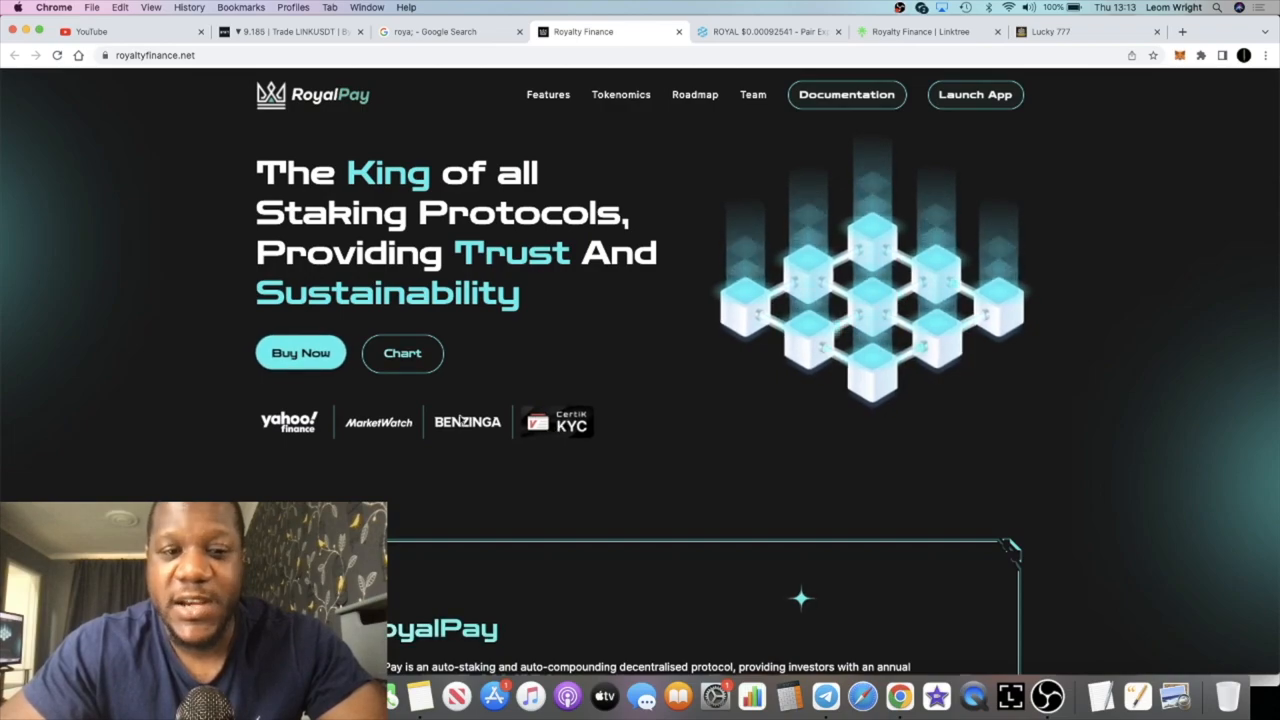
pyautogui.scroll(-3)
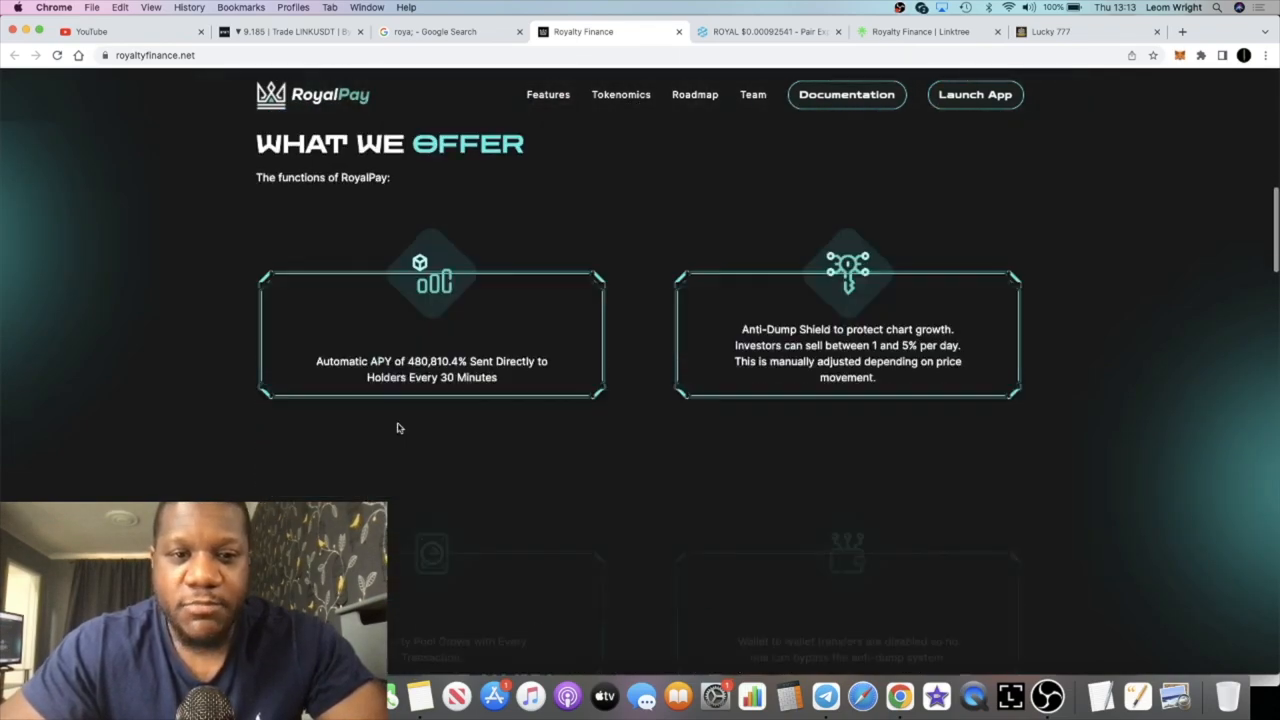
pyautogui.scroll(-3)
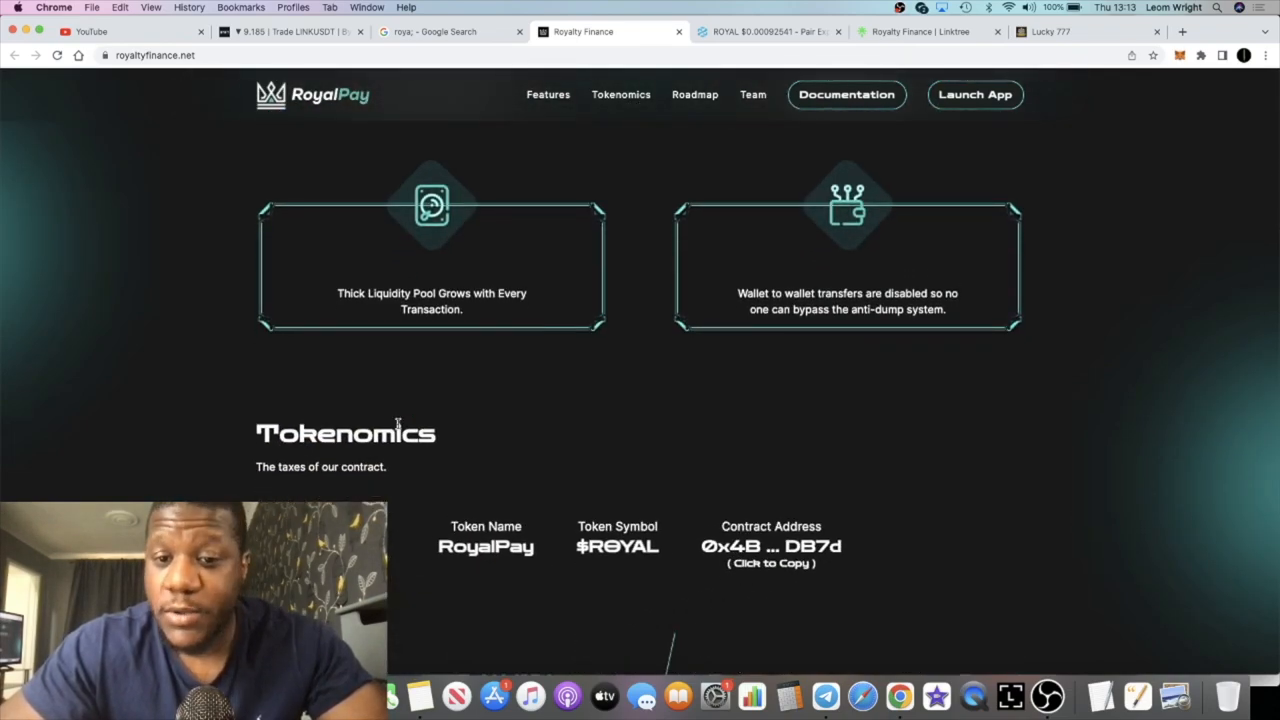
pyautogui.scroll(-3)
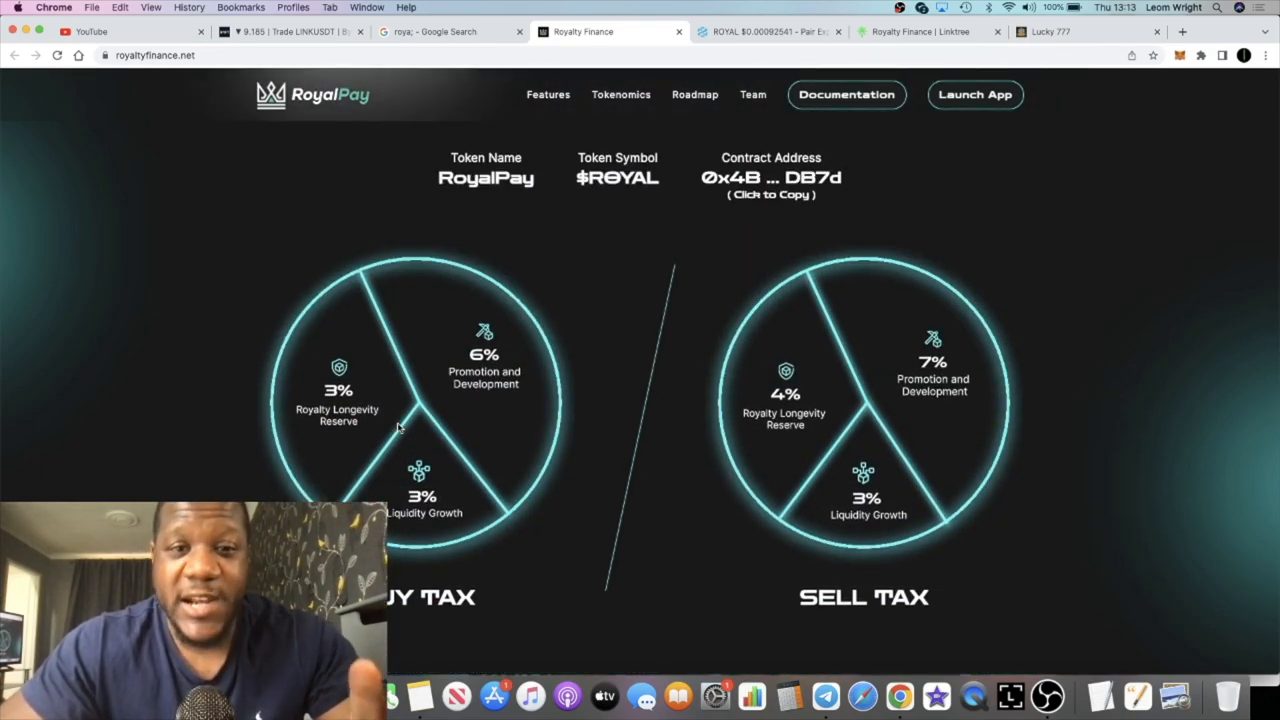
pyautogui.scroll(-3)
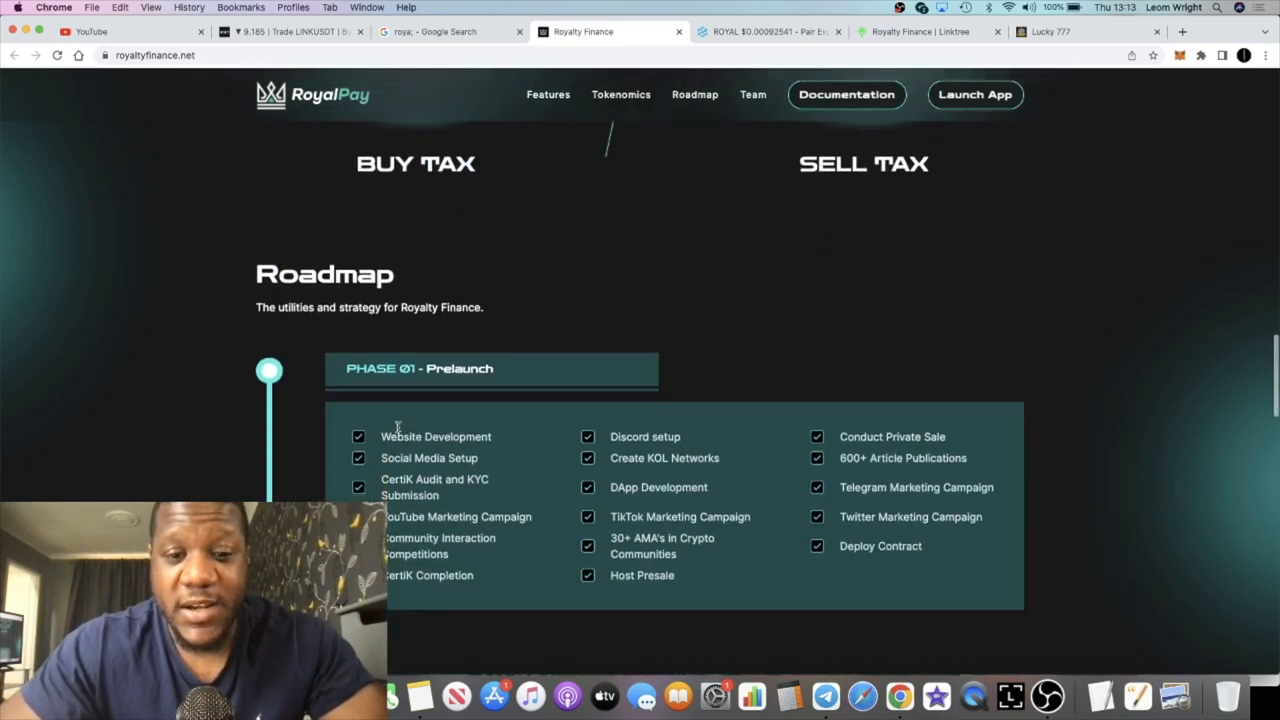
pyautogui.scroll(3)
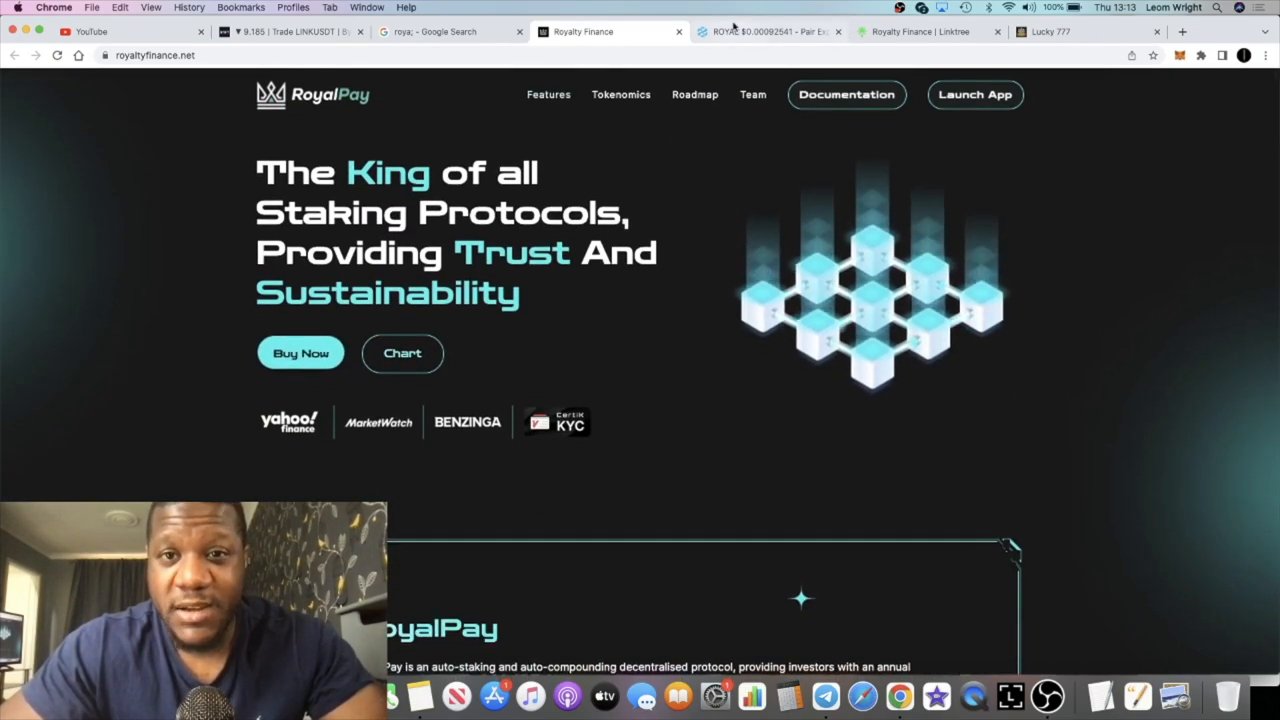
# Step: Switch to the DEXTools ROYAL pair tab with its hourly chart and DEXTscore 94
pyautogui.click(765, 31)
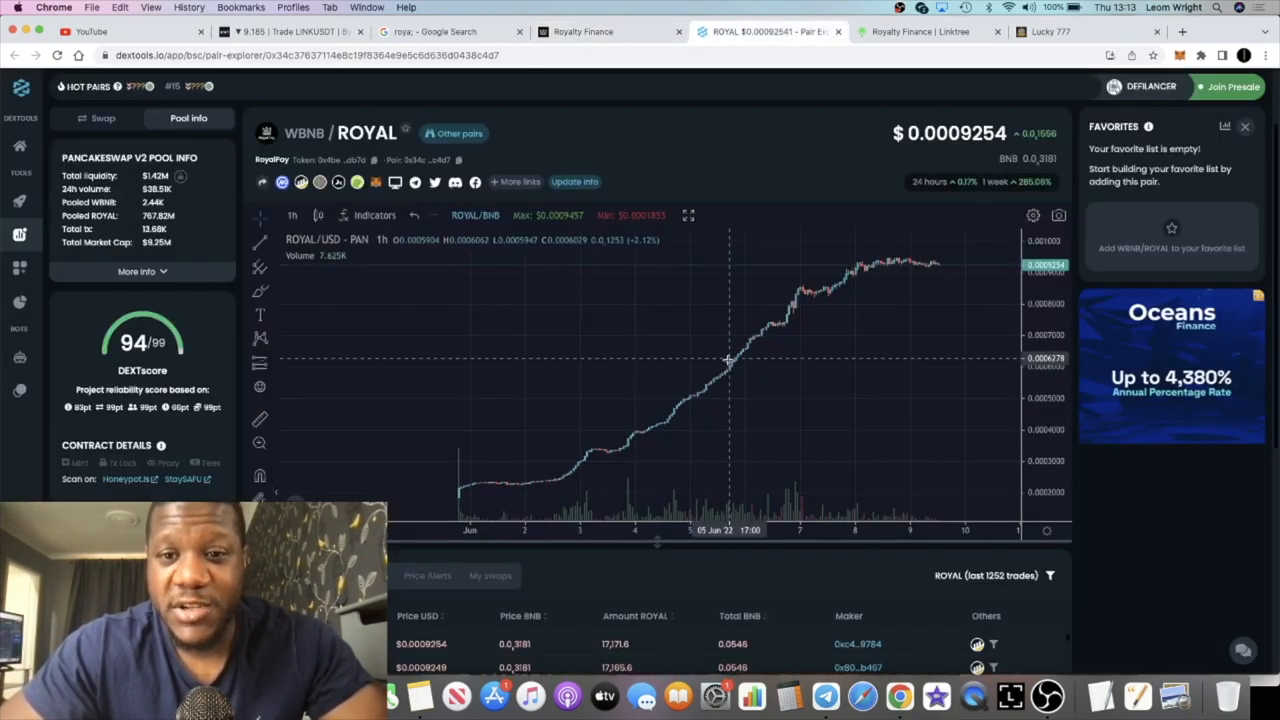
pyautogui.moveTo(633, 410)
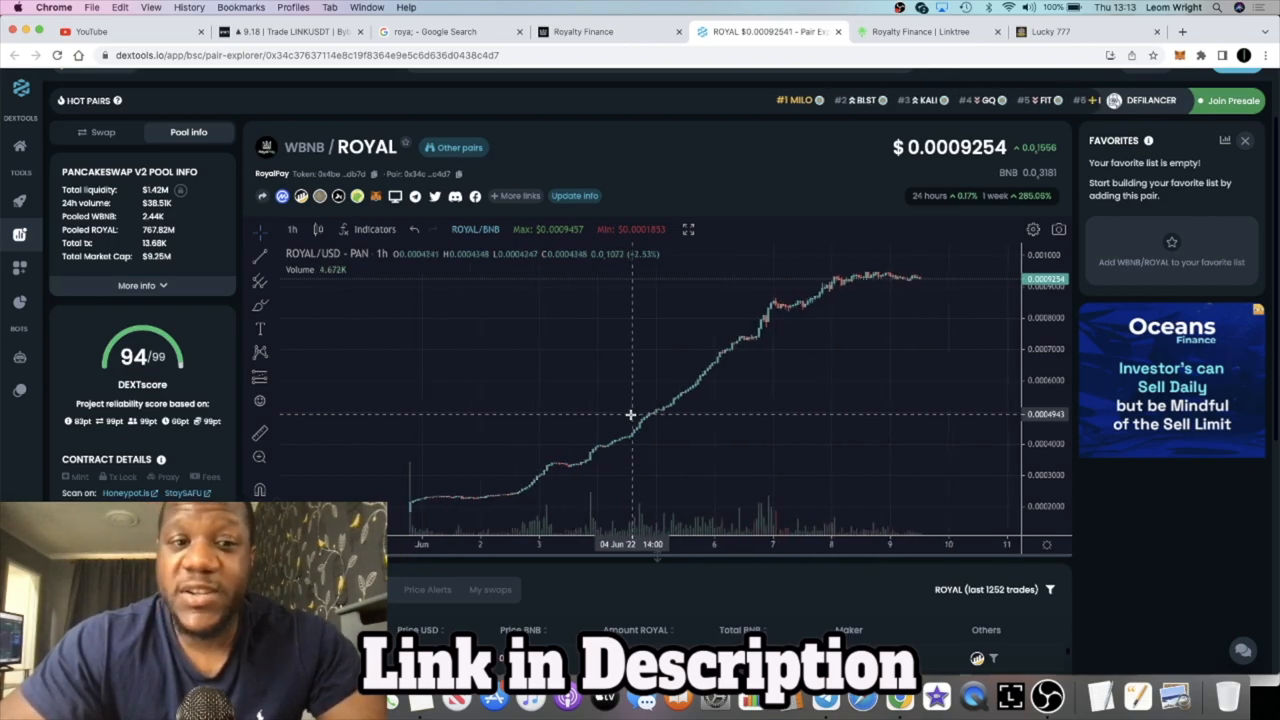
pyautogui.moveTo(576, 405)
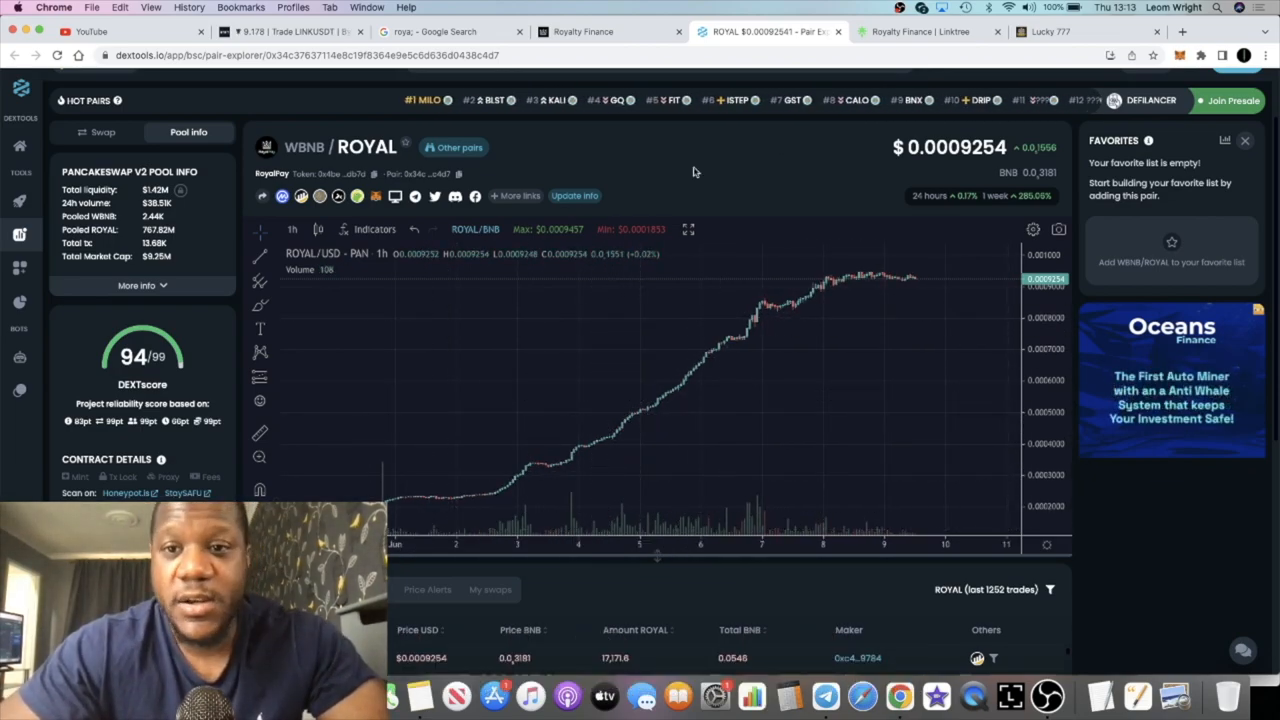
# Step: Scroll the RoyalPay site past the roadmap and FAQ and open its Telegram channel
pyautogui.click(583, 31)
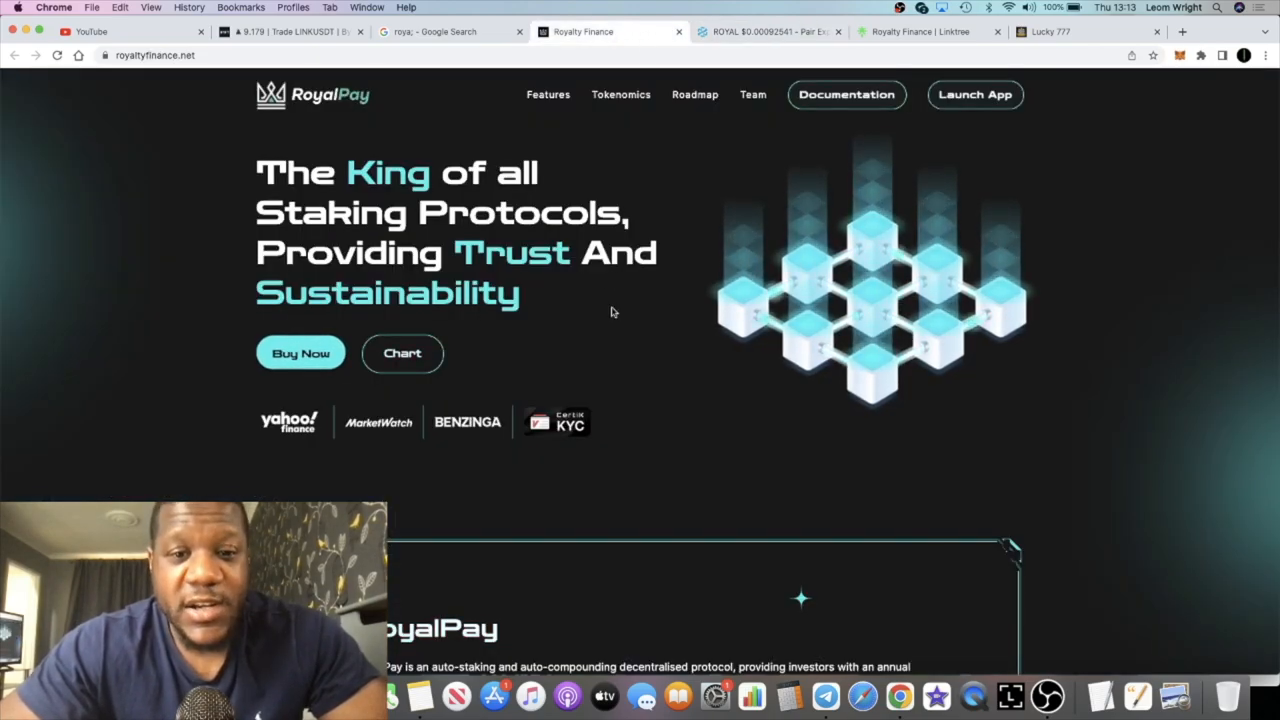
pyautogui.scroll(-3)
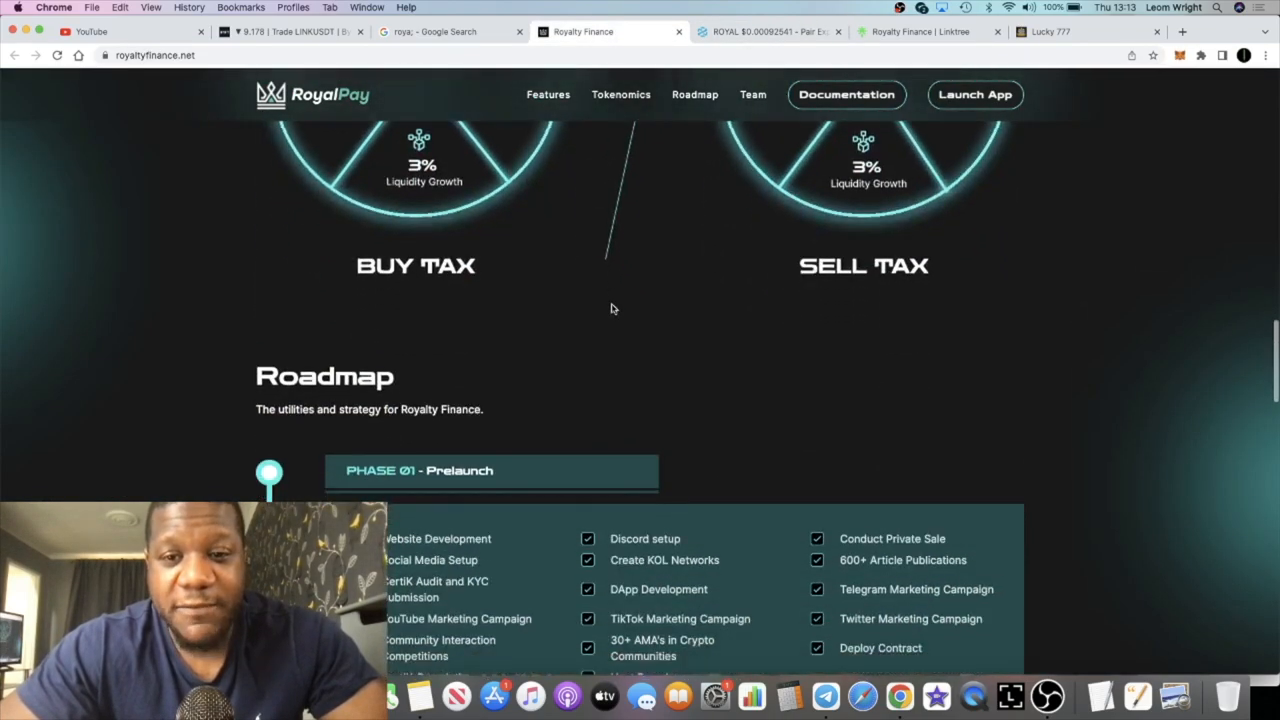
pyautogui.scroll(-3)
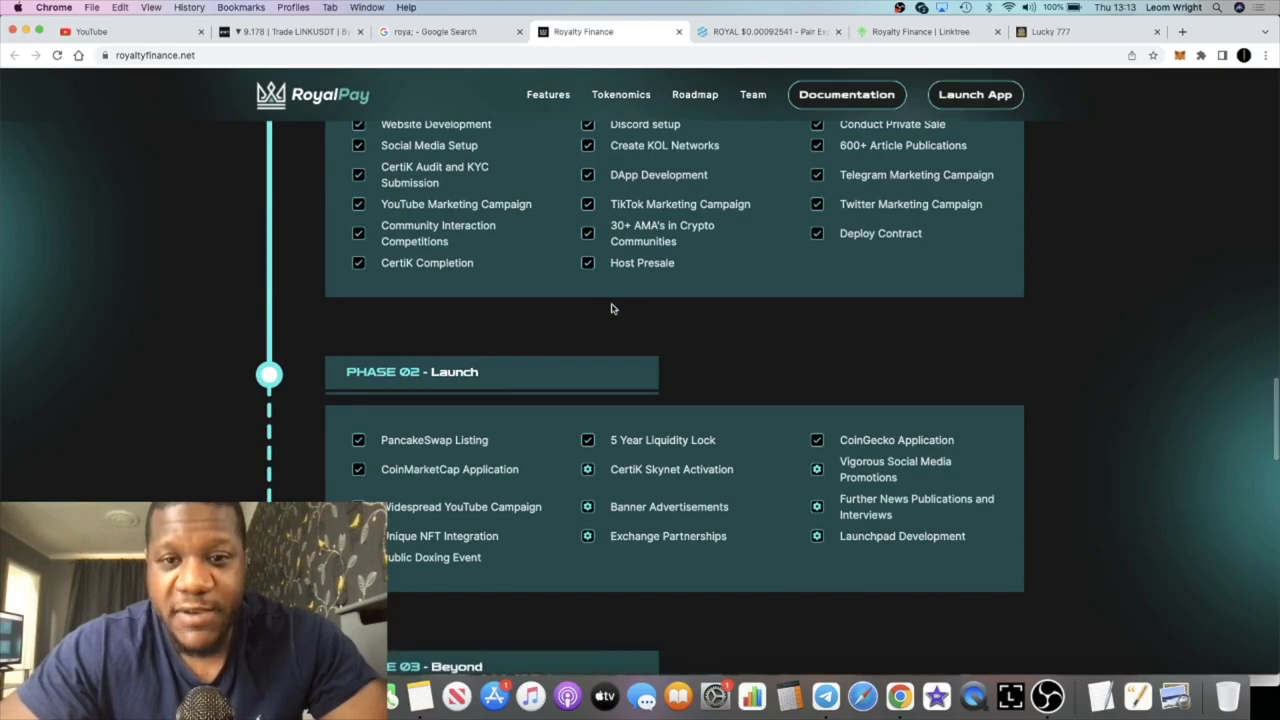
pyautogui.scroll(-3)
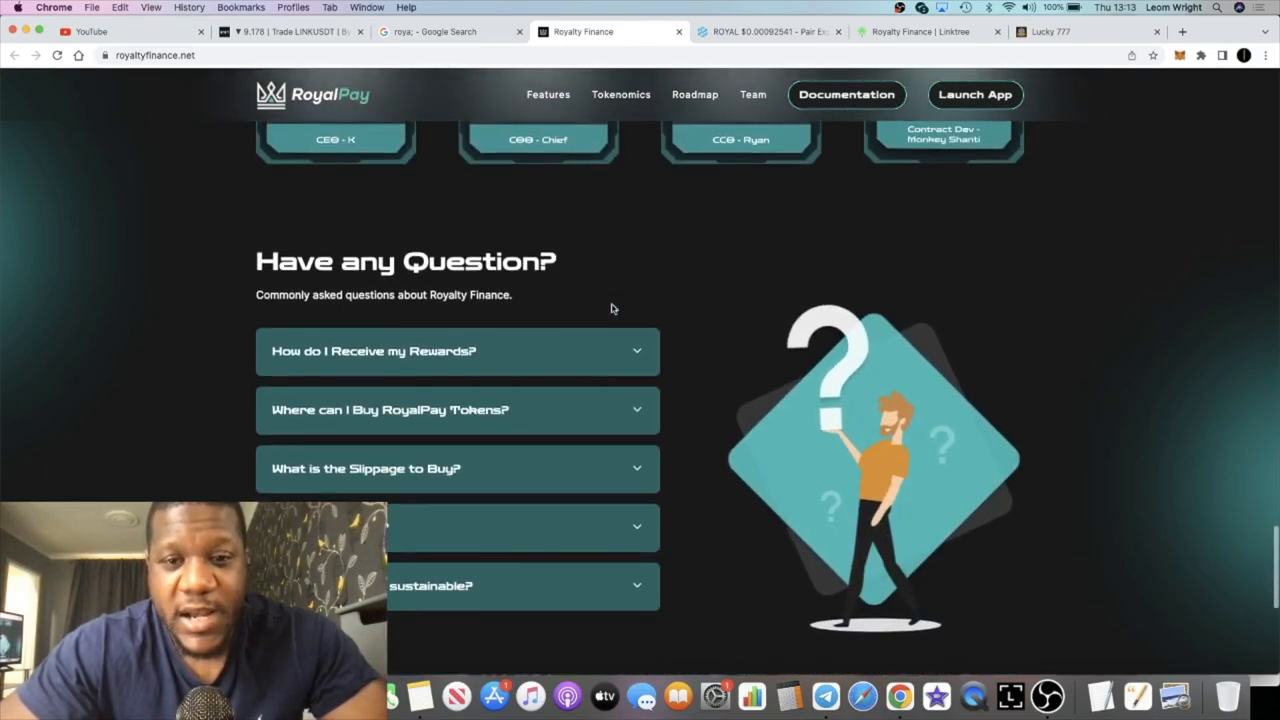
pyautogui.scroll(-3)
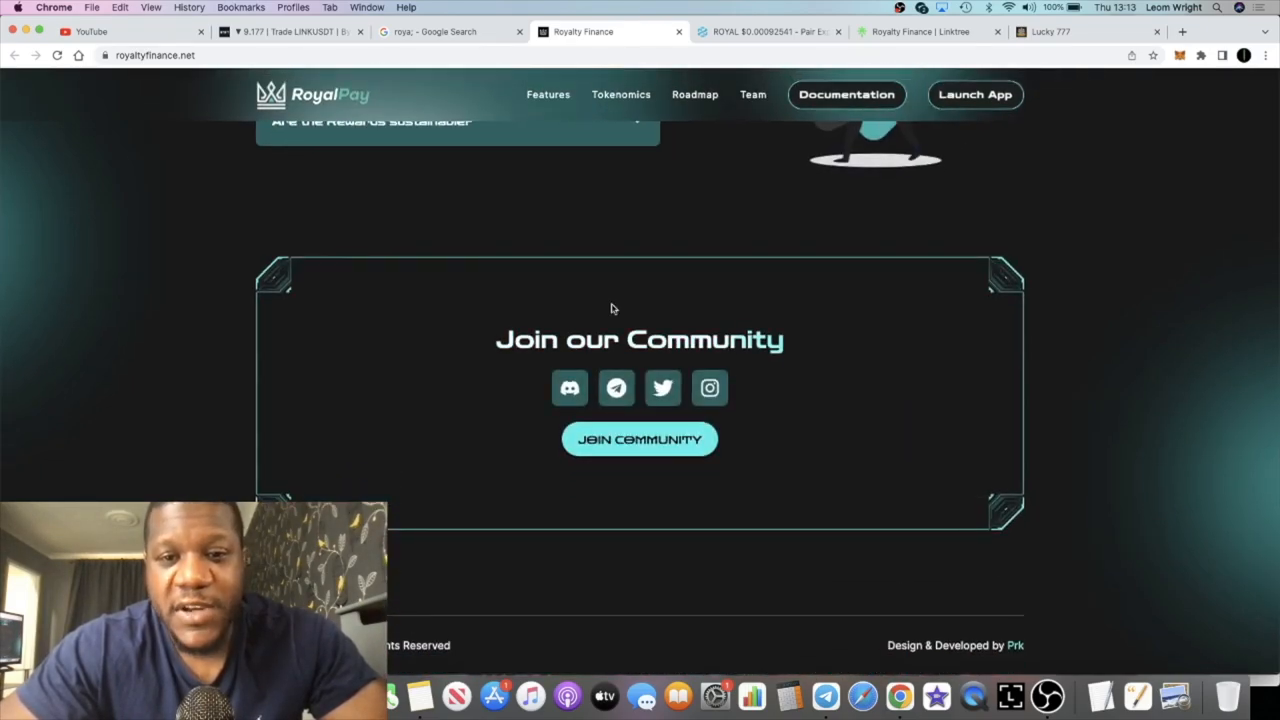
pyautogui.click(616, 388)
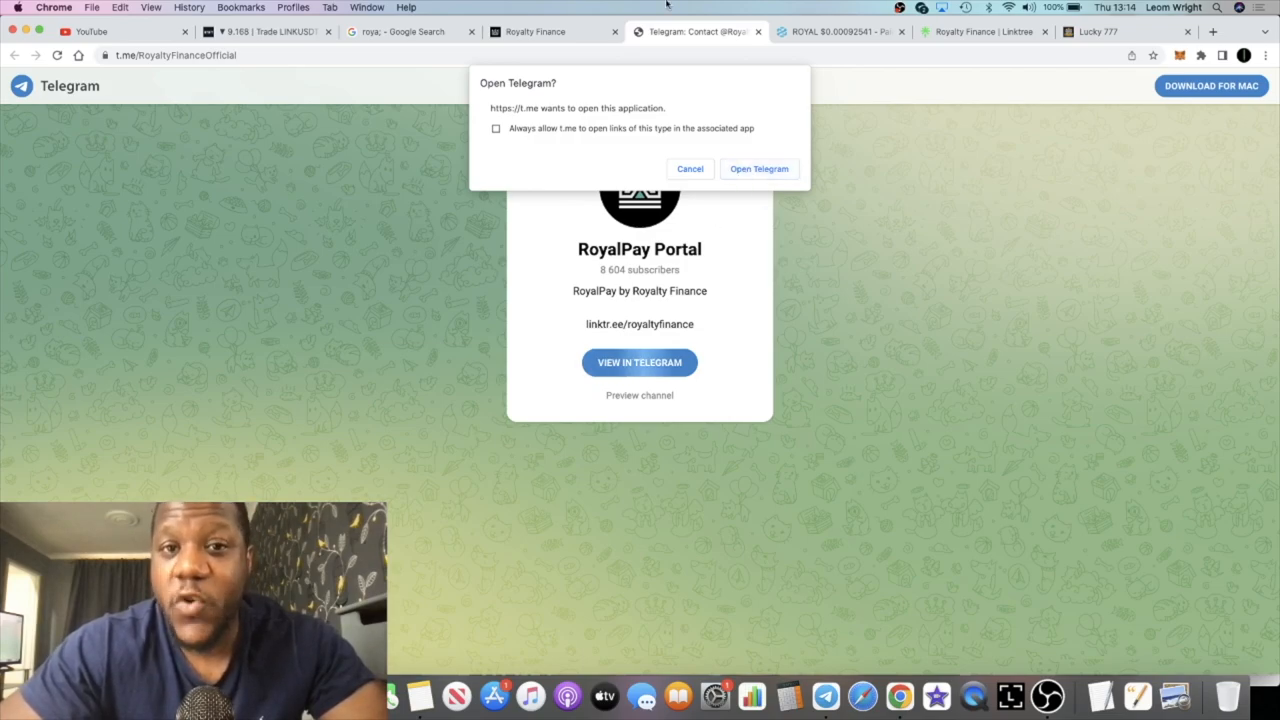
# Step: Open RoyalPay's Twitter profile from the website's community links and read the pinned tweet
pyautogui.click(689, 168)
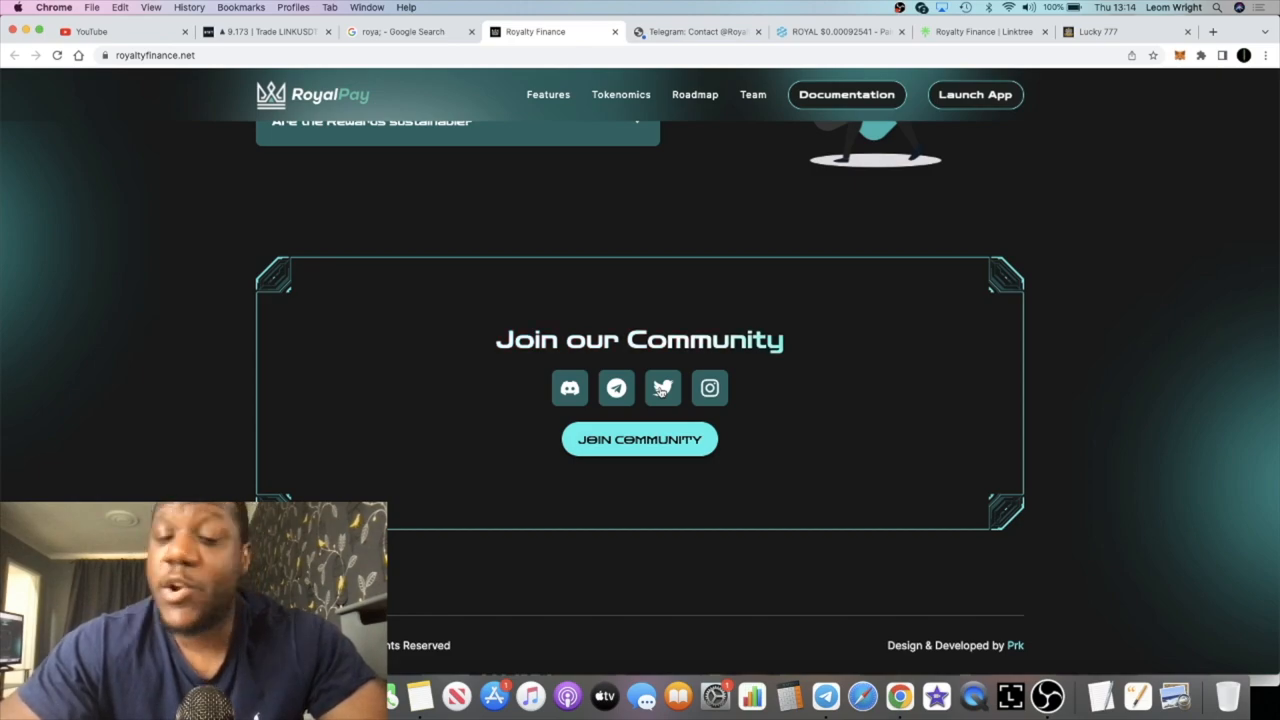
pyautogui.click(663, 388)
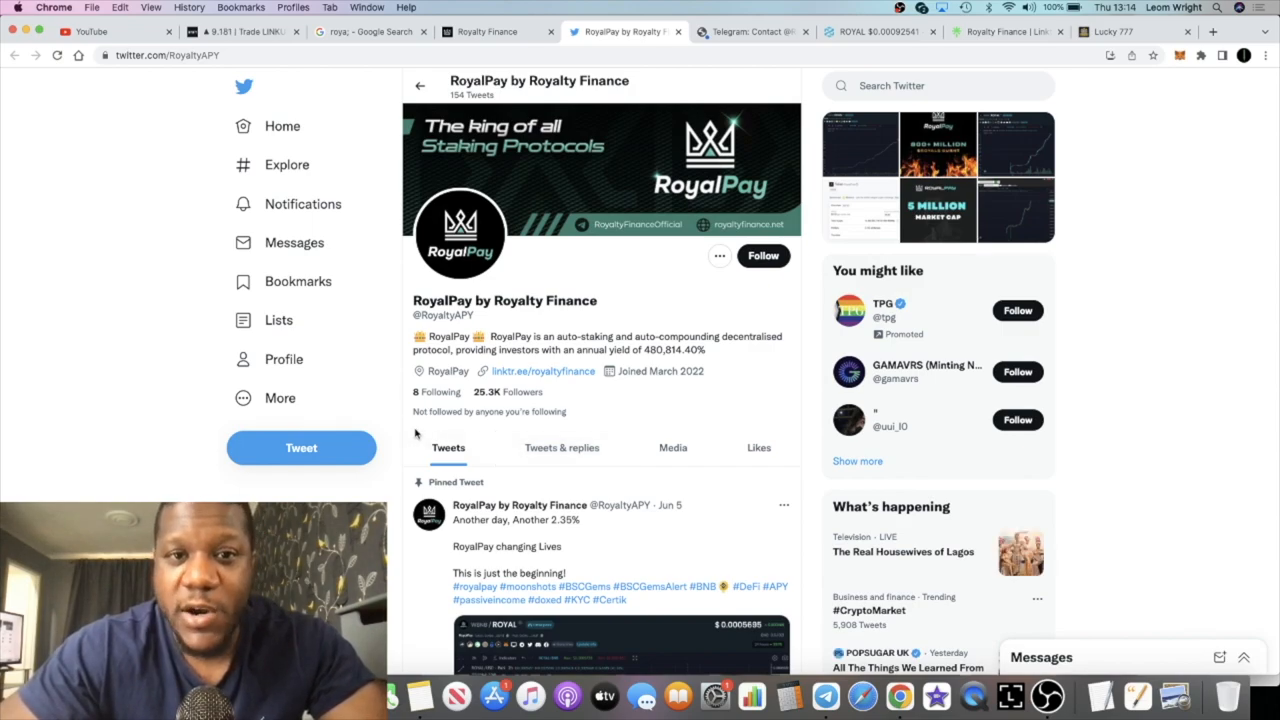
pyautogui.scroll(-3)
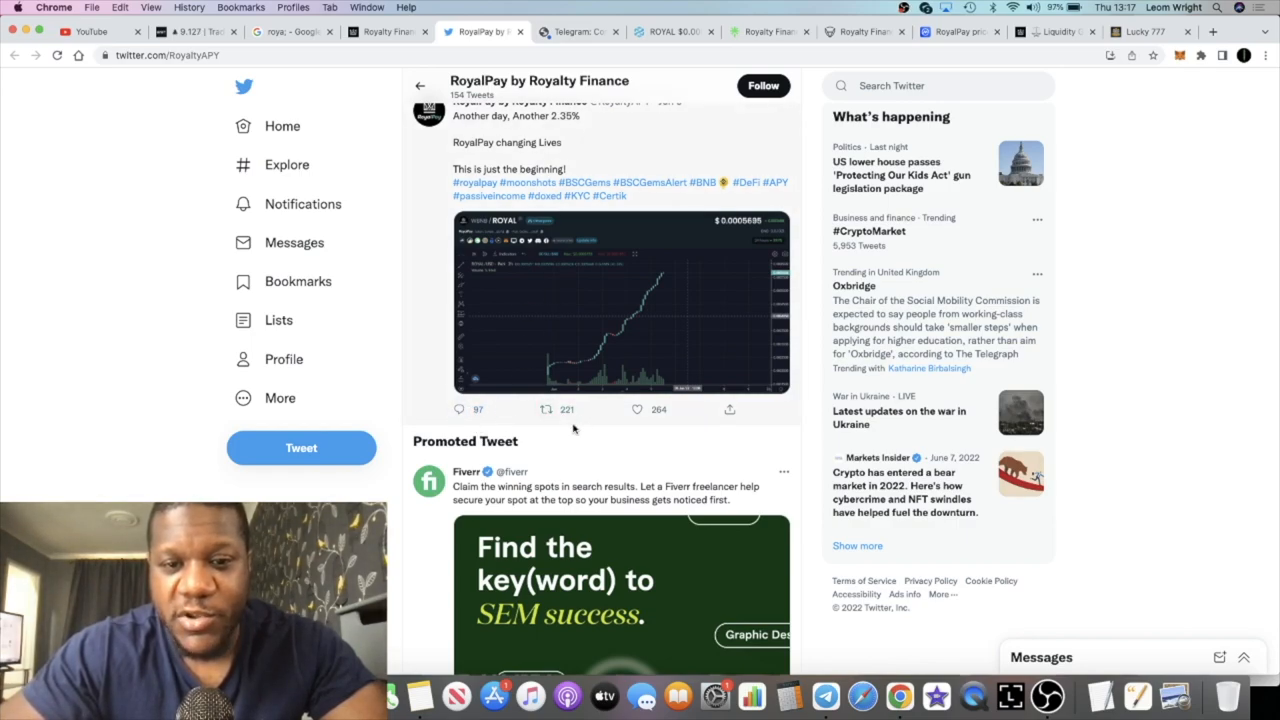
pyautogui.moveTo(663, 403)
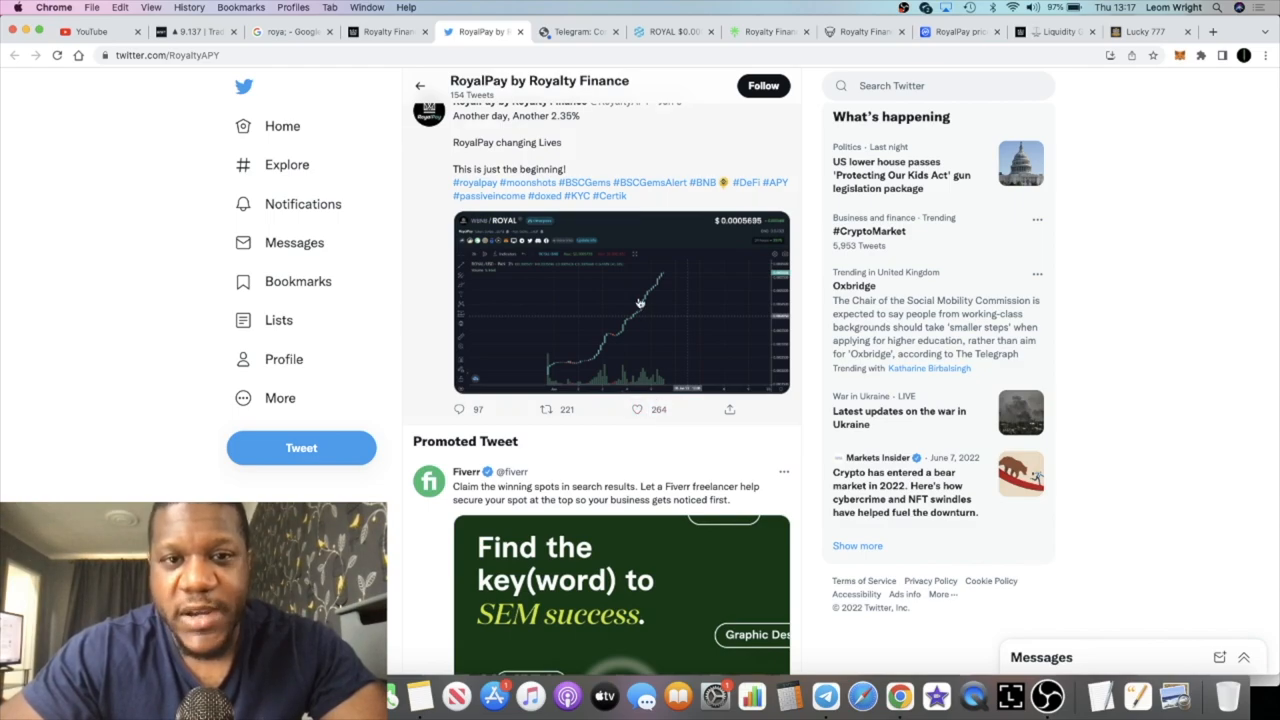
pyautogui.scroll(3)
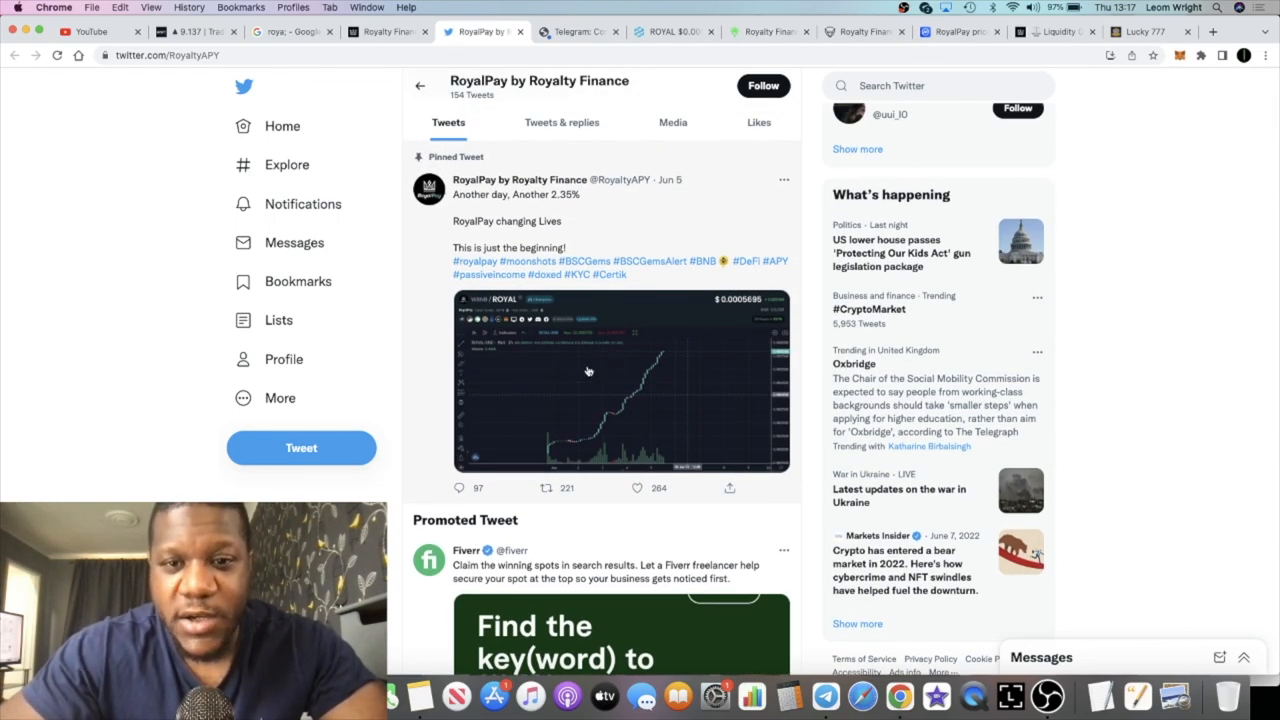
pyautogui.scroll(3)
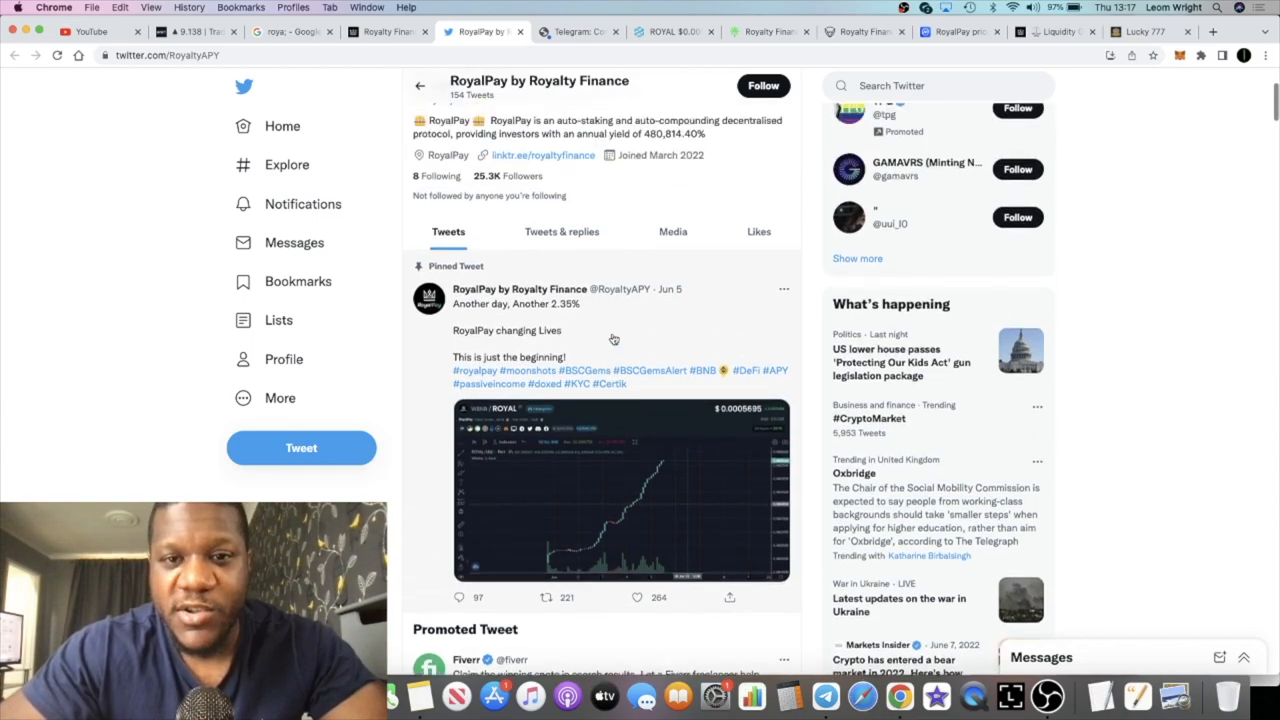
pyautogui.scroll(3)
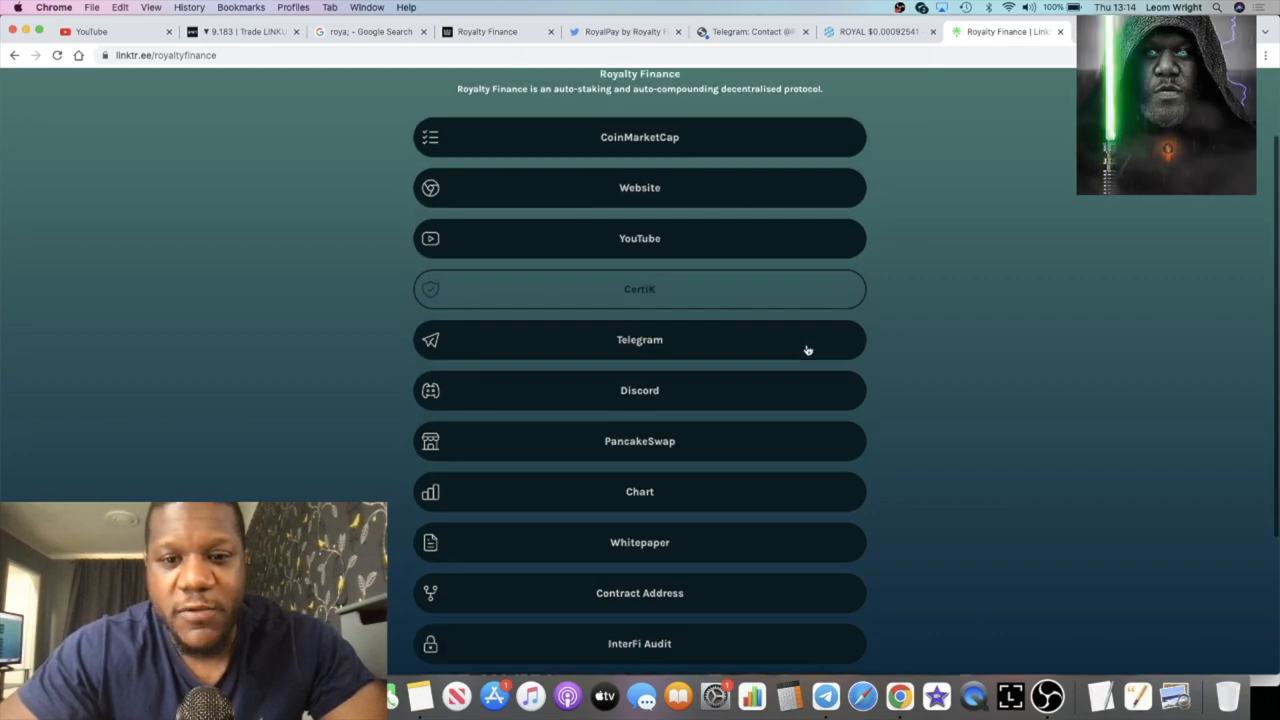
# Step: Scroll RoyalPay's CoinMarketCap page over its price, market cap and chart
pyautogui.scroll(-3)
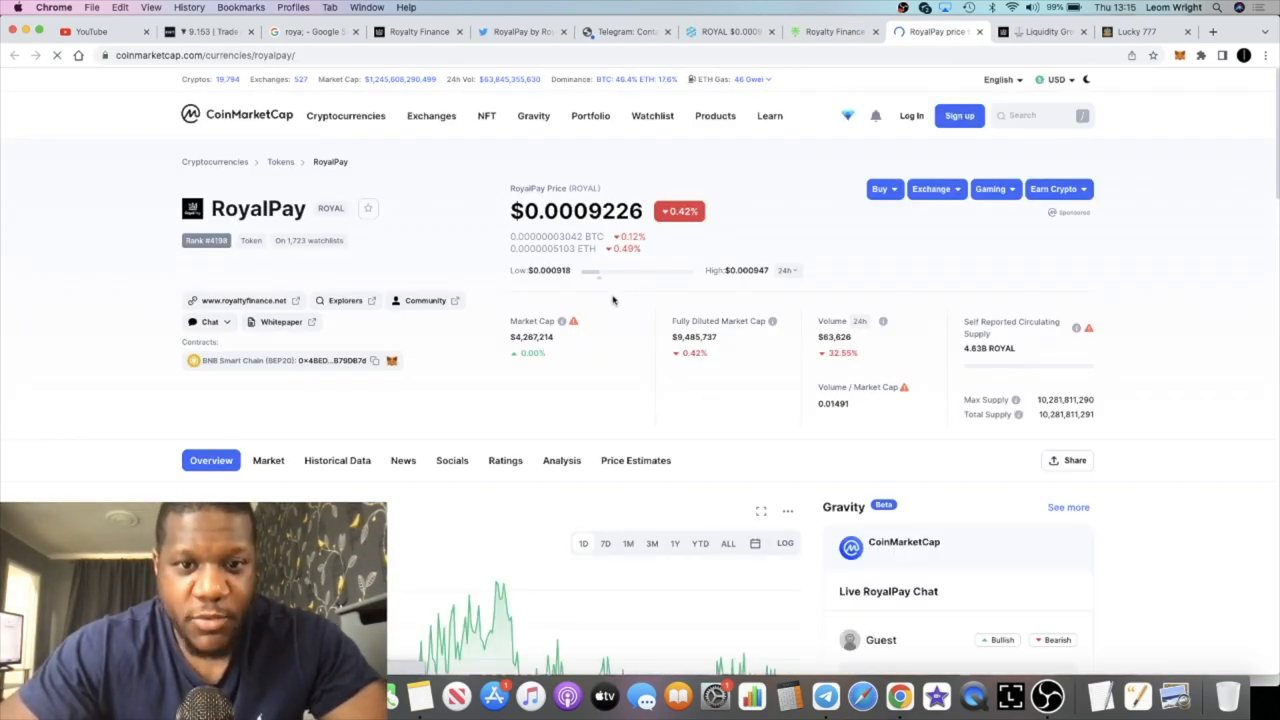
pyautogui.scroll(-3)
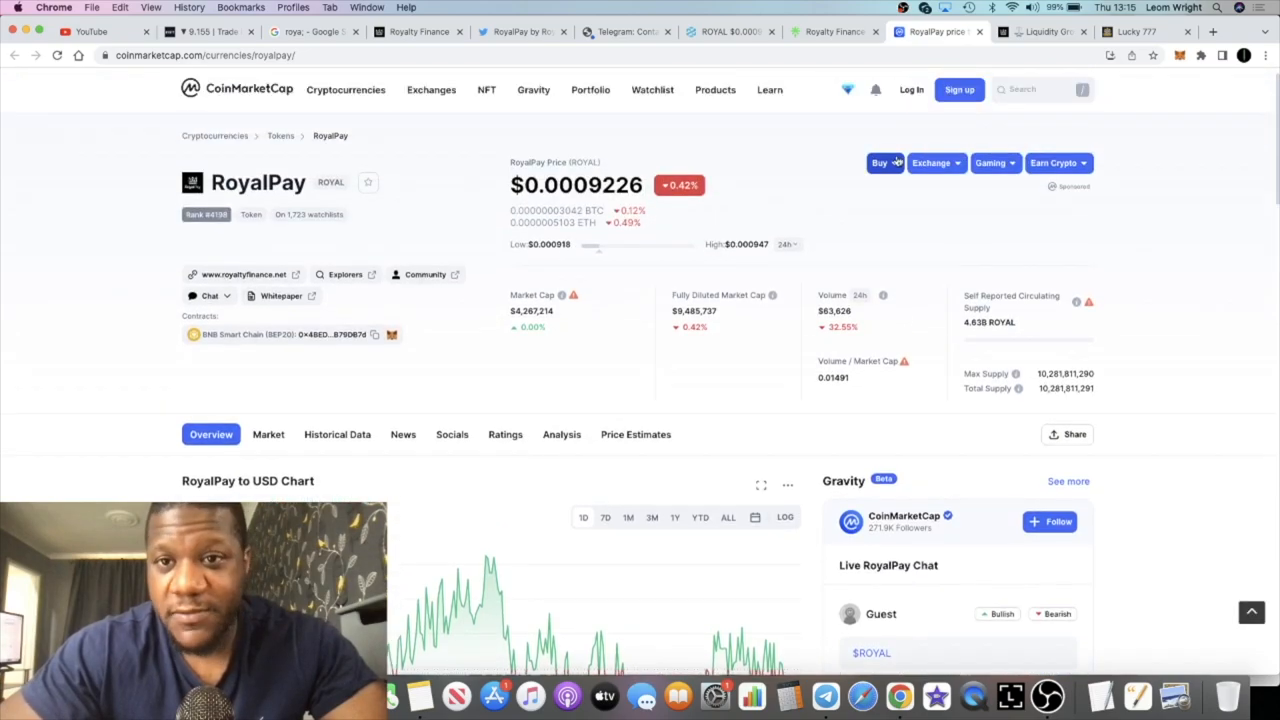
pyautogui.write('lucky')
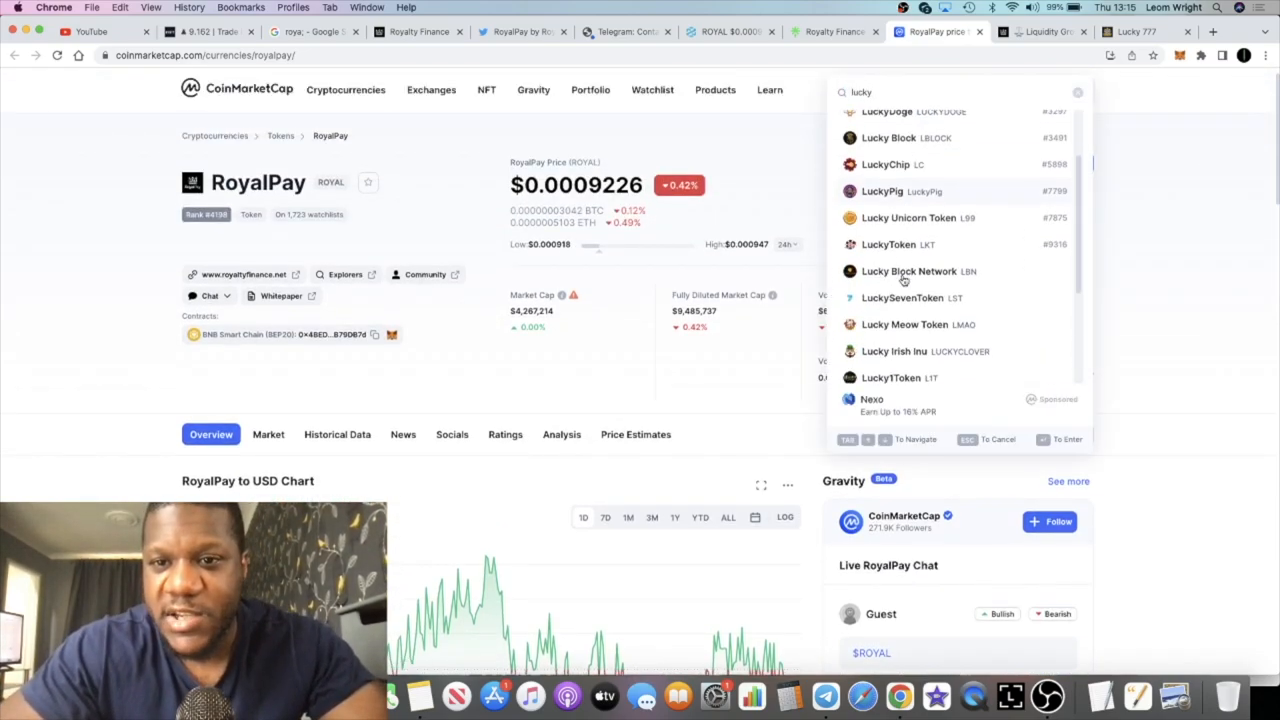
pyautogui.scroll(3)
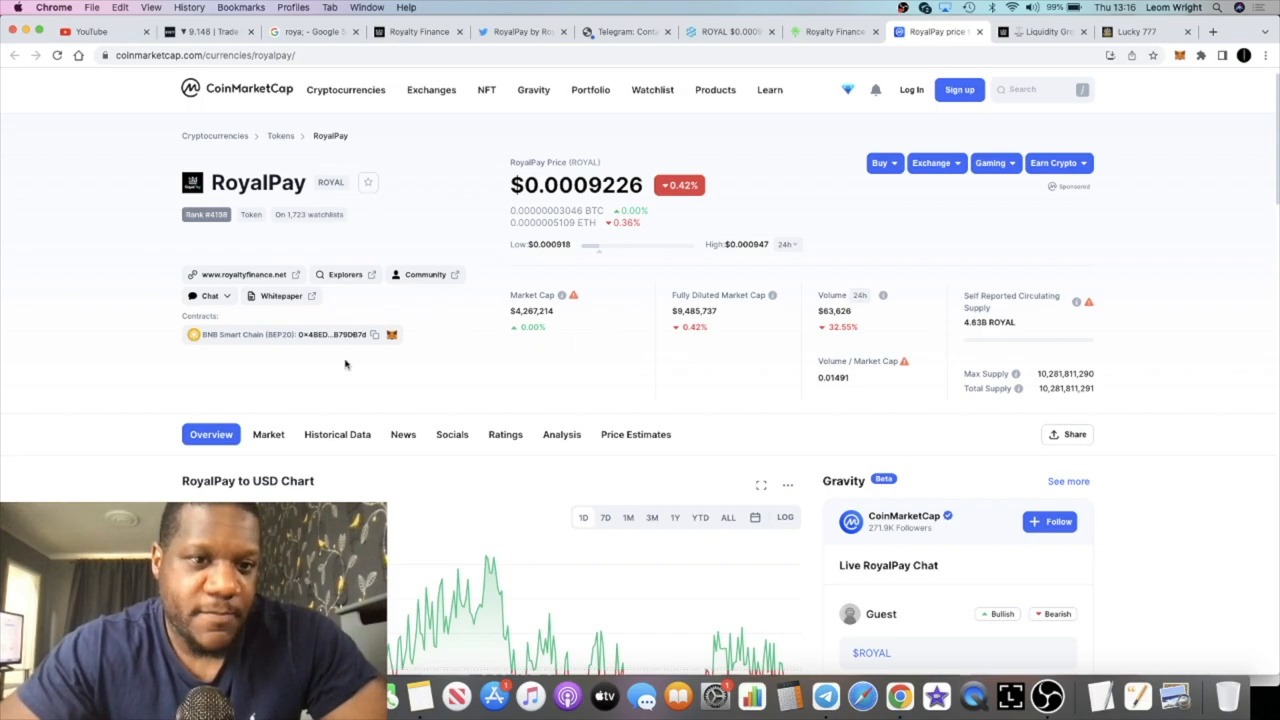
# Step: Scroll down to the Markets table with the PancakeSwap market, then return to Linktree
pyautogui.scroll(-3)
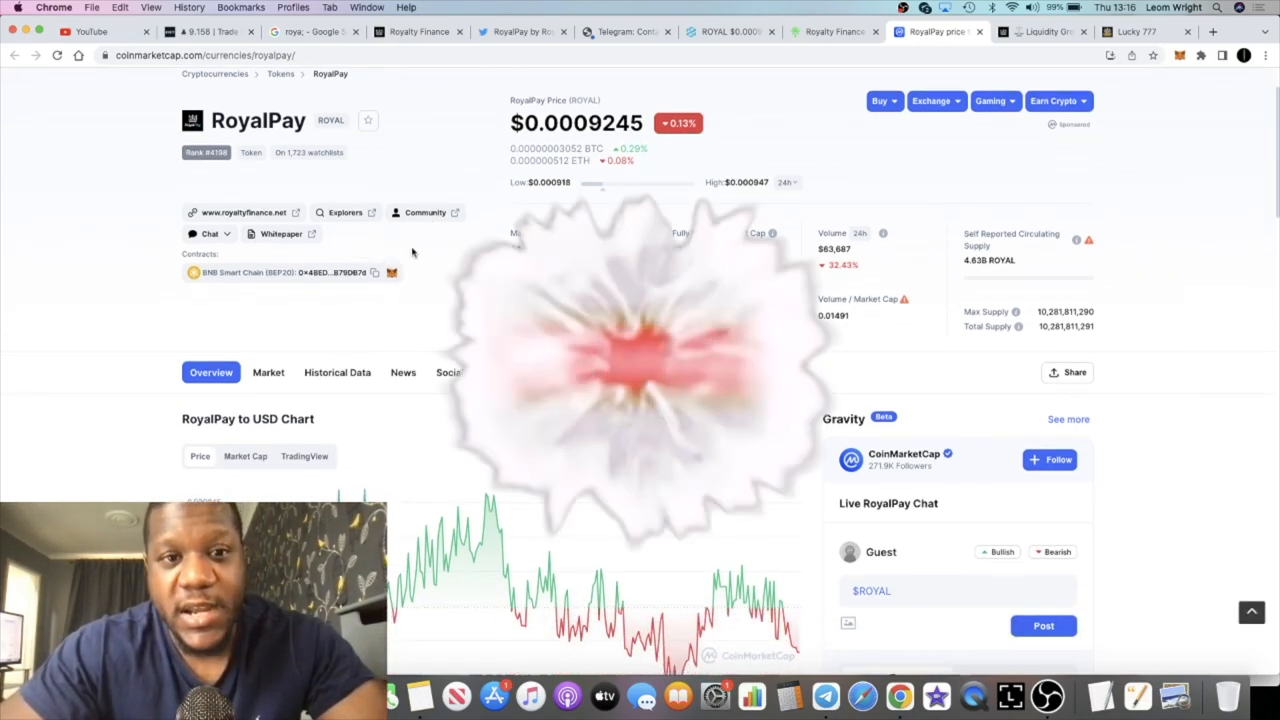
pyautogui.scroll(-3)
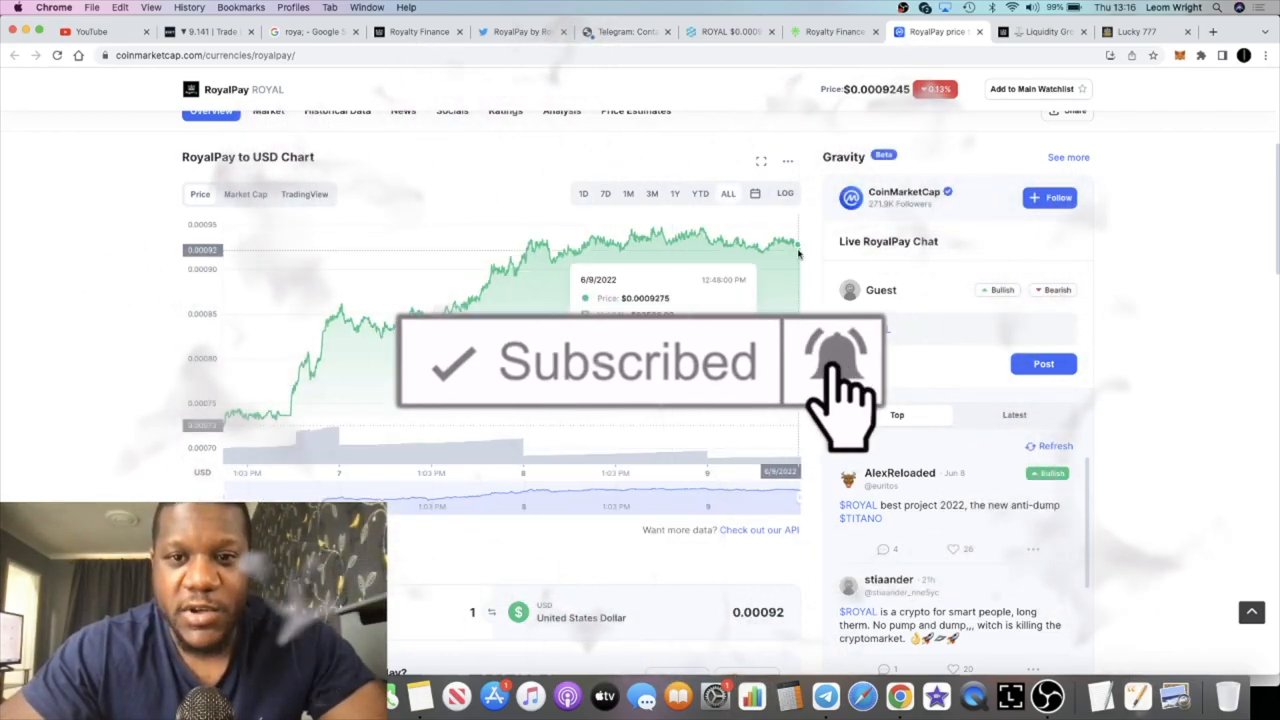
pyautogui.scroll(-3)
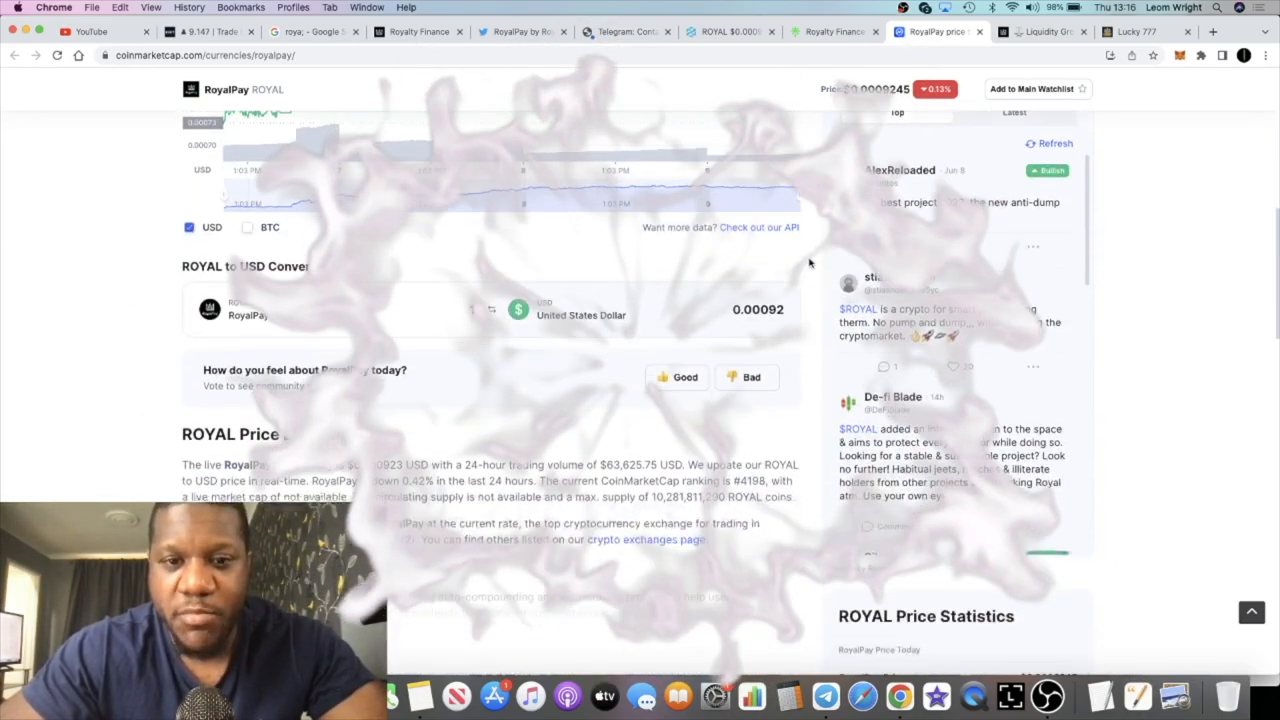
pyautogui.scroll(-3)
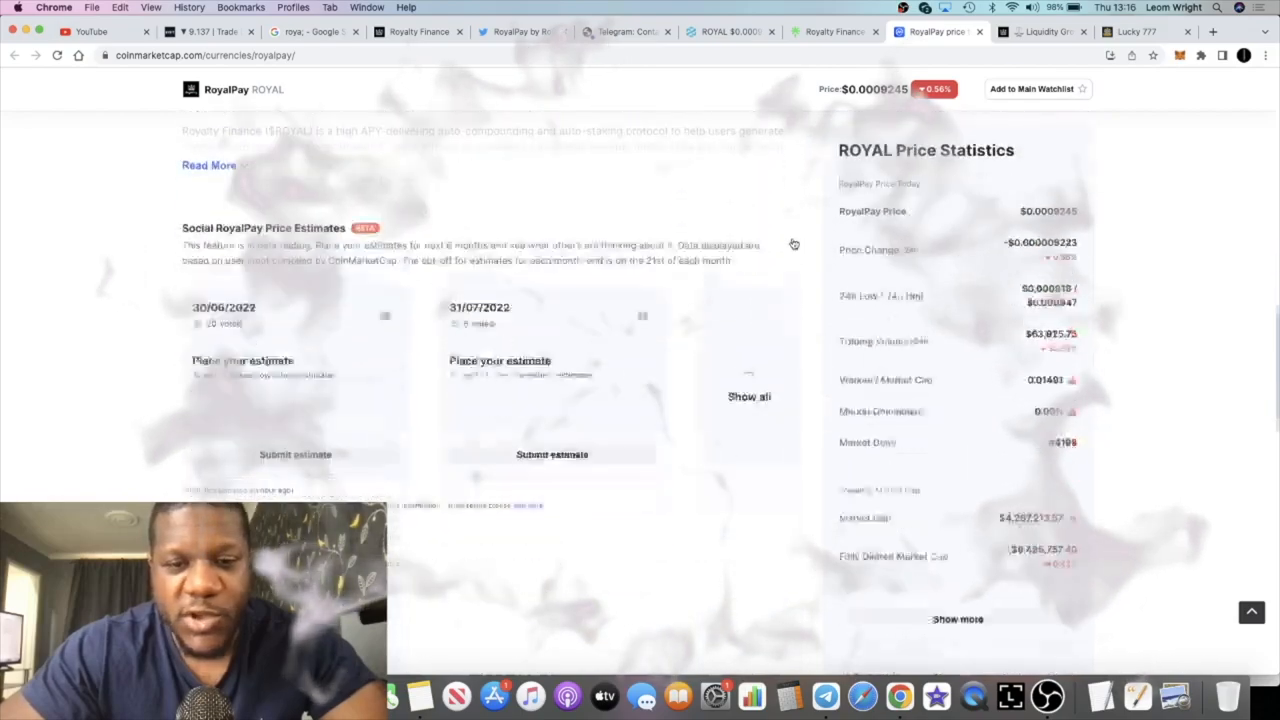
pyautogui.scroll(-3)
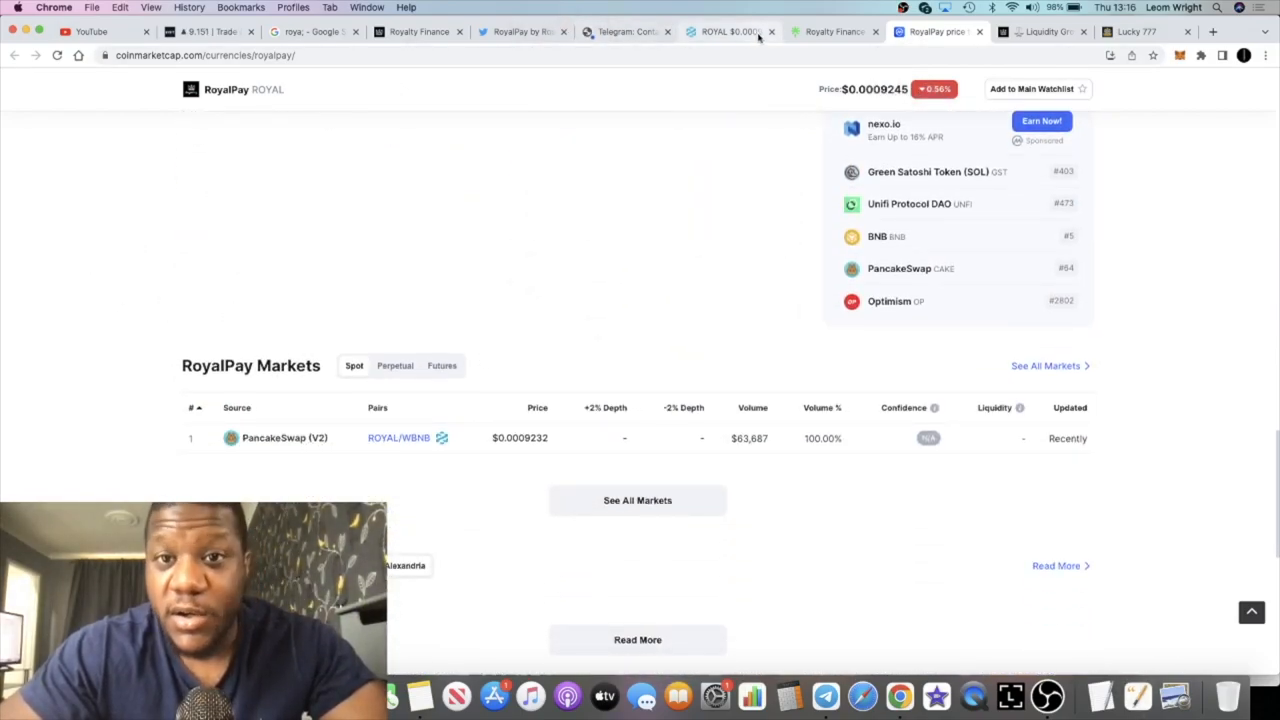
pyautogui.moveTo(730, 31)
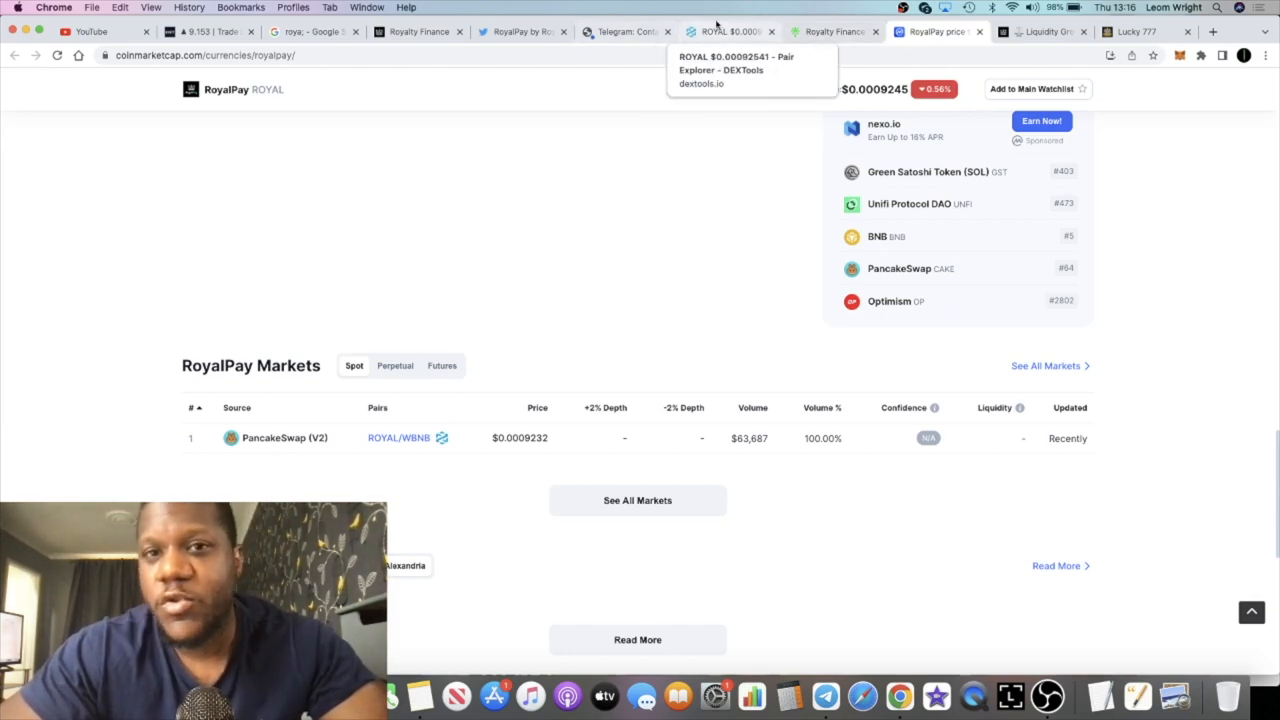
pyautogui.click(833, 31)
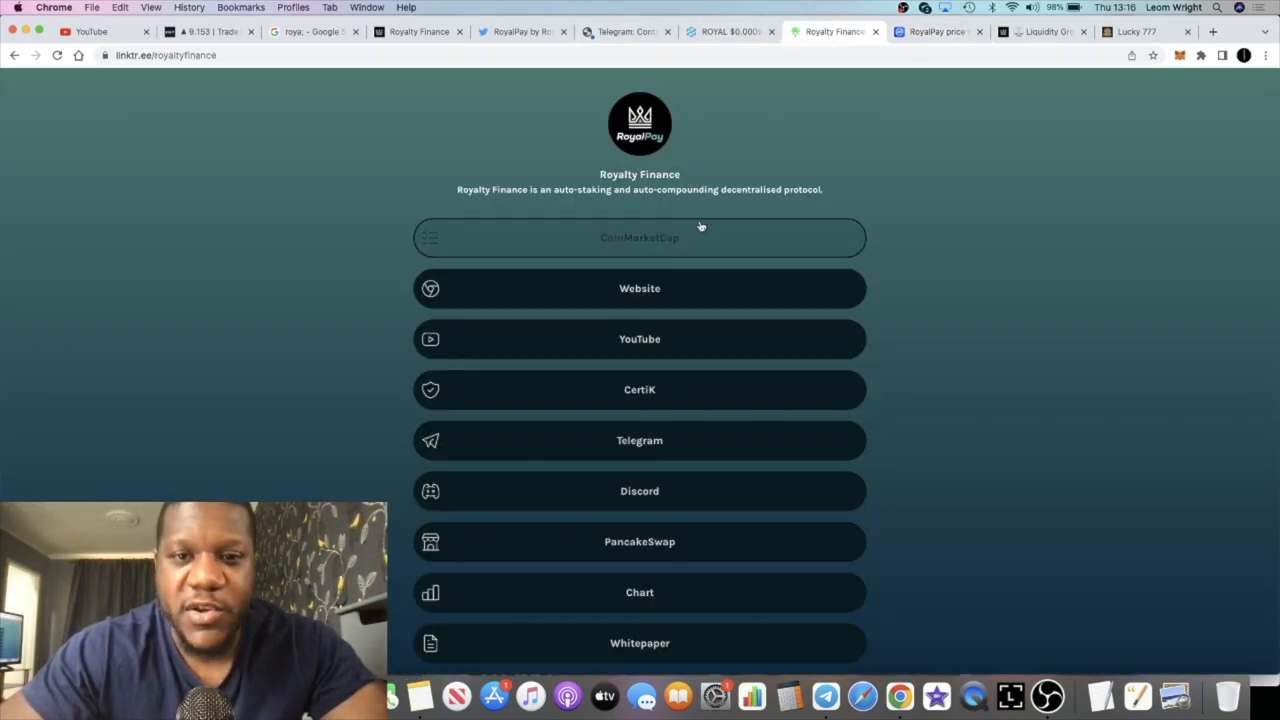
# Step: Open Royalty Finance's CertiK audit page from Linktree, then revisit the Telegram and Twitter tabs
pyautogui.scroll(-3)
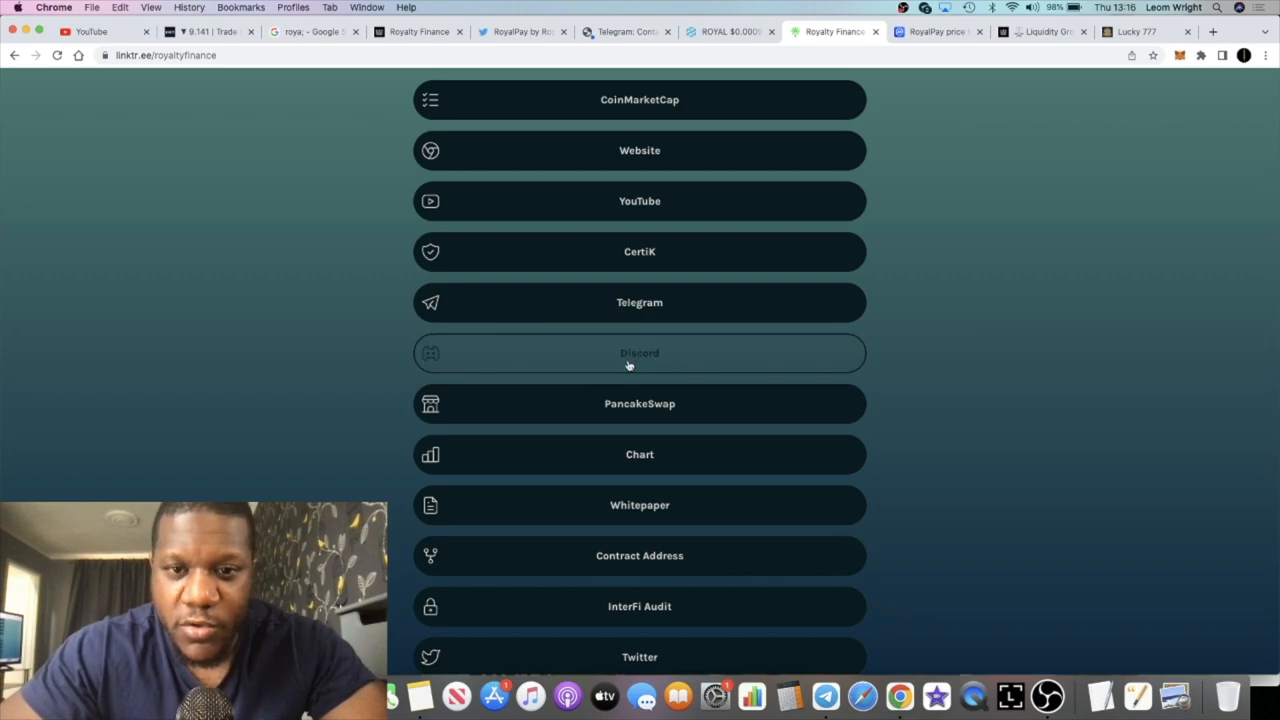
pyautogui.scroll(3)
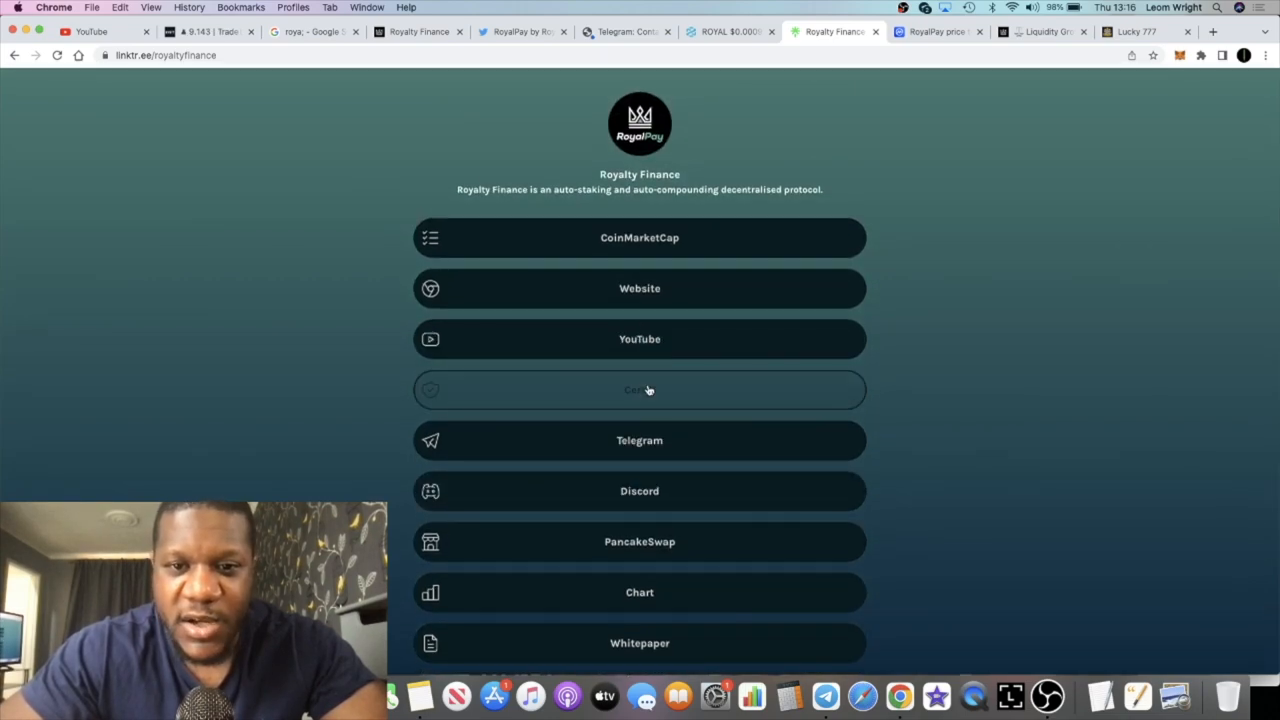
pyautogui.click(639, 389)
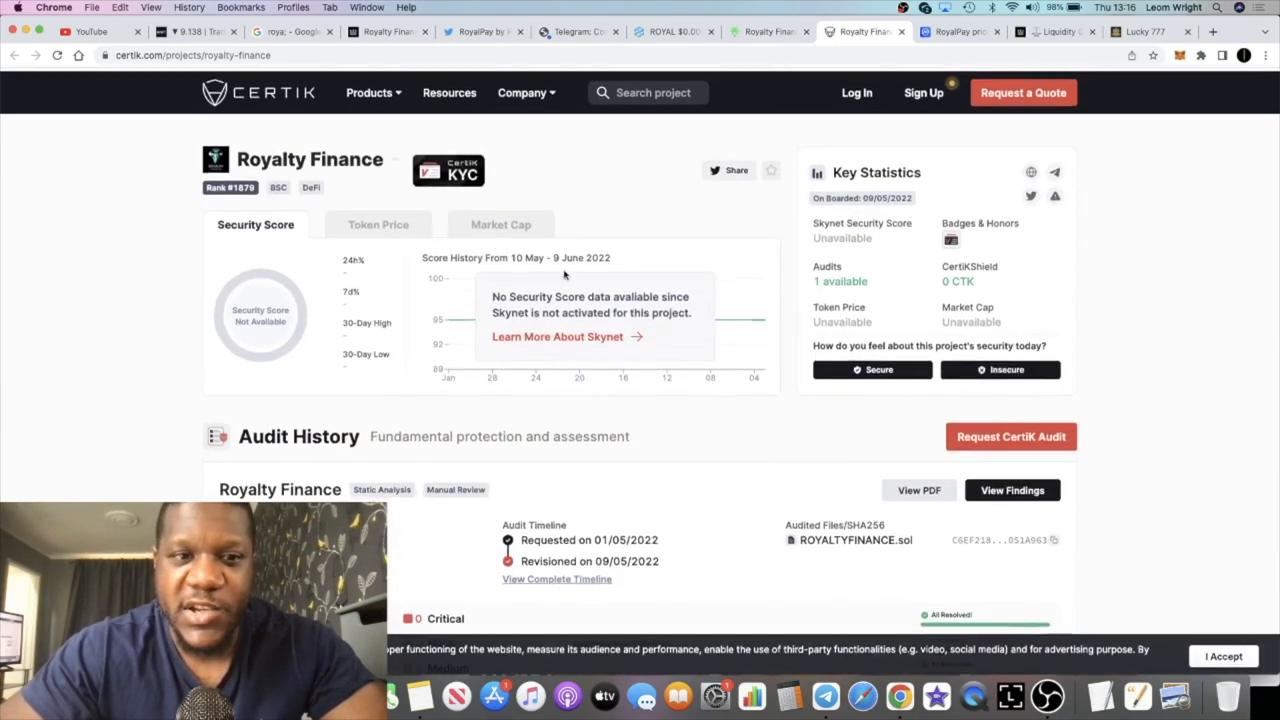
pyautogui.click(578, 31)
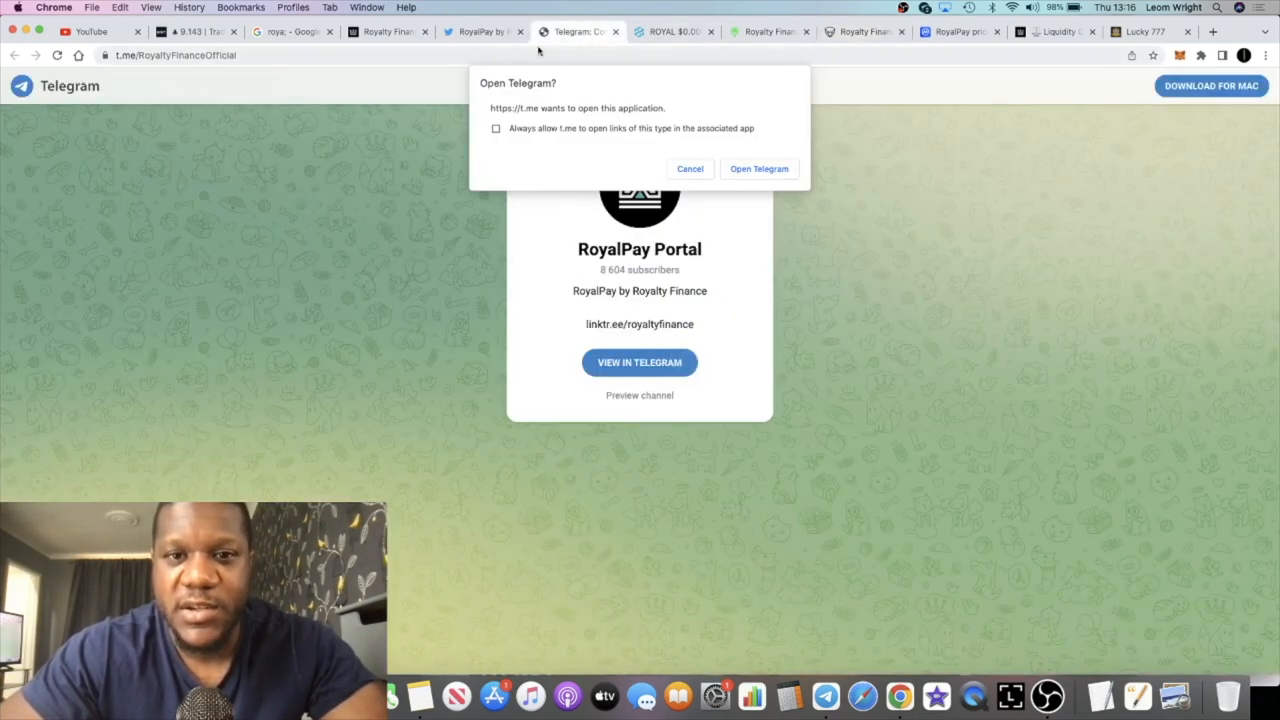
pyautogui.click(480, 31)
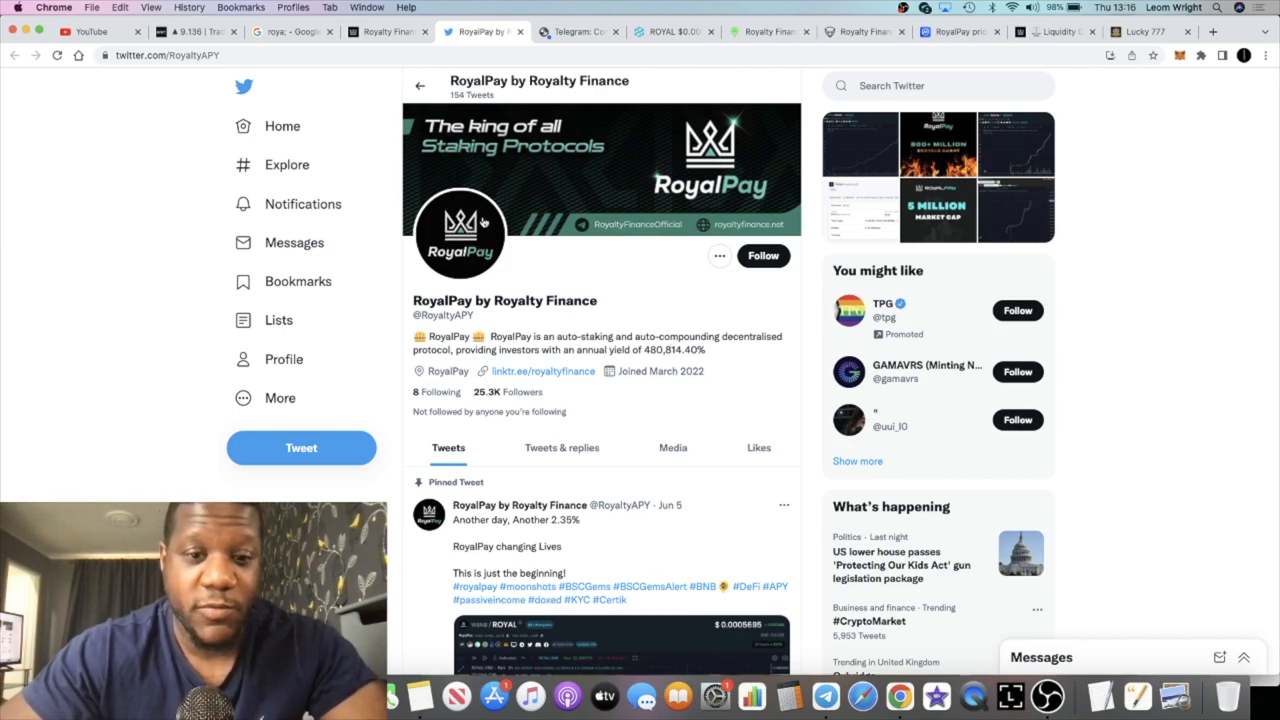
# Step: Scroll to RoyalPay's pinned price-chart tweet, then switch back to the Royalty Finance site
pyautogui.scroll(-3)
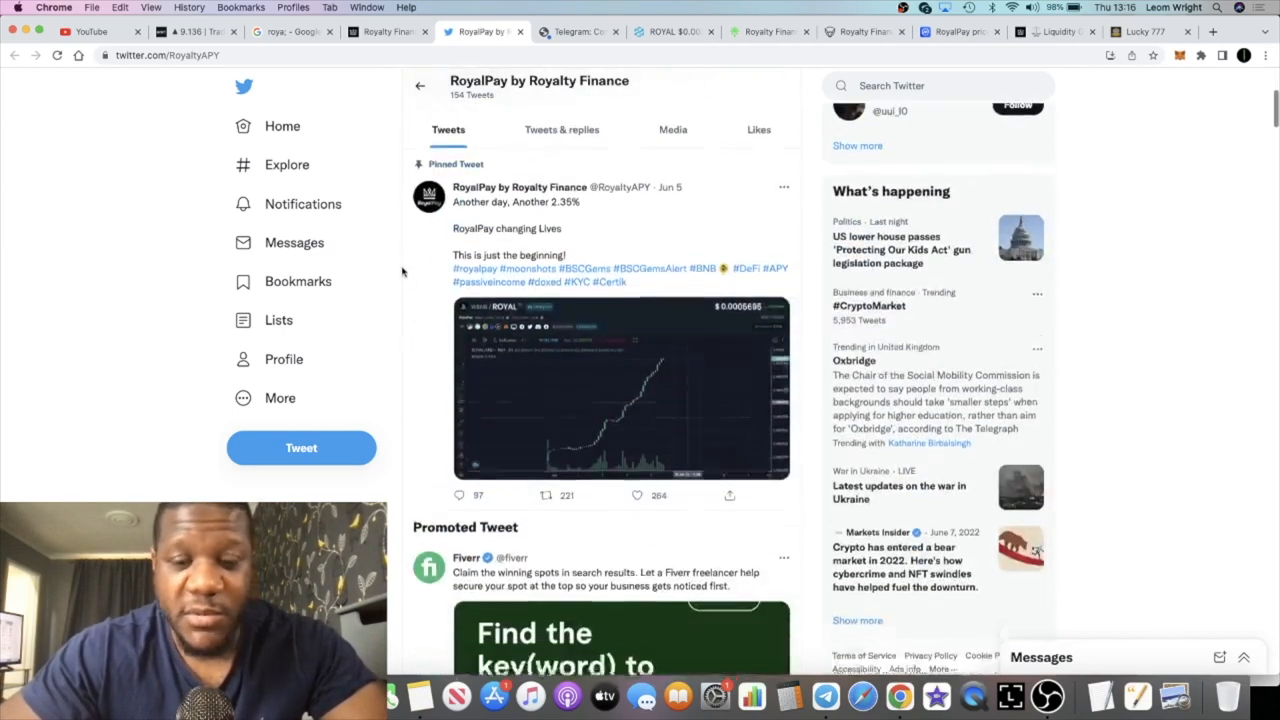
pyautogui.scroll(-3)
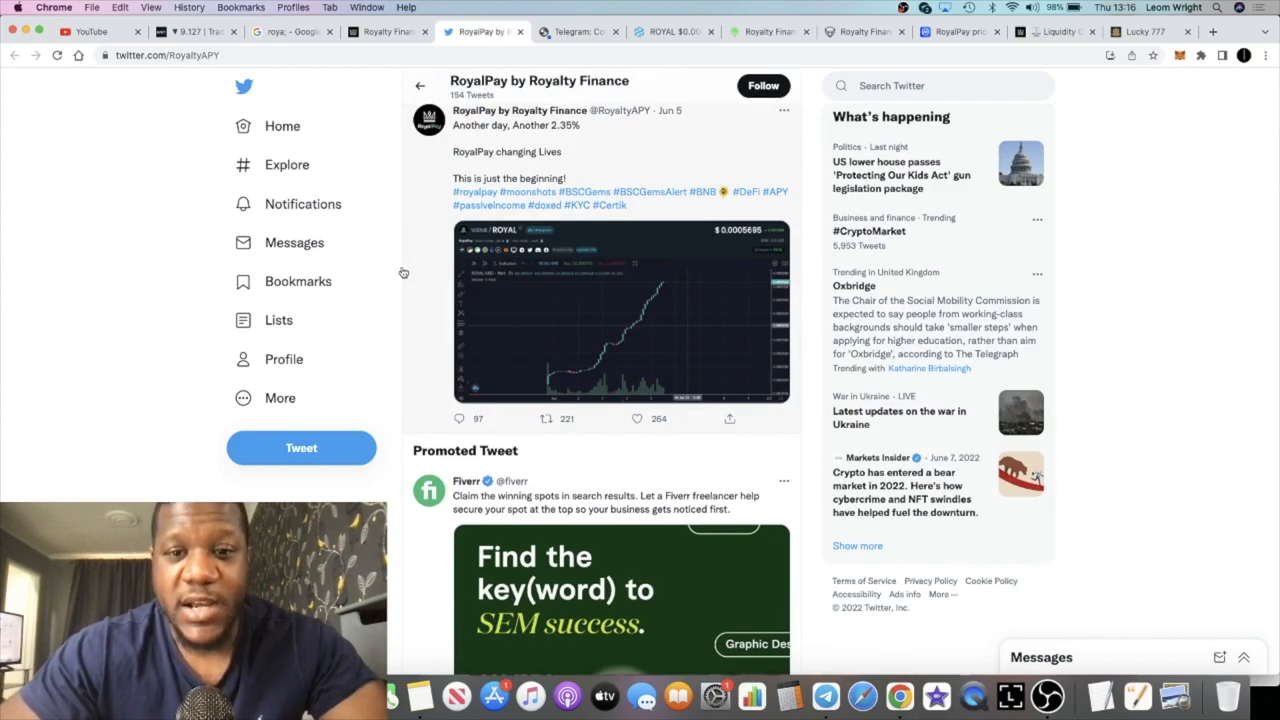
pyautogui.moveTo(398, 345)
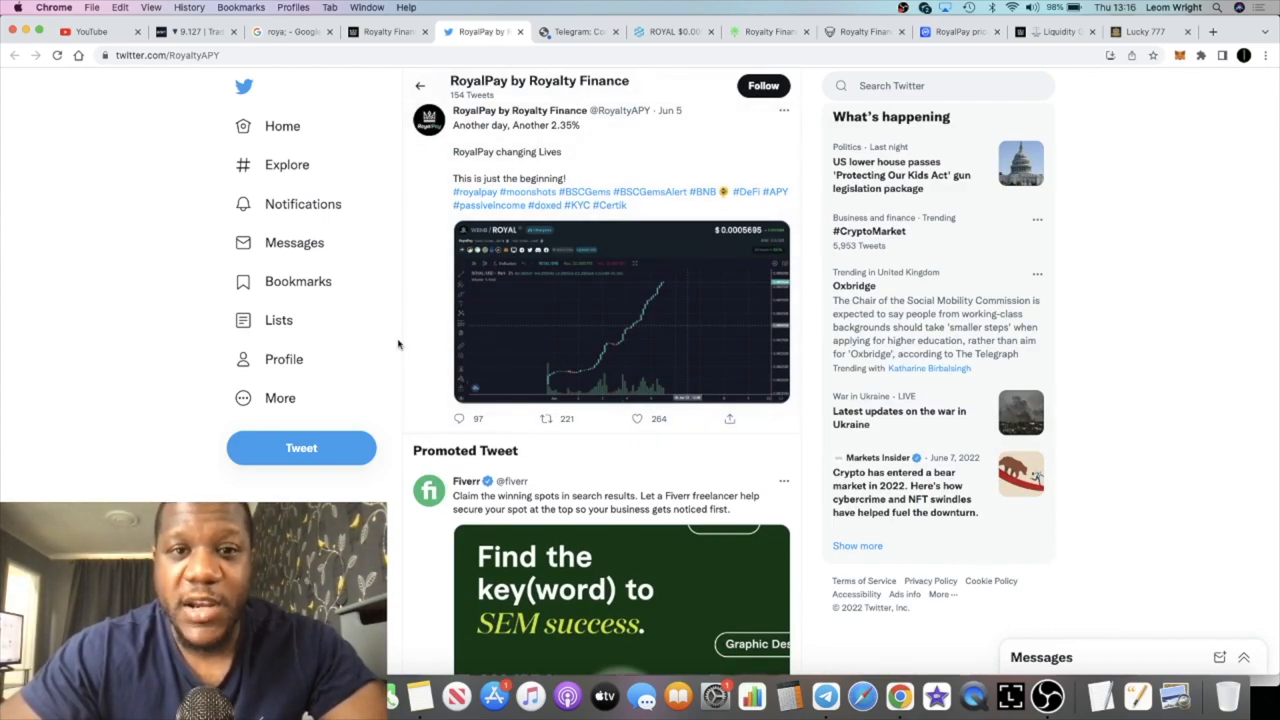
pyautogui.click(385, 31)
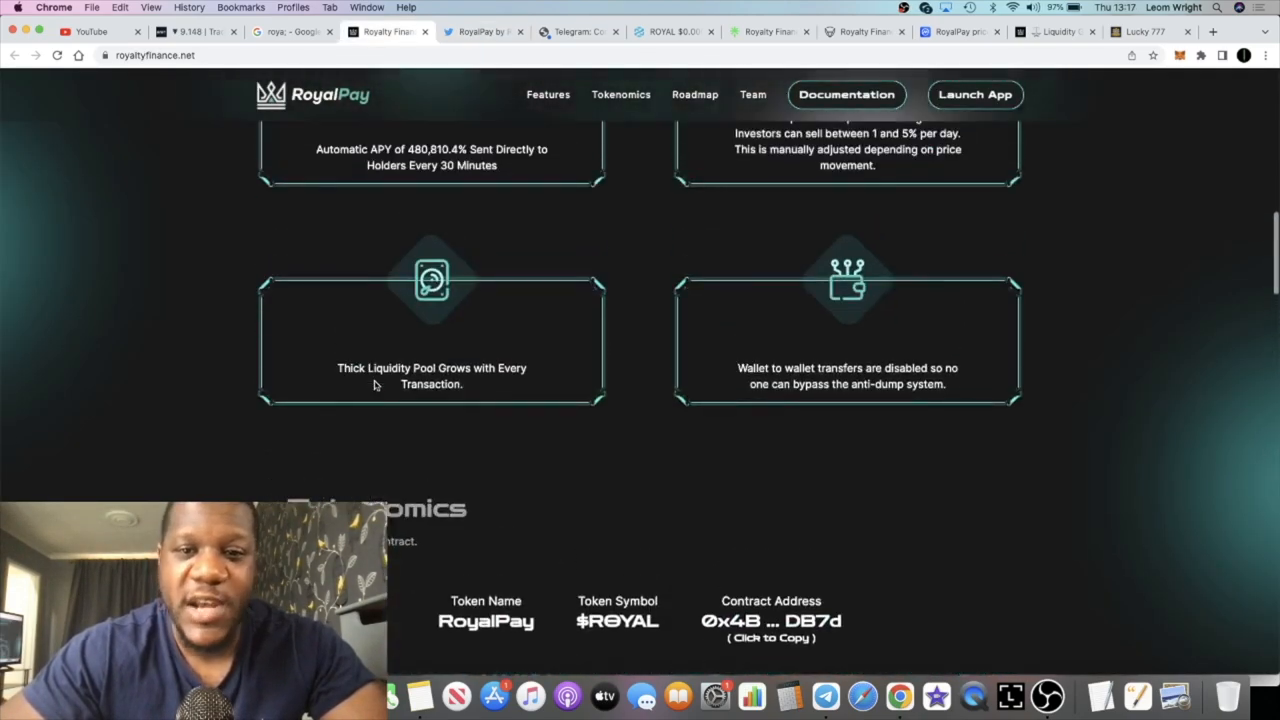
# Step: Scroll through RoyalPay's intro on auto-staking and the anti-dump shield, then back to the hero
pyautogui.scroll(3)
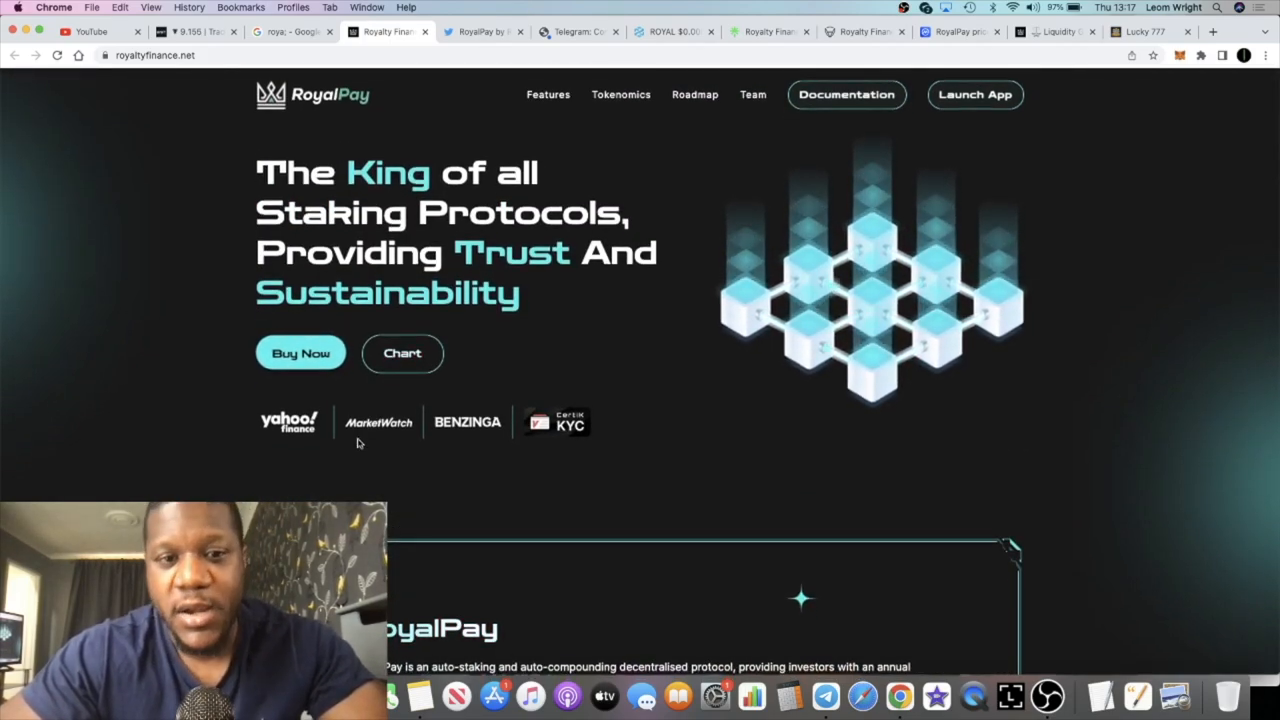
pyautogui.scroll(-3)
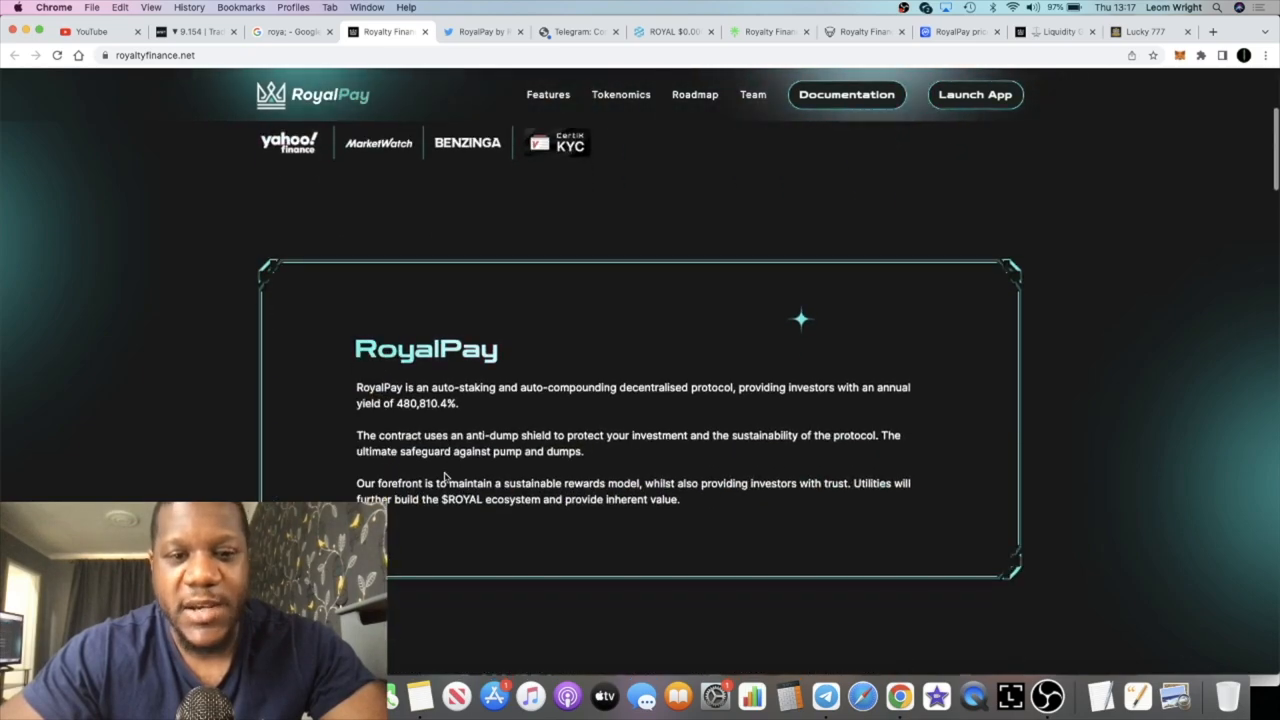
pyautogui.moveTo(1090, 47)
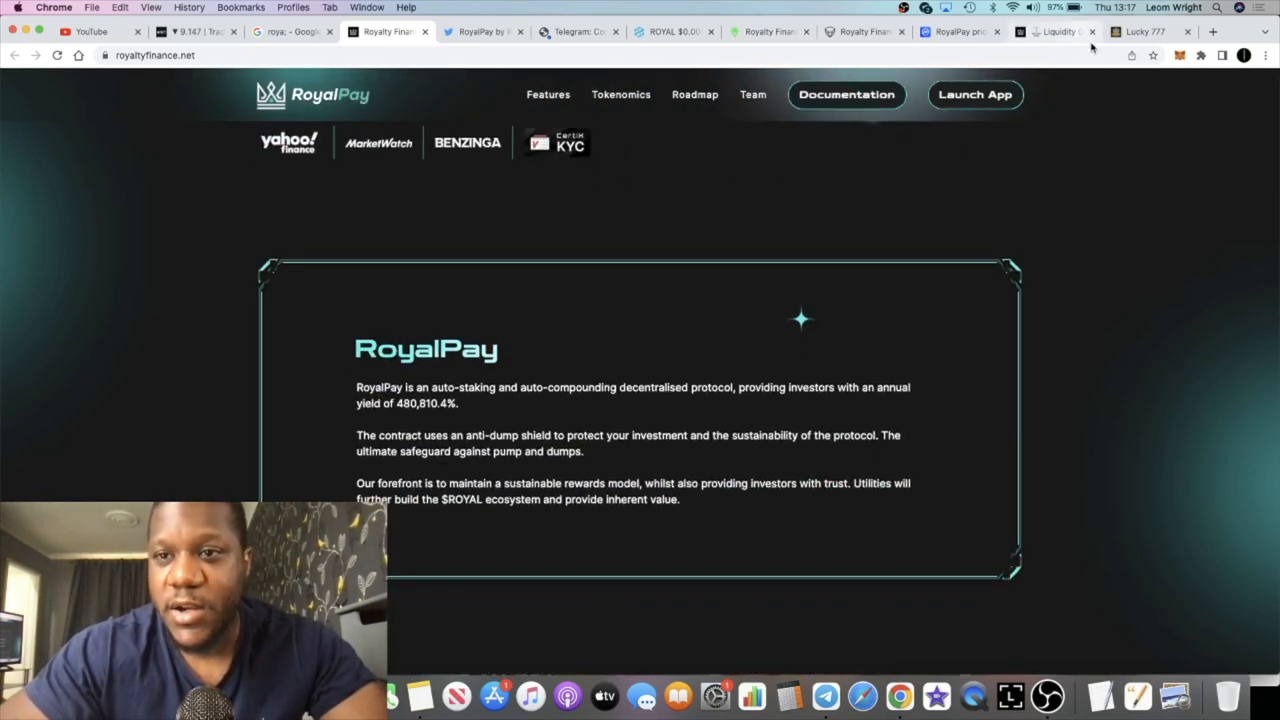
pyautogui.click(1145, 31)
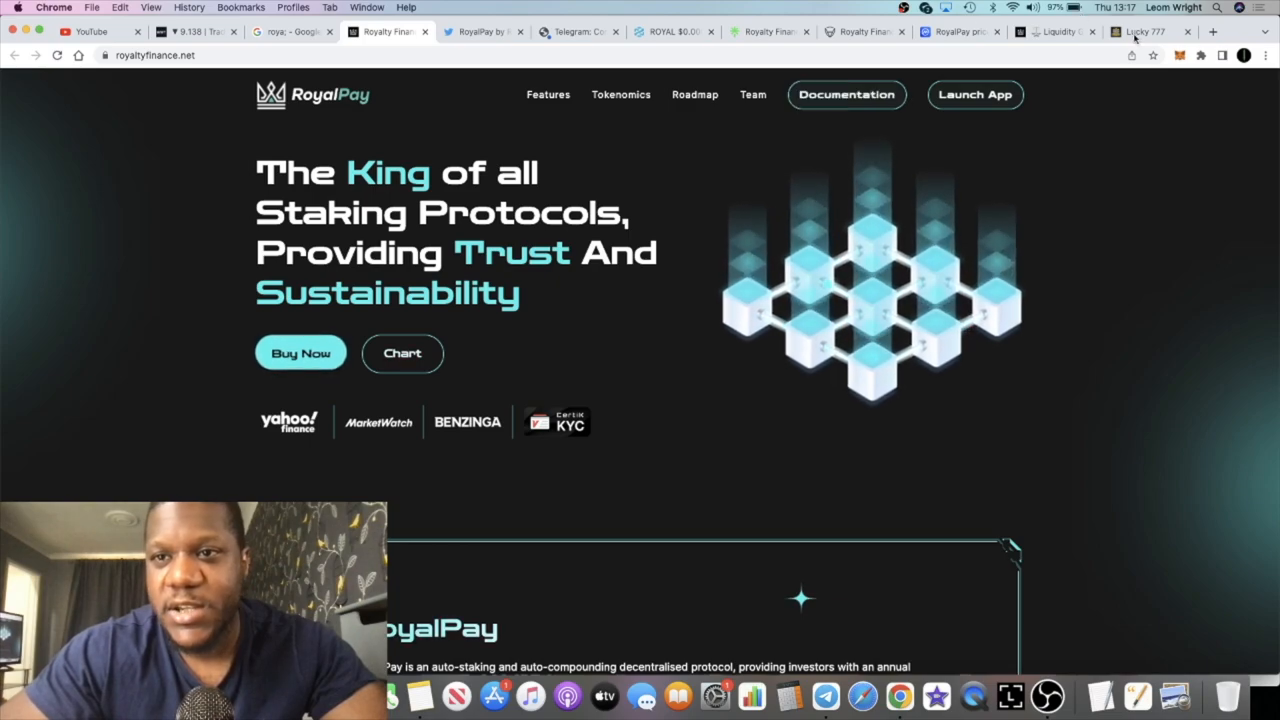
pyautogui.click(1140, 31)
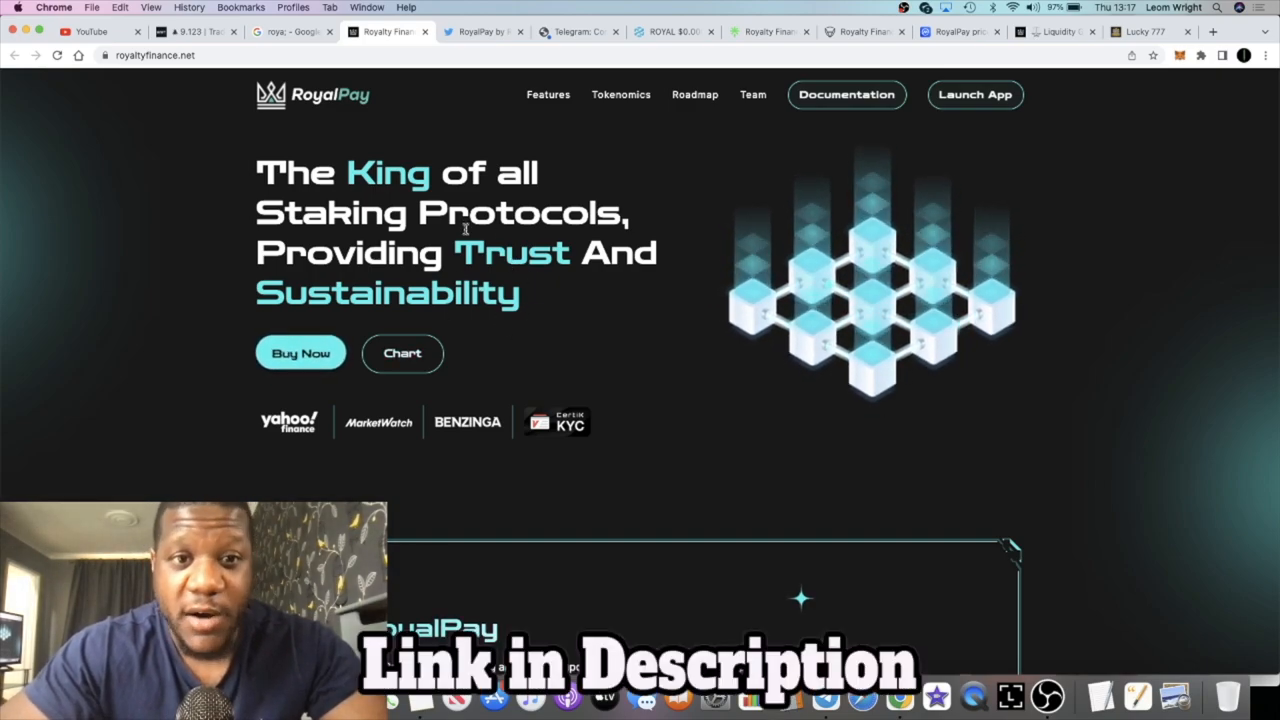
pyautogui.scroll(-3)
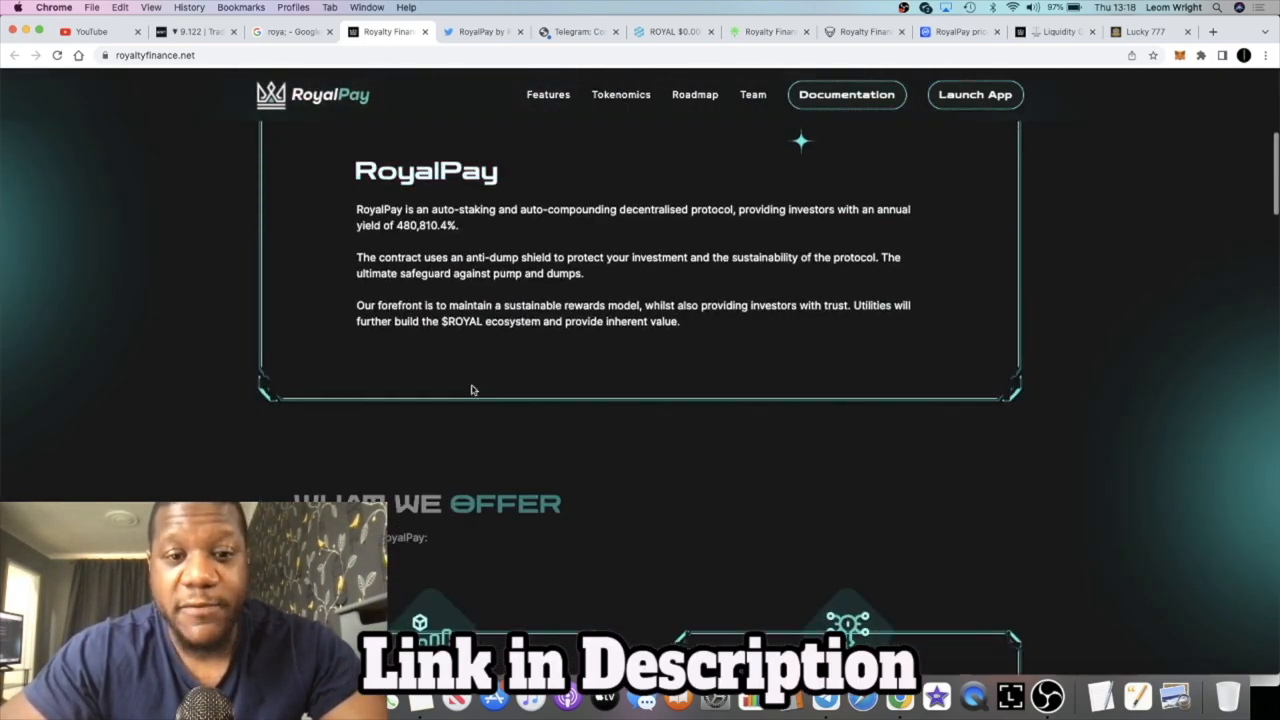
pyautogui.click(1145, 31)
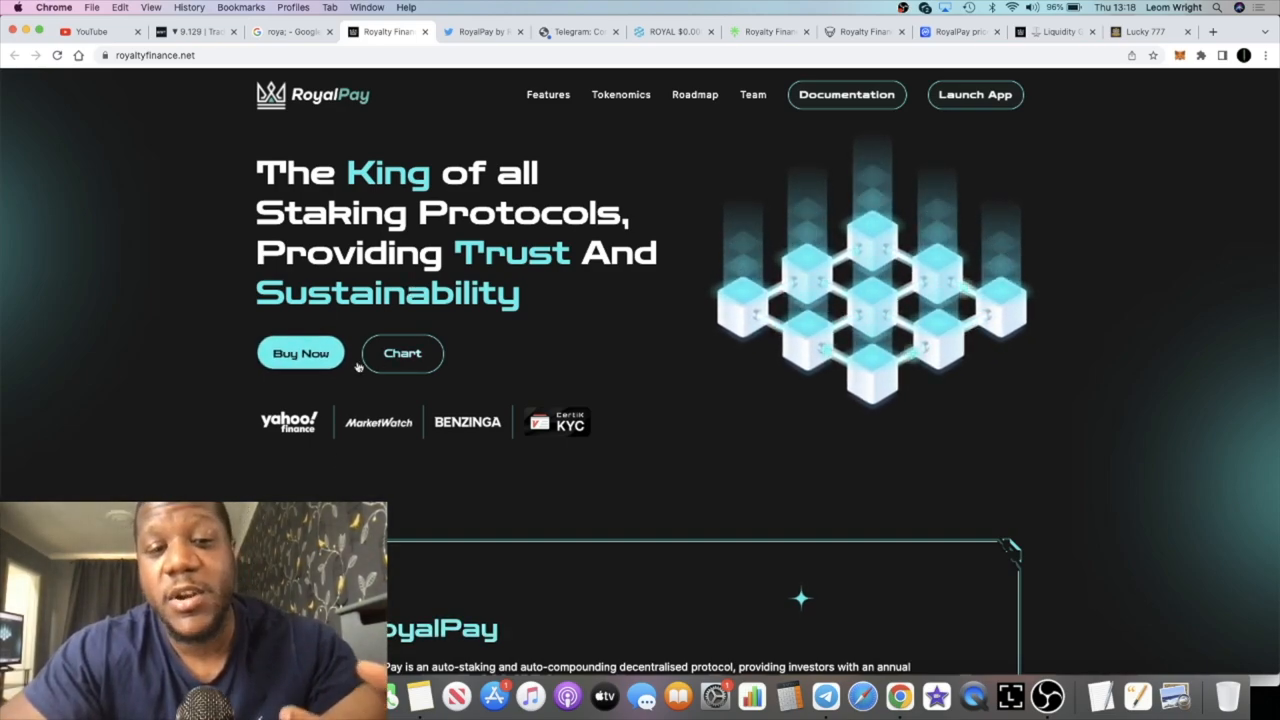
pyautogui.scroll(-3)
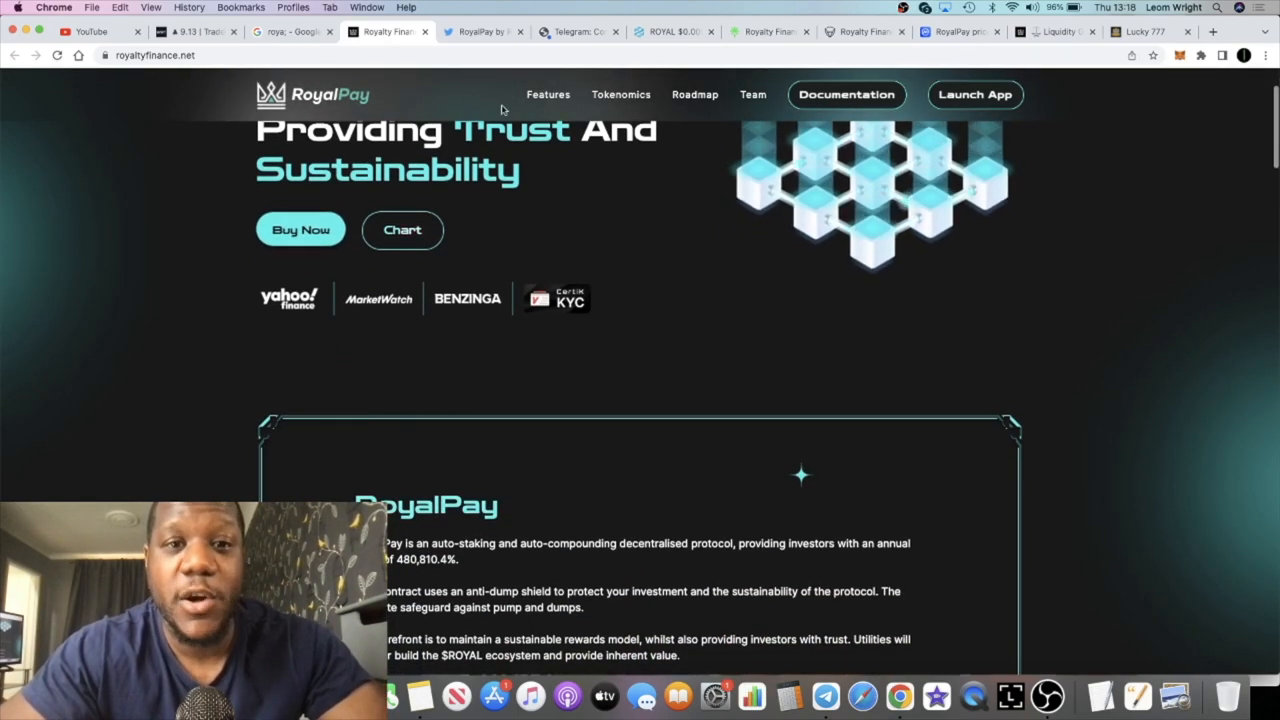
pyautogui.scroll(-3)
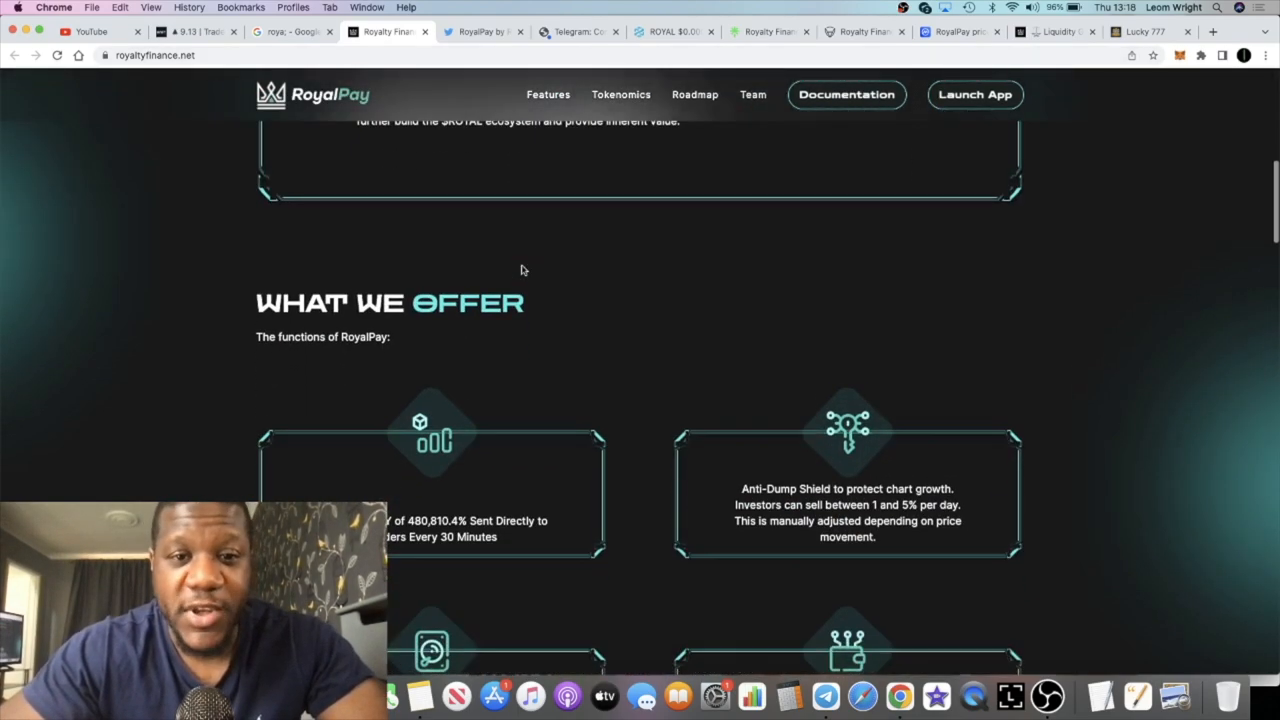
pyautogui.scroll(-3)
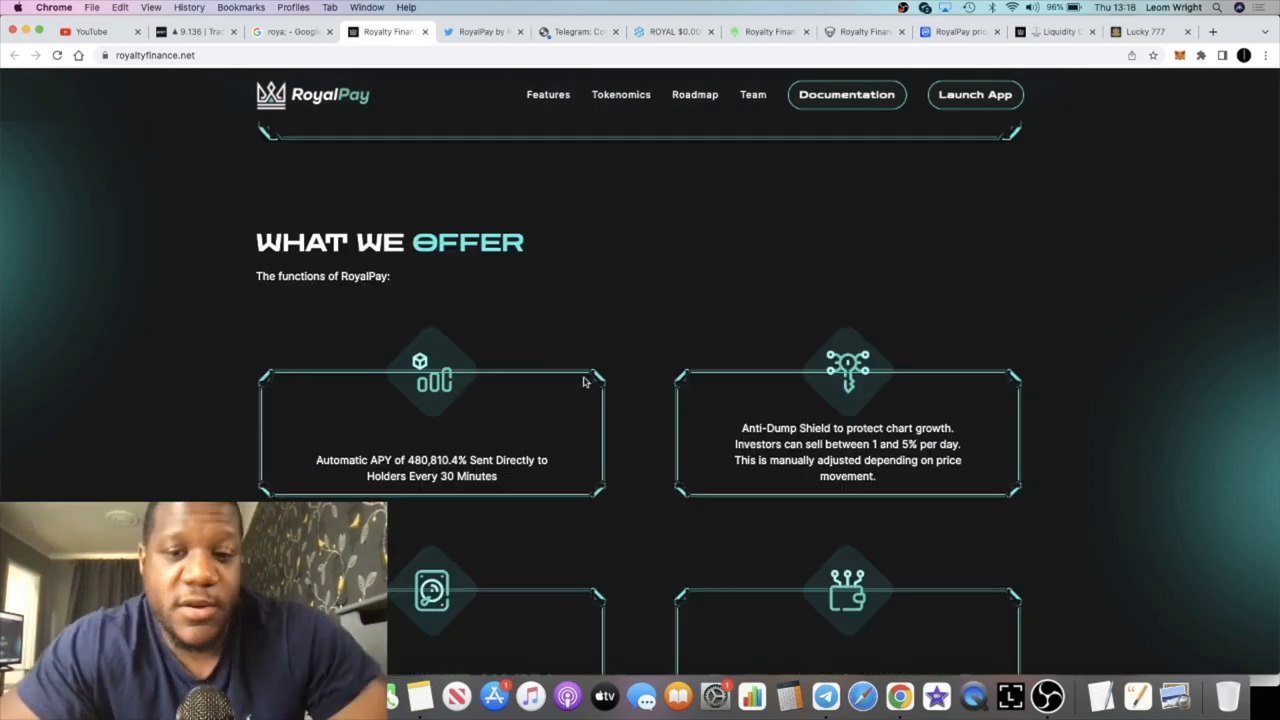
pyautogui.scroll(-3)
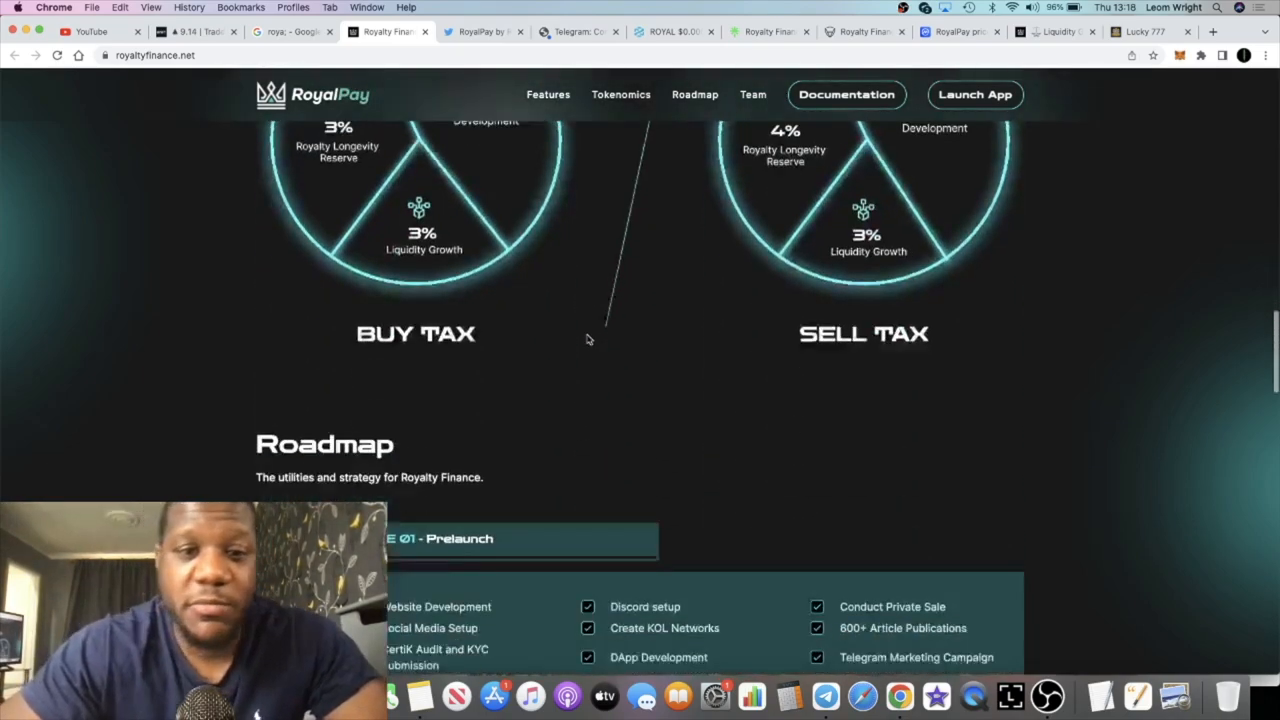
pyautogui.scroll(-3)
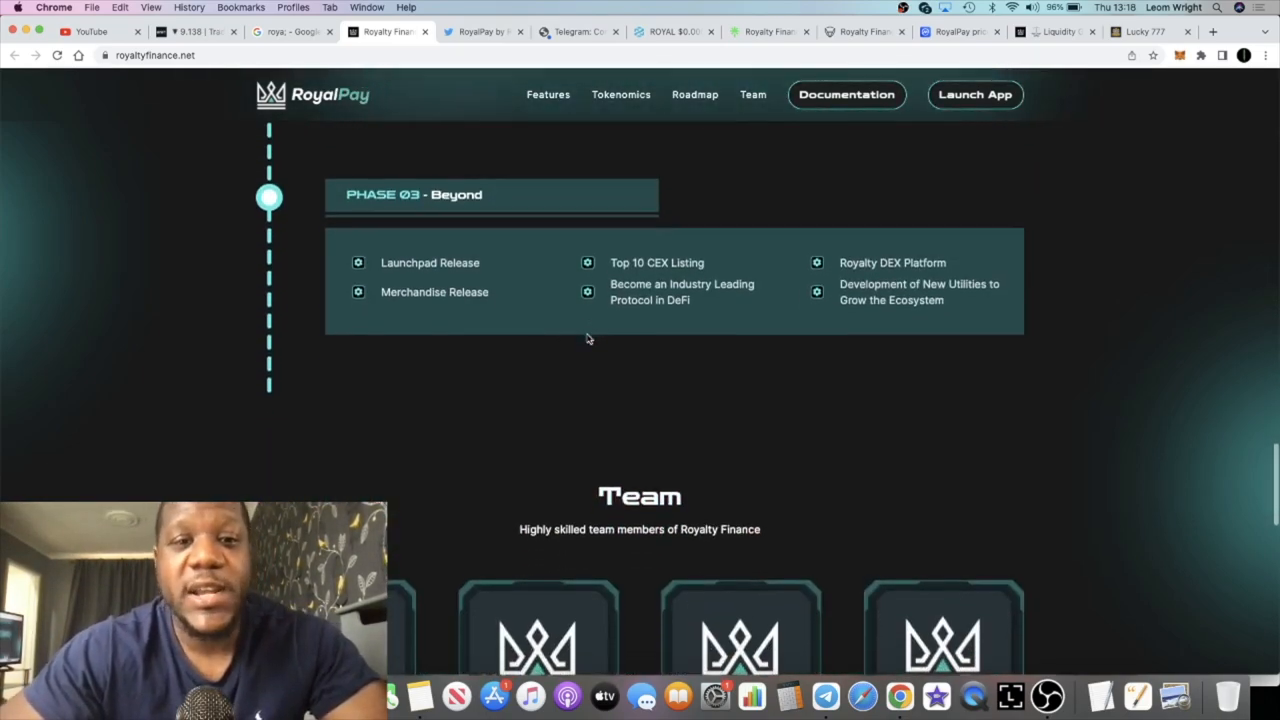
pyautogui.scroll(3)
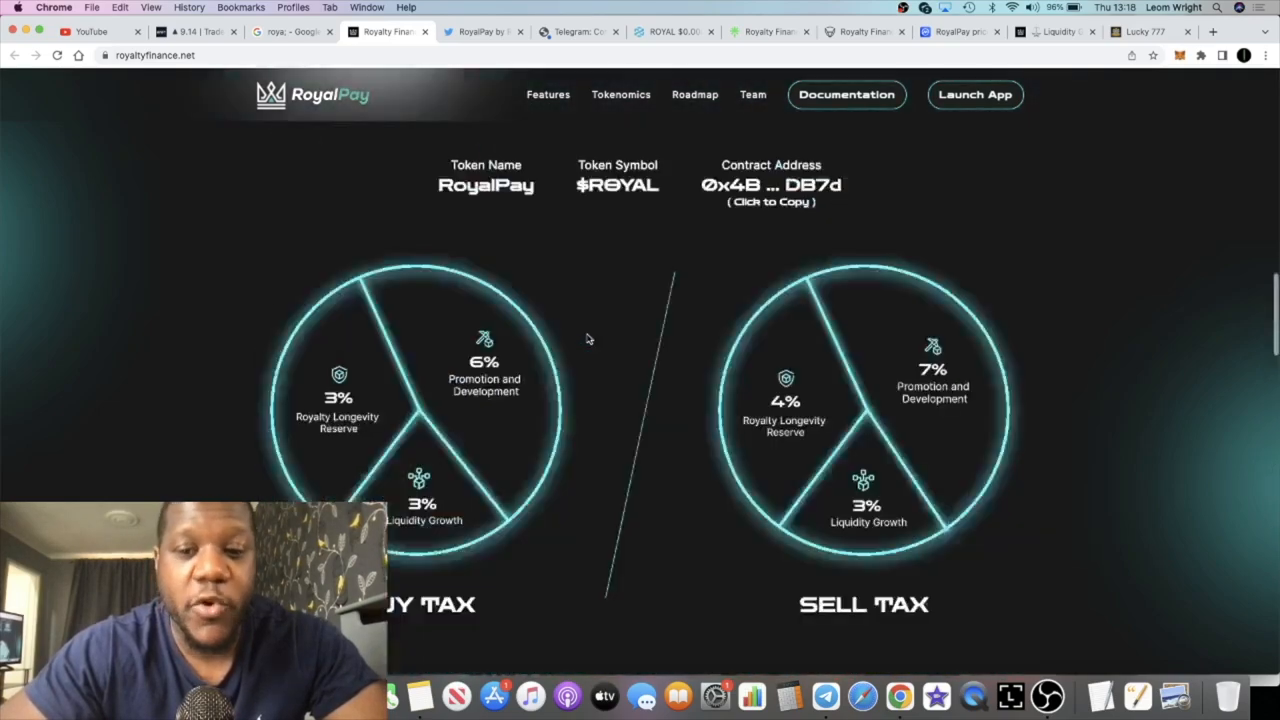
pyautogui.scroll(3)
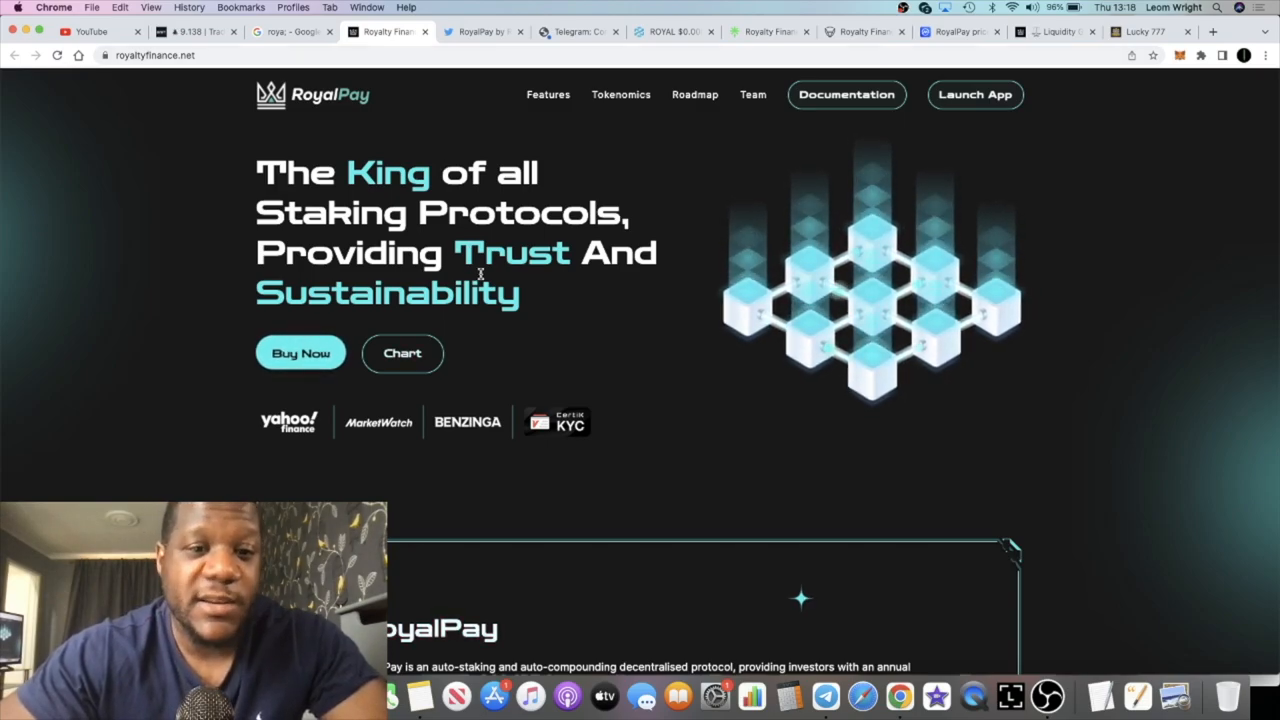
pyautogui.scroll(-3)
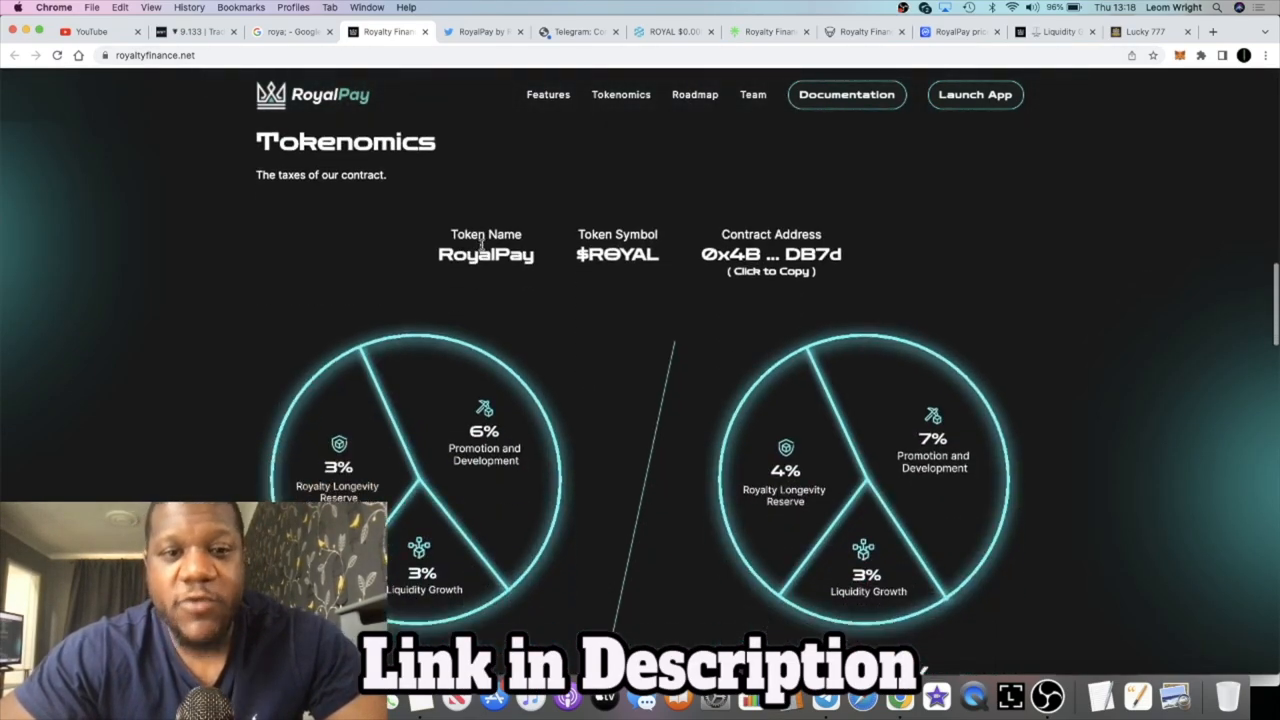
pyautogui.scroll(3)
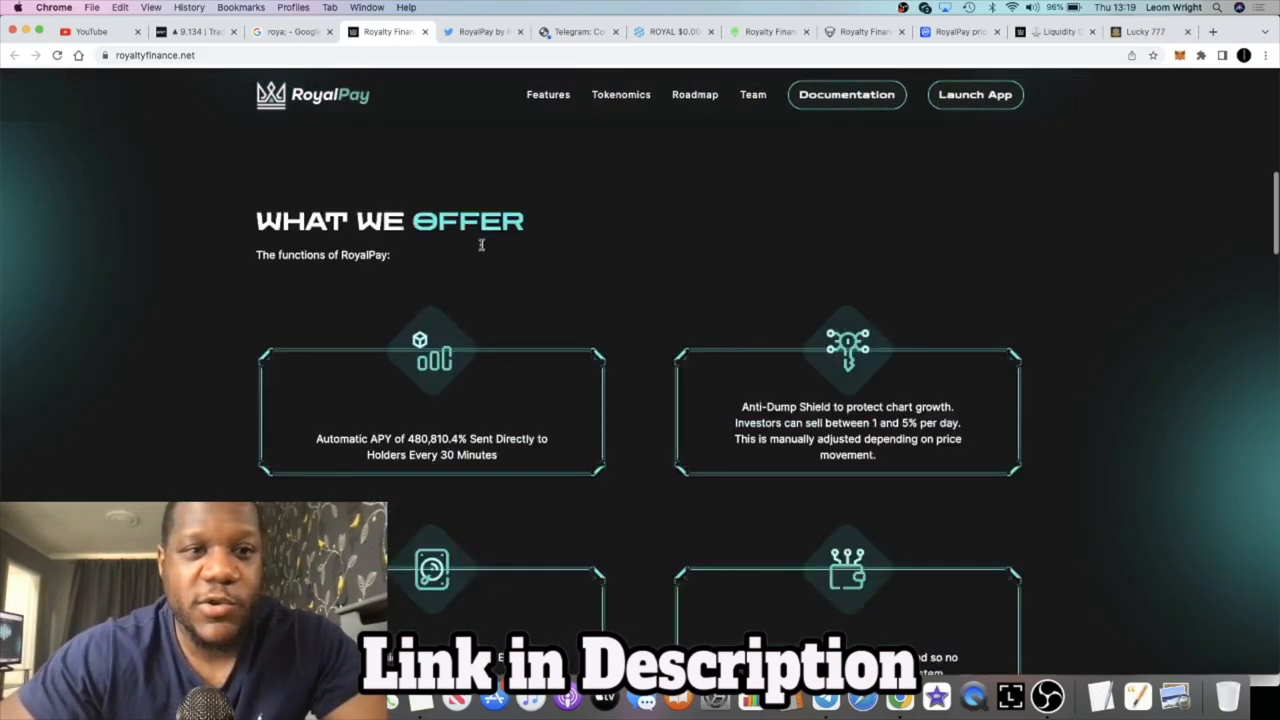
pyautogui.scroll(-3)
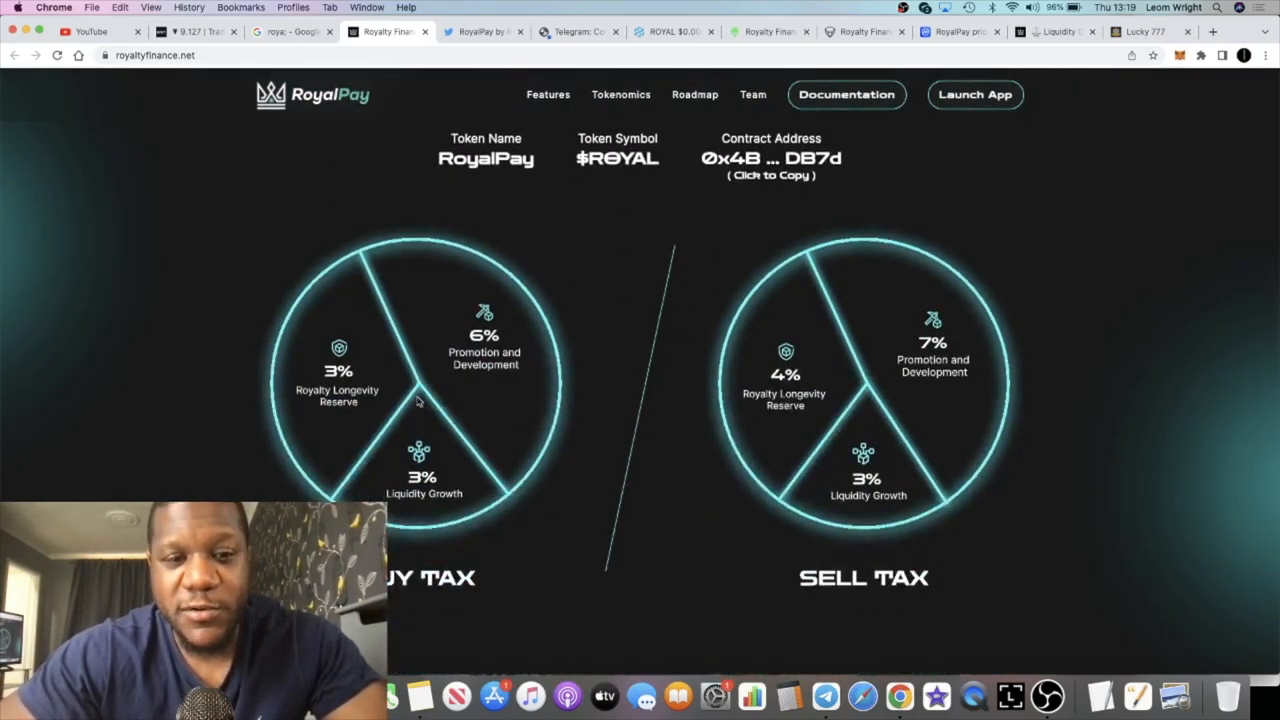
pyautogui.scroll(-3)
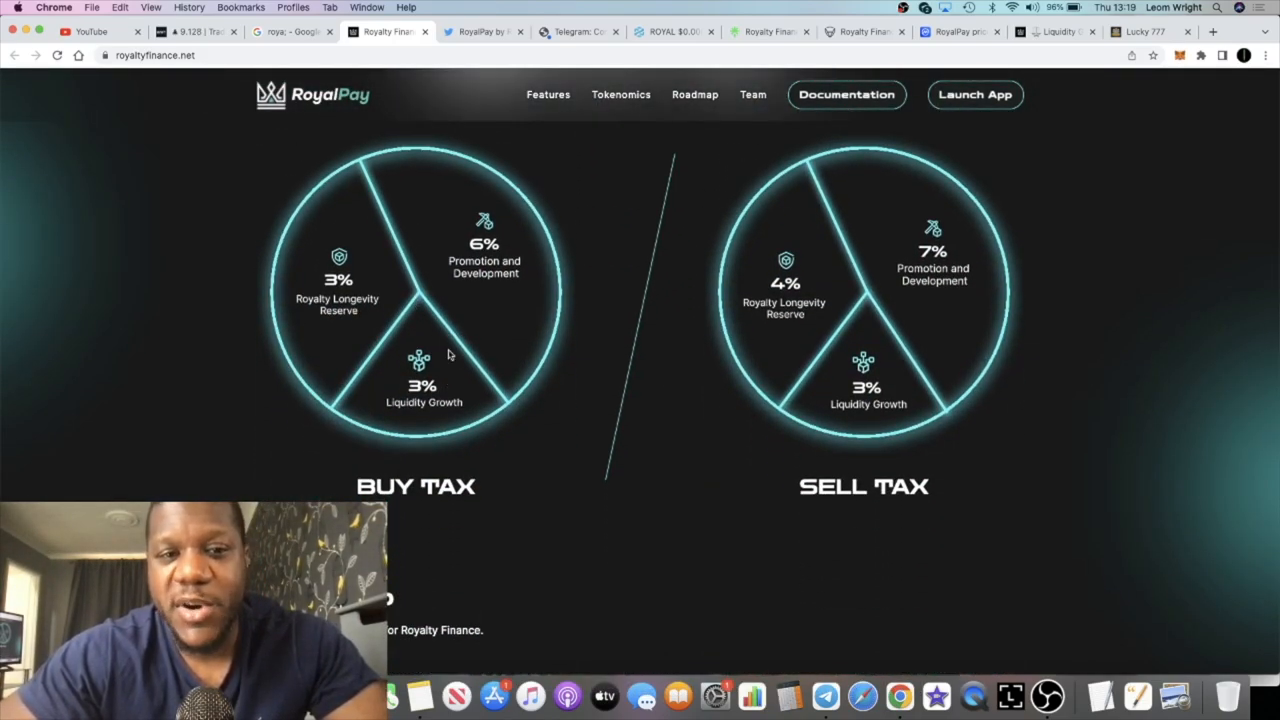
pyautogui.scroll(-3)
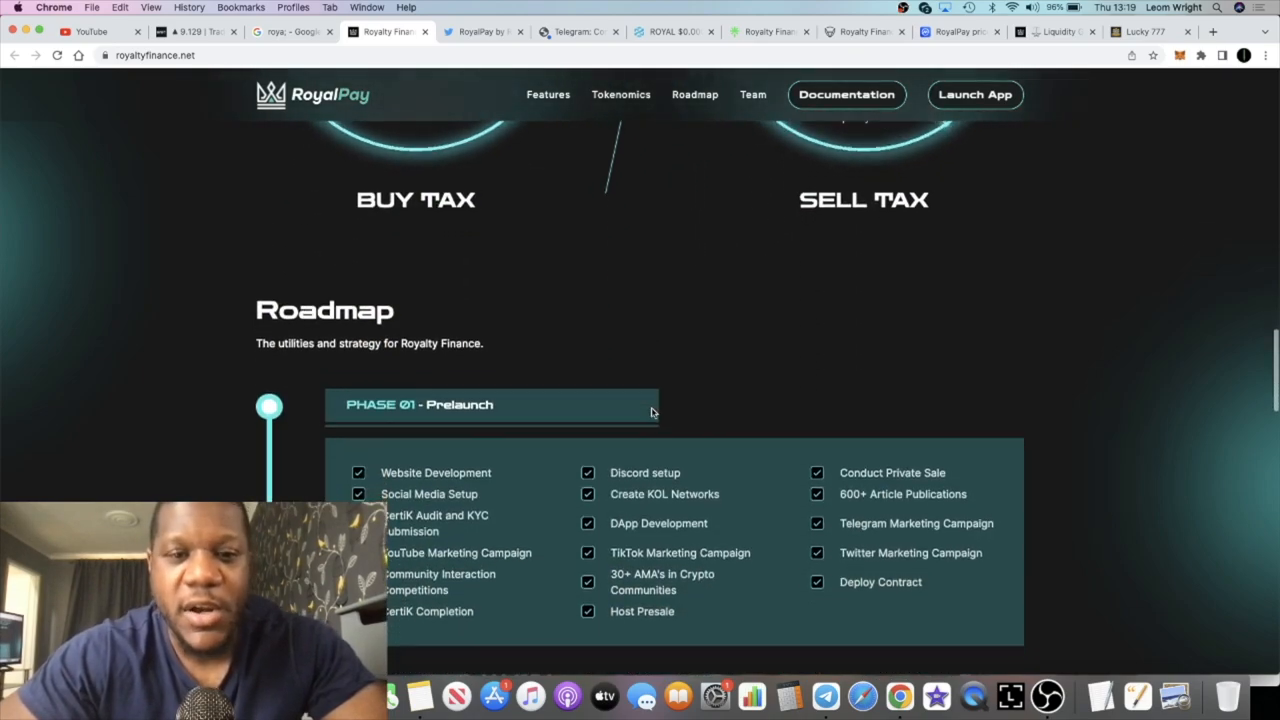
pyautogui.scroll(-3)
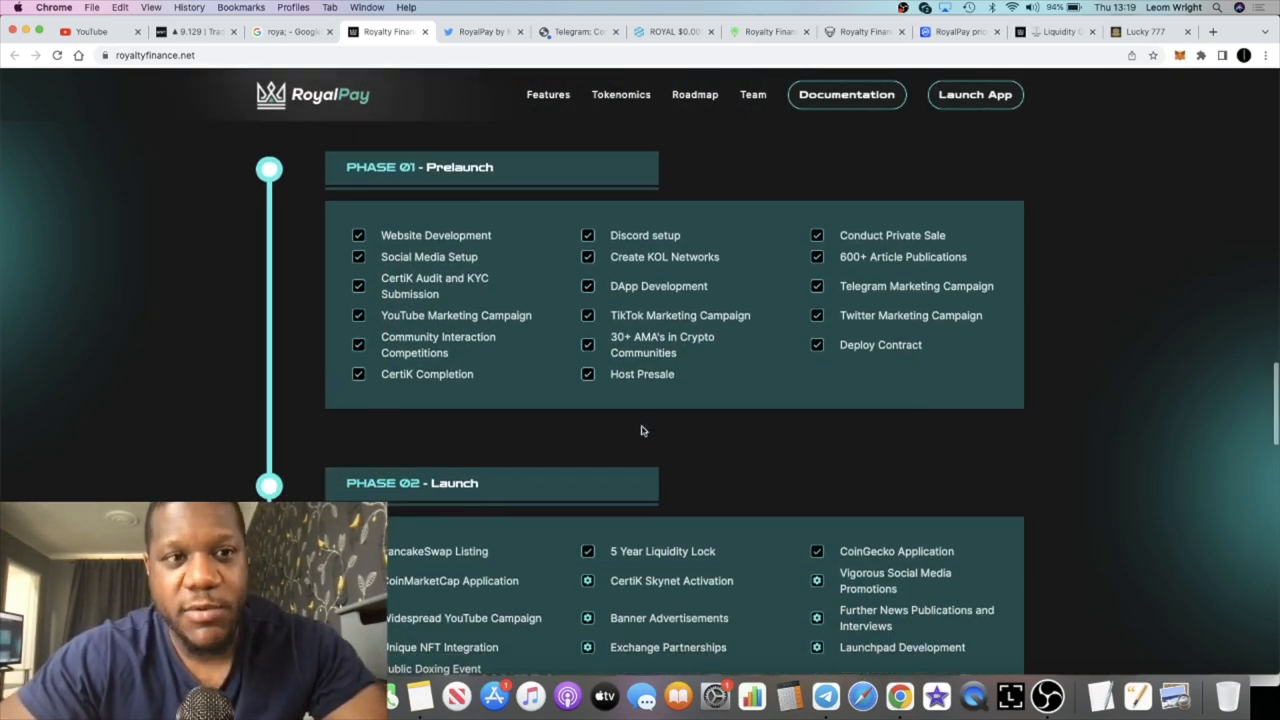
pyautogui.scroll(-3)
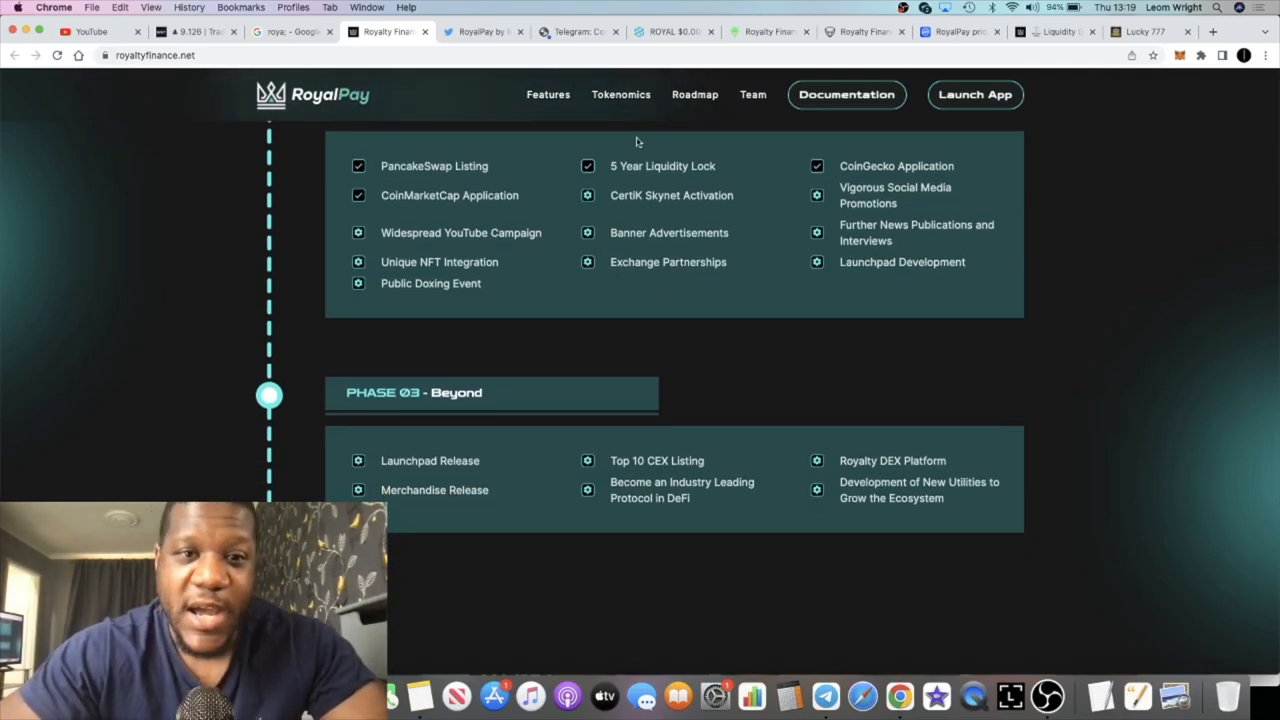
pyautogui.scroll(3)
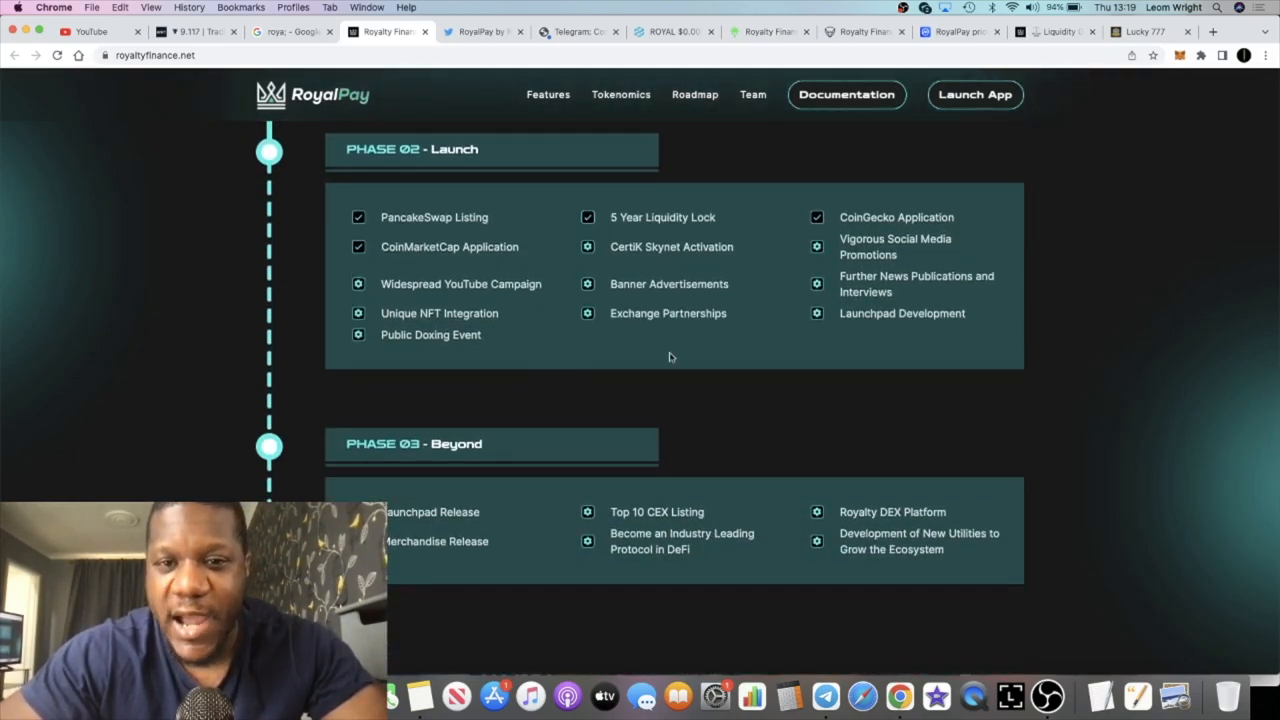
pyautogui.scroll(-3)
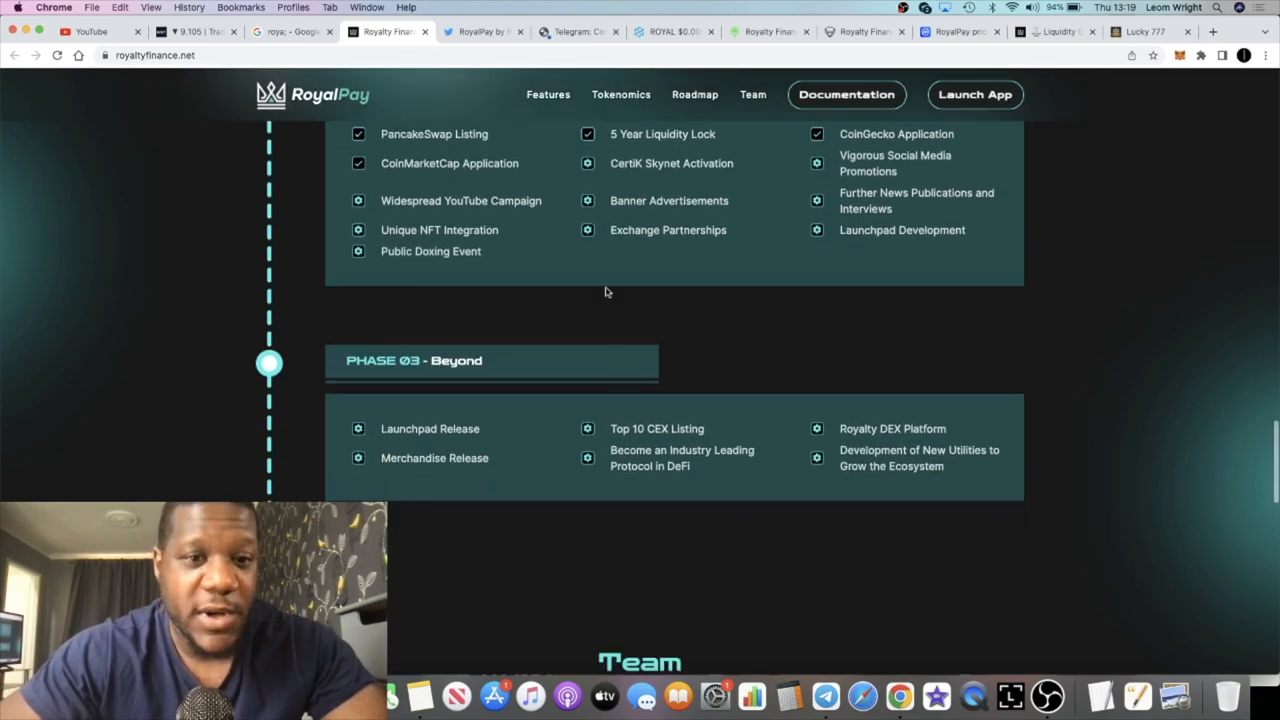
pyautogui.scroll(-3)
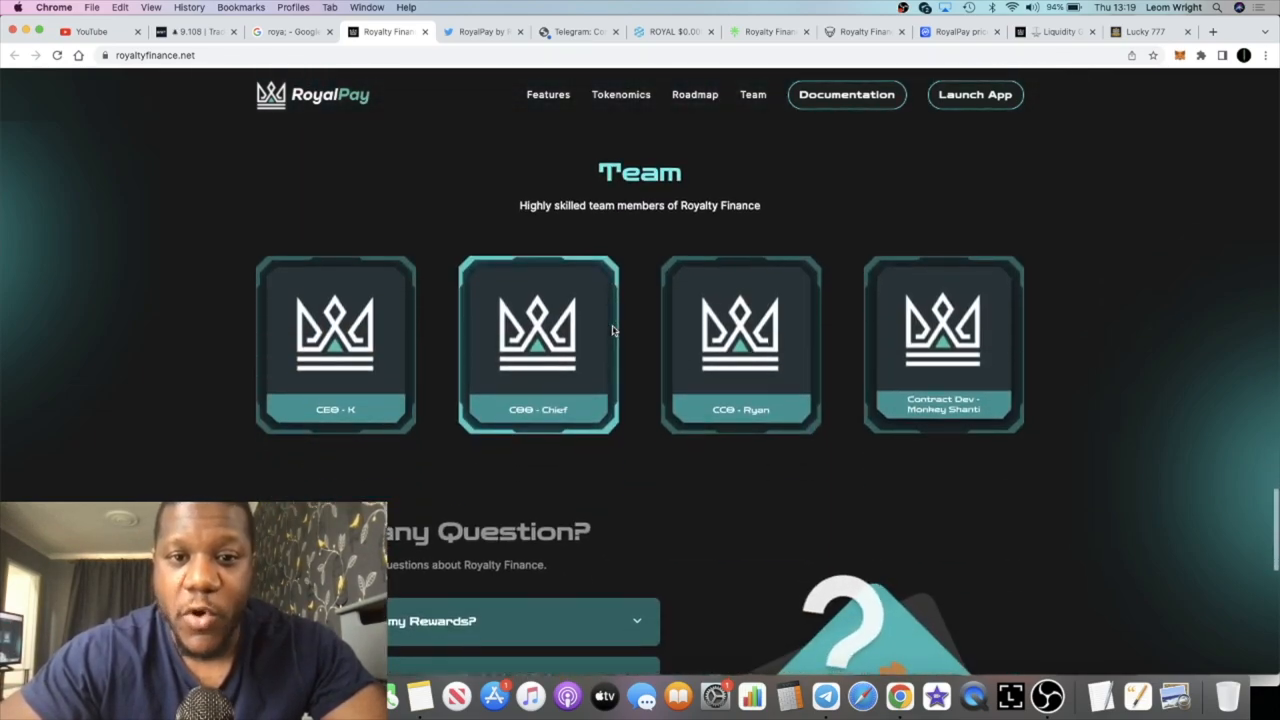
pyautogui.scroll(-3)
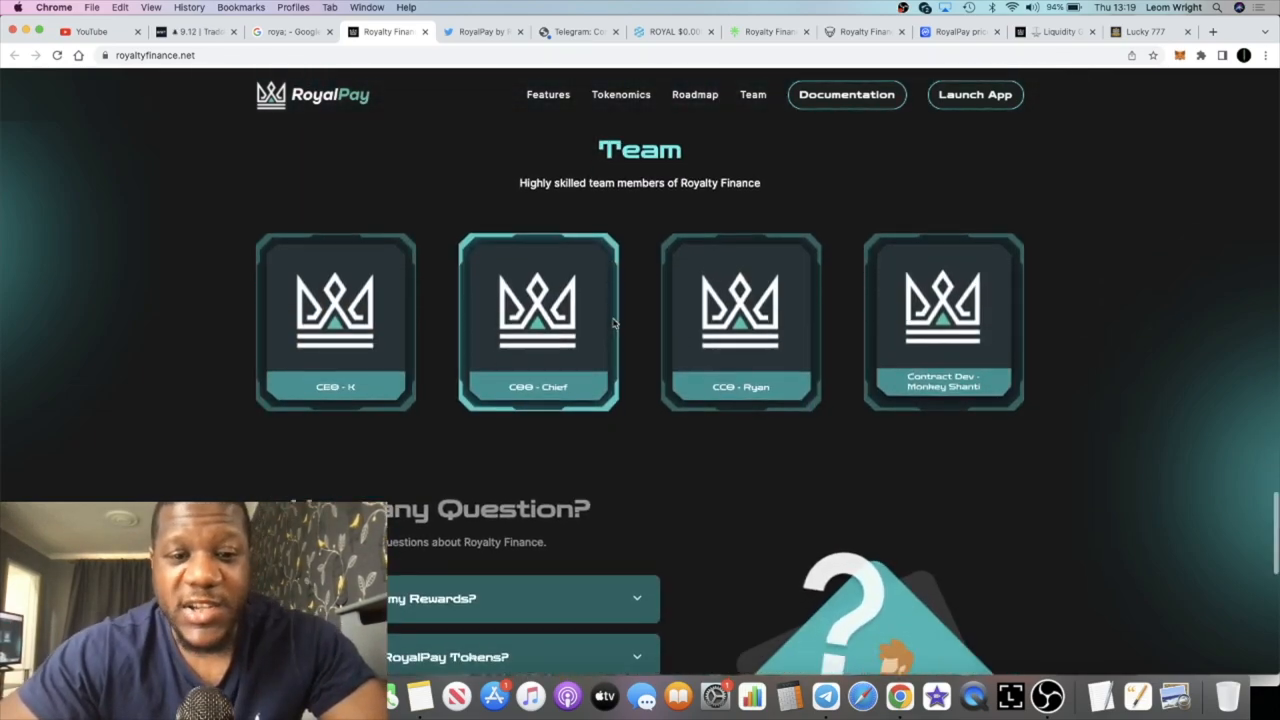
pyautogui.scroll(3)
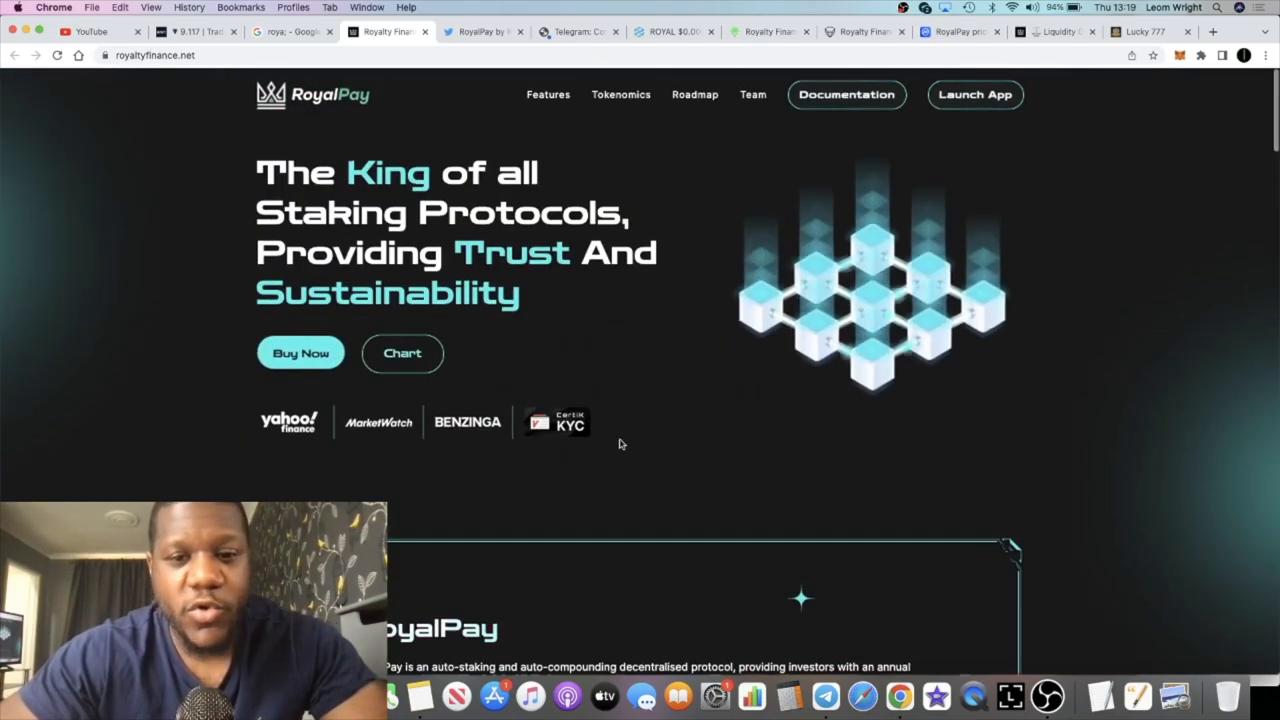
pyautogui.scroll(-3)
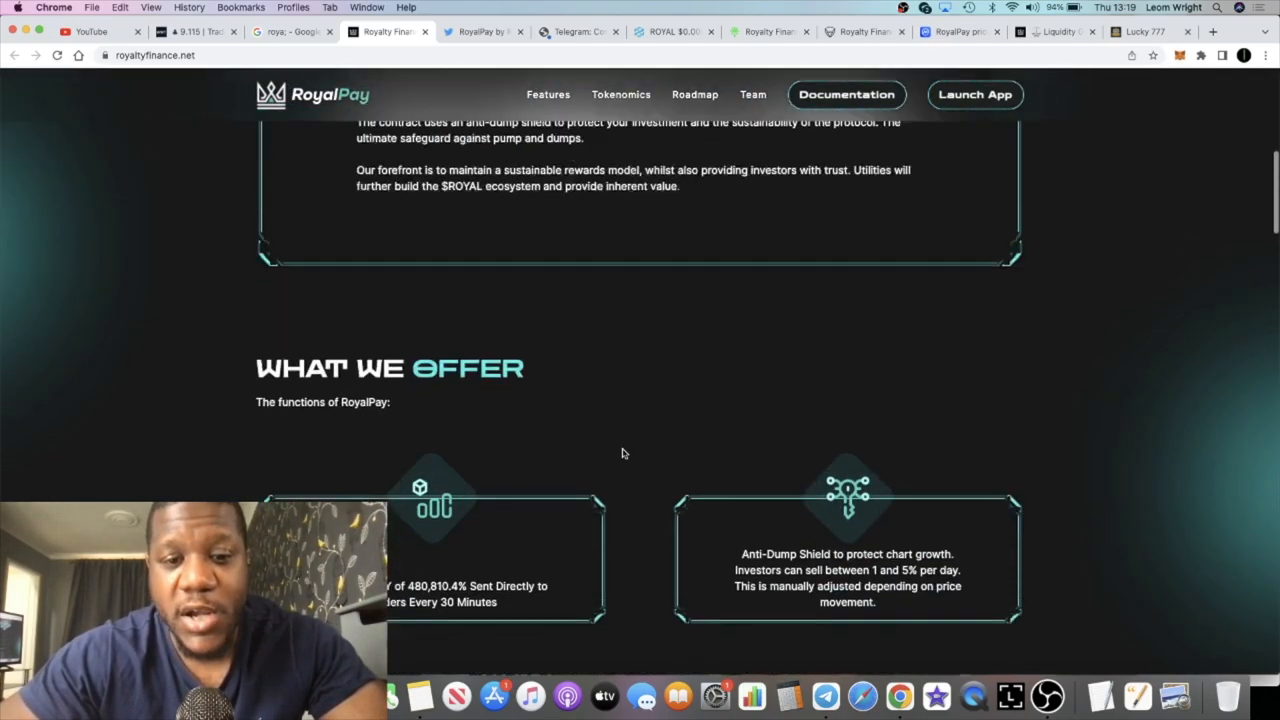
pyautogui.scroll(-3)
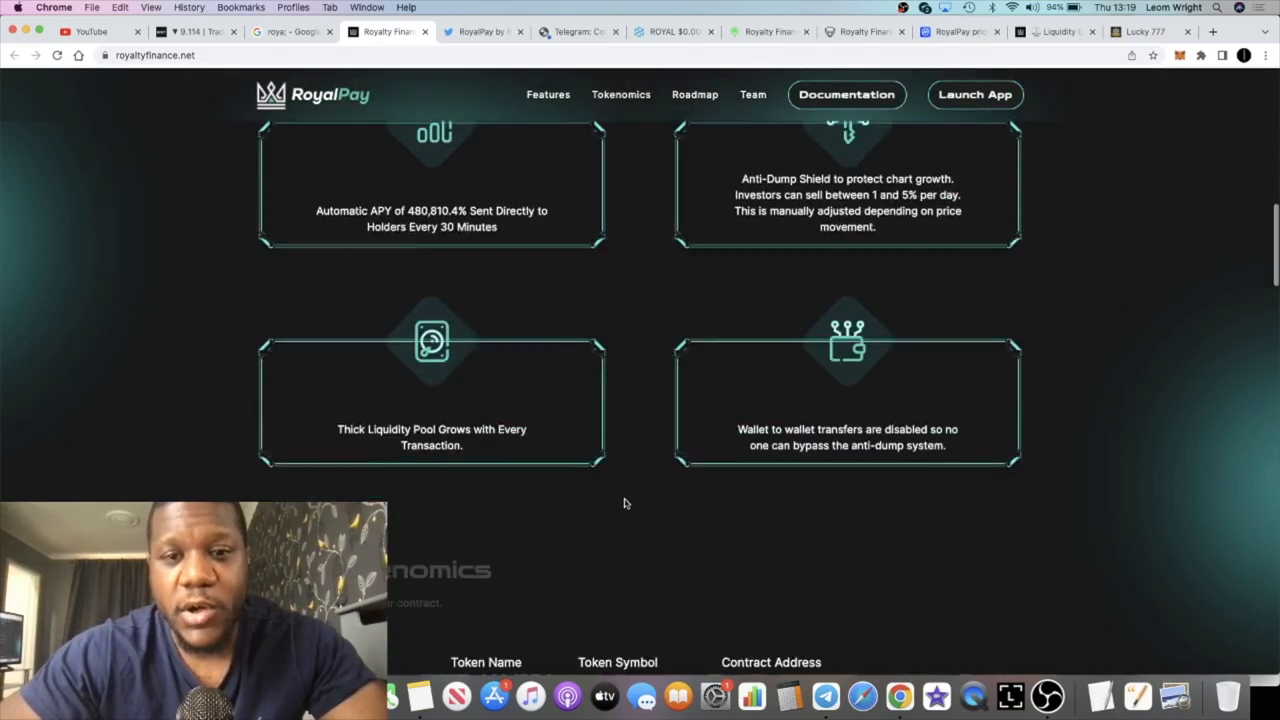
pyautogui.scroll(-3)
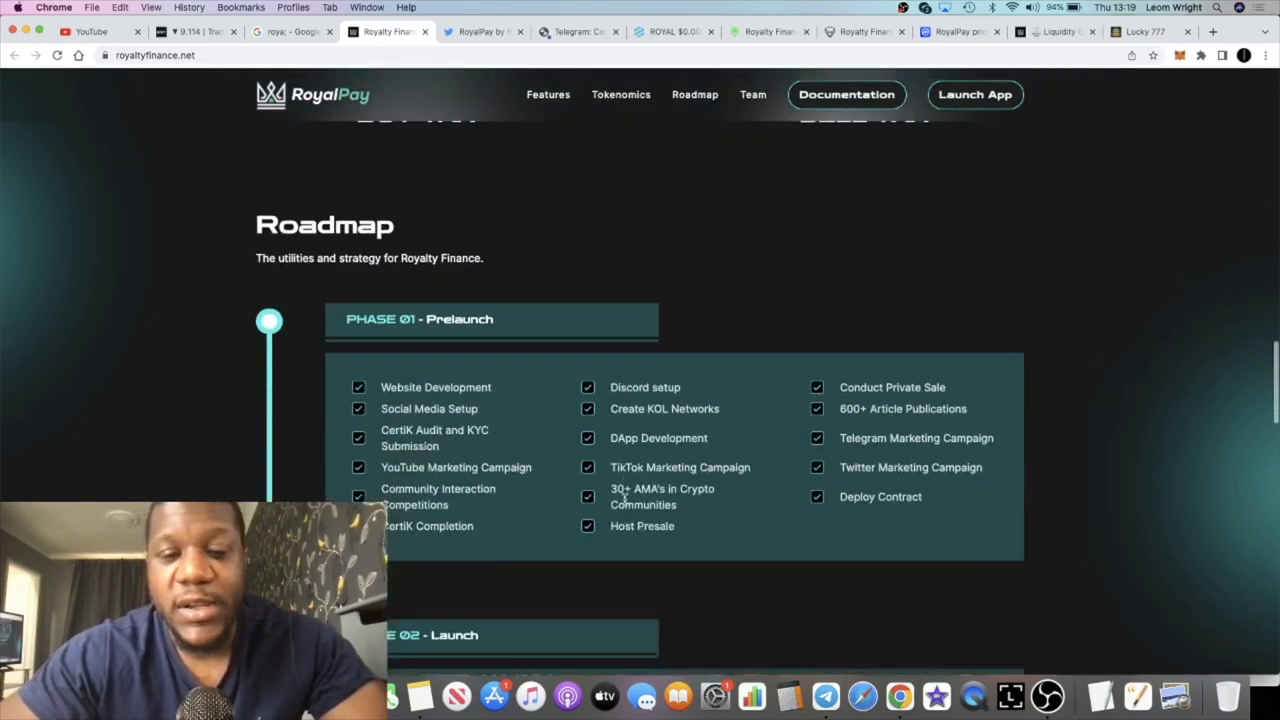
pyautogui.scroll(-3)
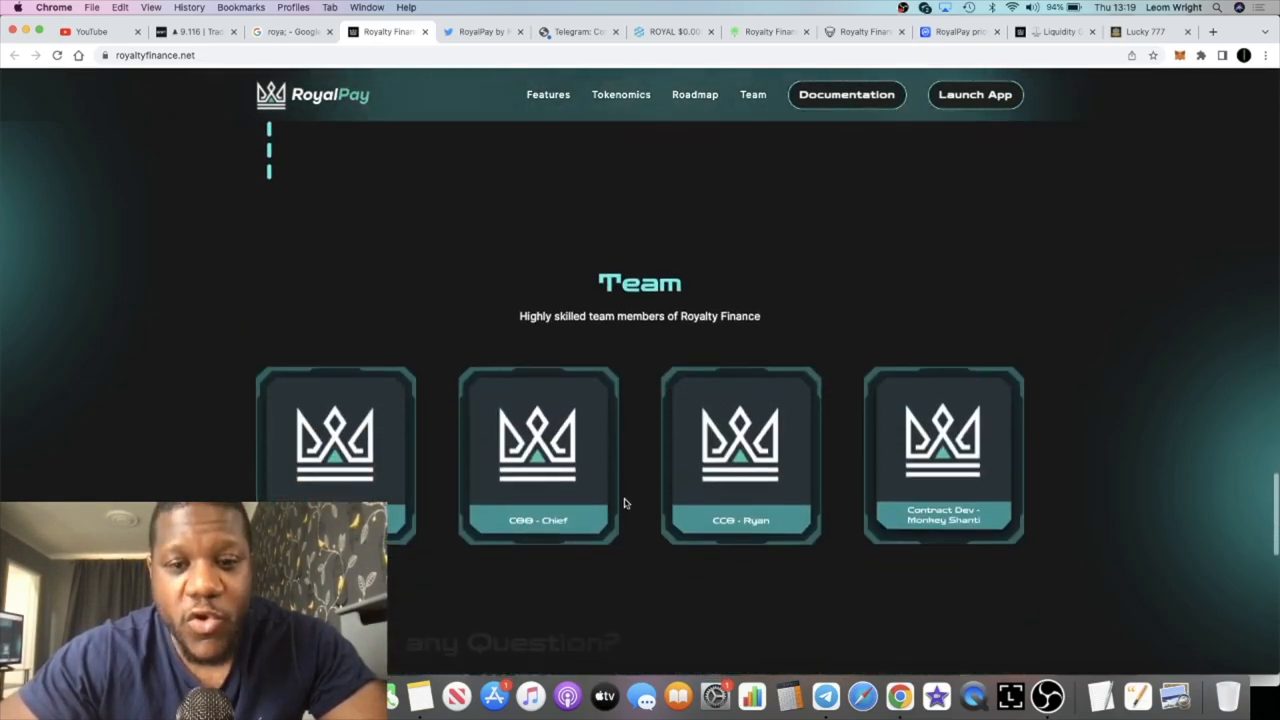
pyautogui.scroll(-3)
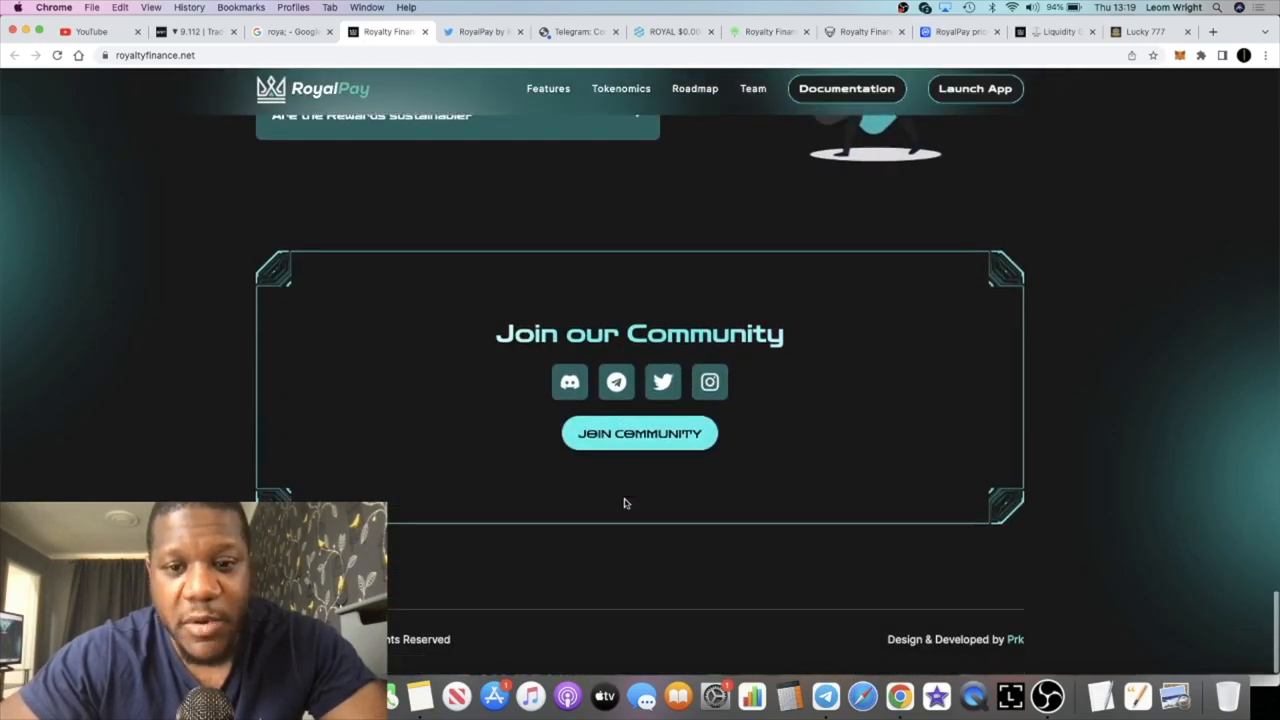
pyautogui.scroll(3)
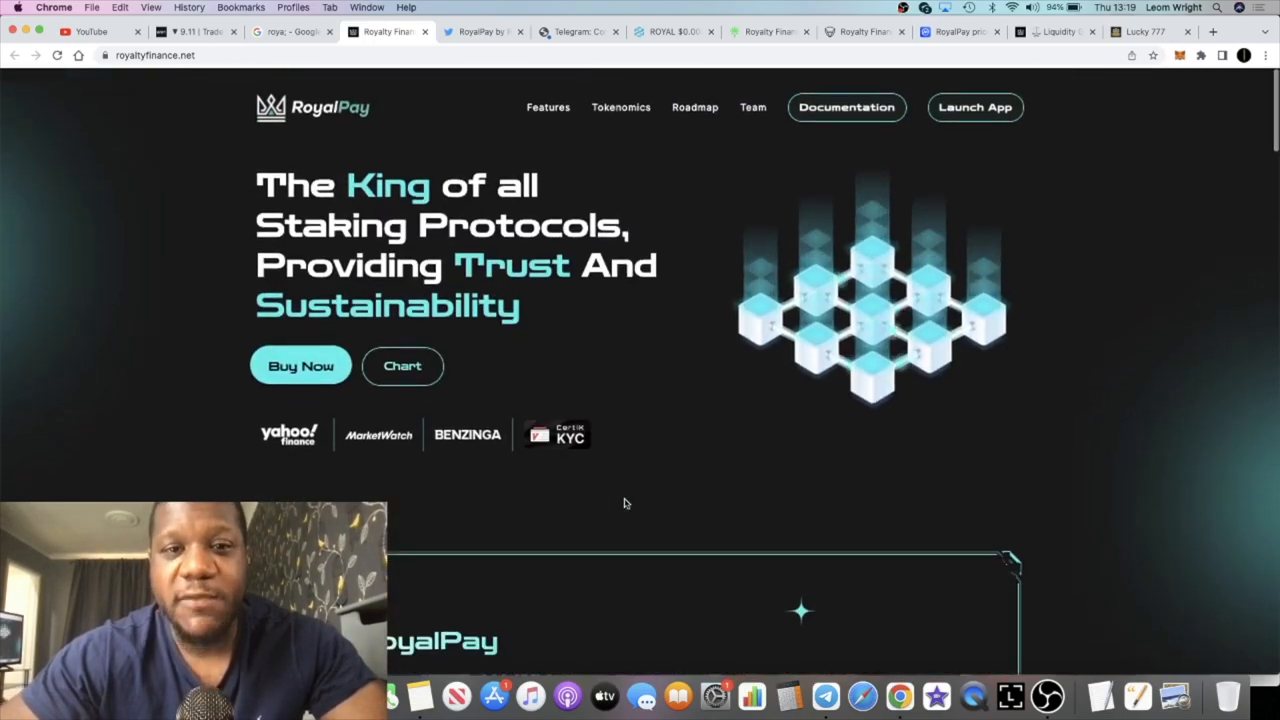